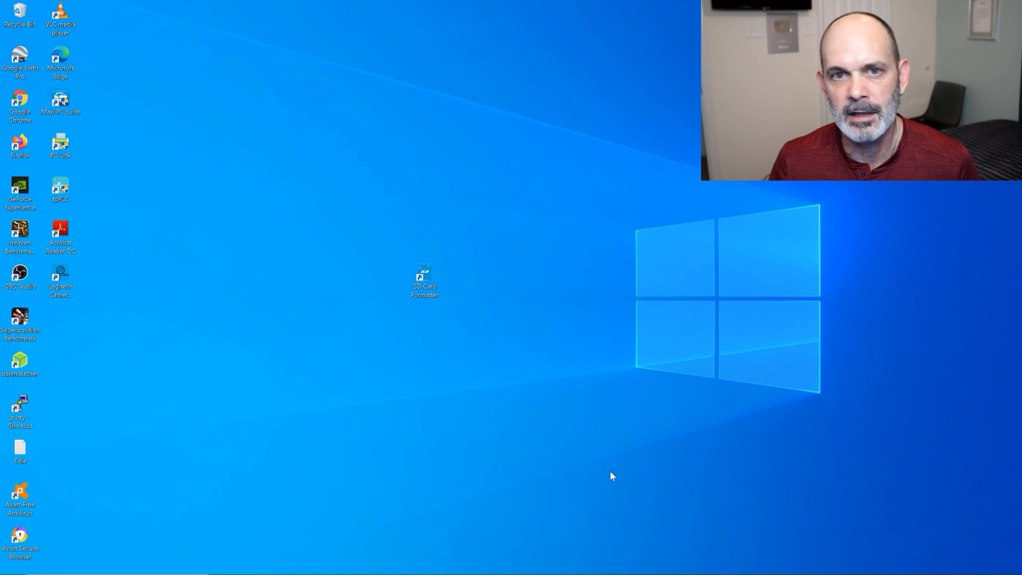
{"action": "mouse_move", "coordinate": [546, 455]}
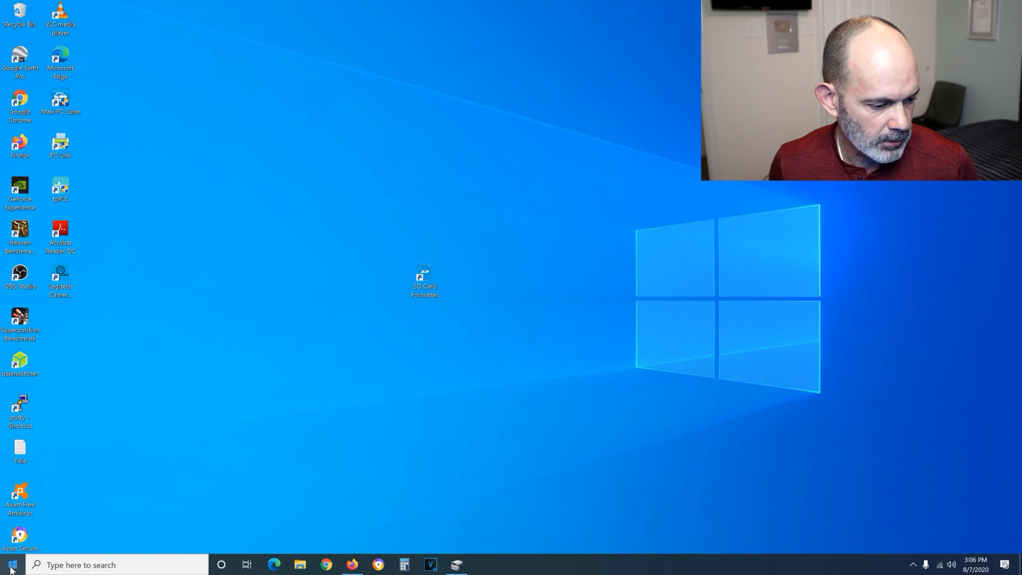
- Bring up the Win+X quick list of system tools from the Start button
{"action": "right_click", "coordinate": [10, 564]}
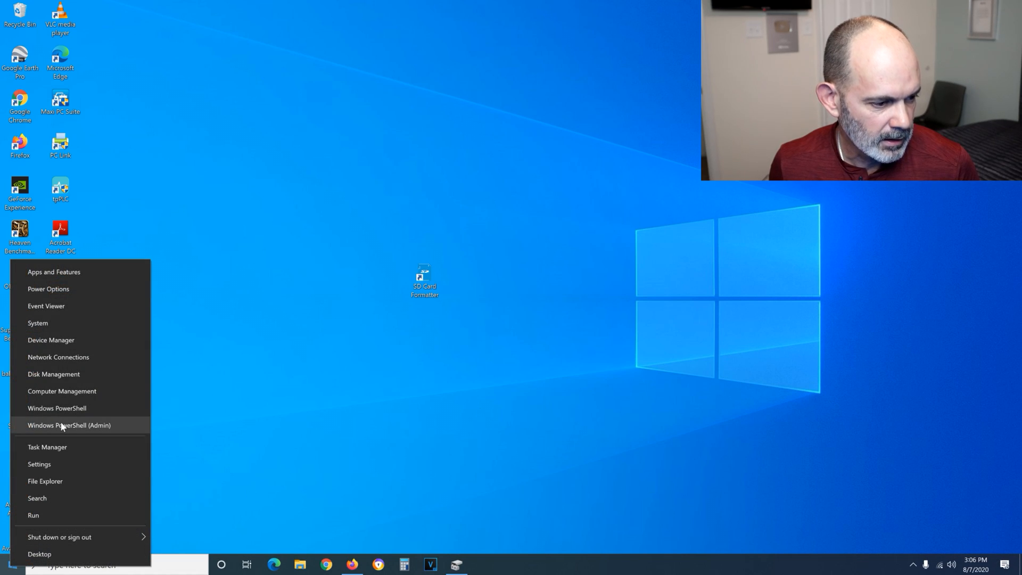
{"action": "mouse_move", "coordinate": [74, 376]}
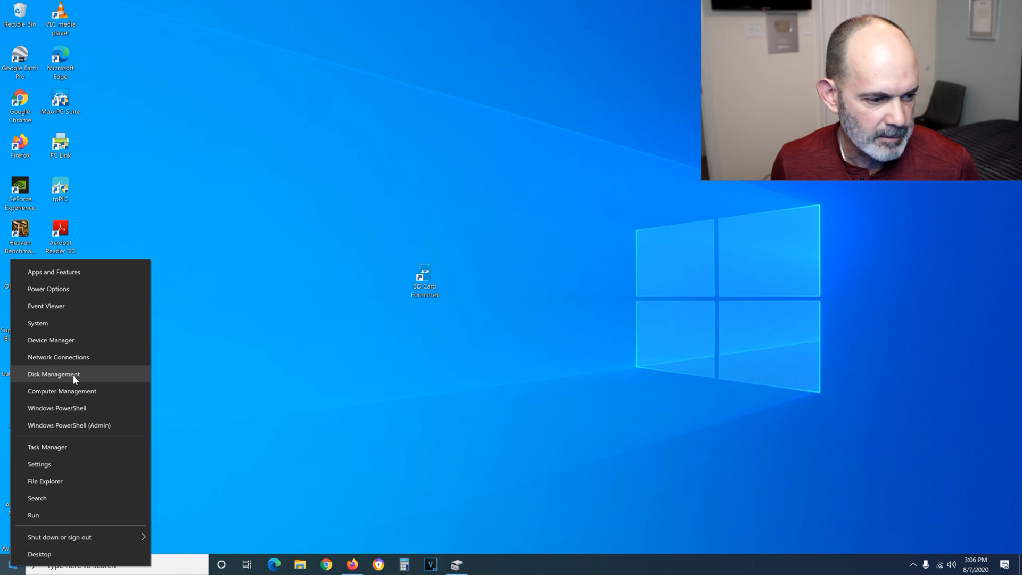
- Launch Disk Management from the quick-access system menu
{"action": "left_click", "coordinate": [54, 374]}
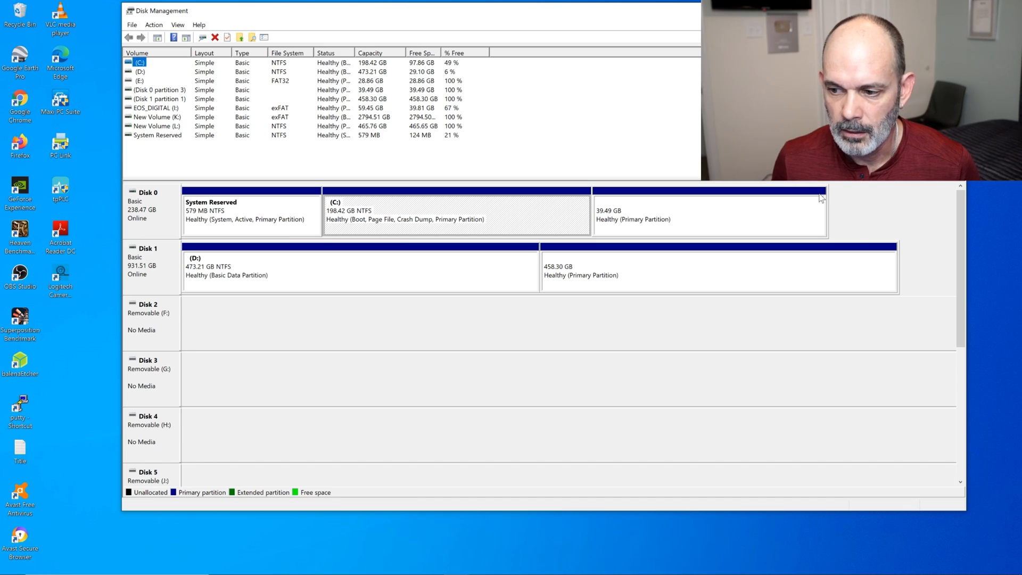
{"action": "mouse_move", "coordinate": [959, 249]}
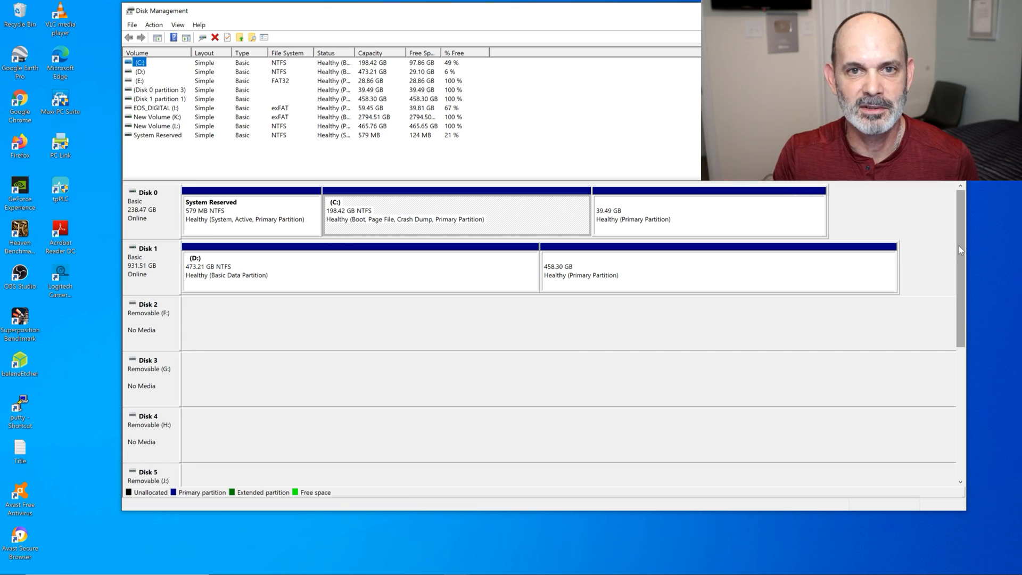
{"action": "mouse_move", "coordinate": [960, 249]}
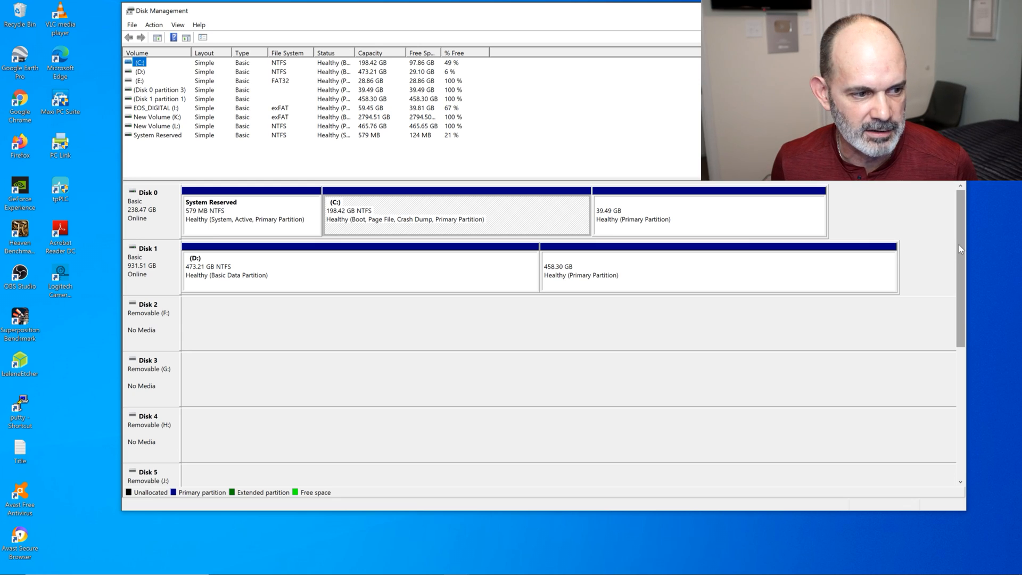
{"action": "mouse_move", "coordinate": [887, 243]}
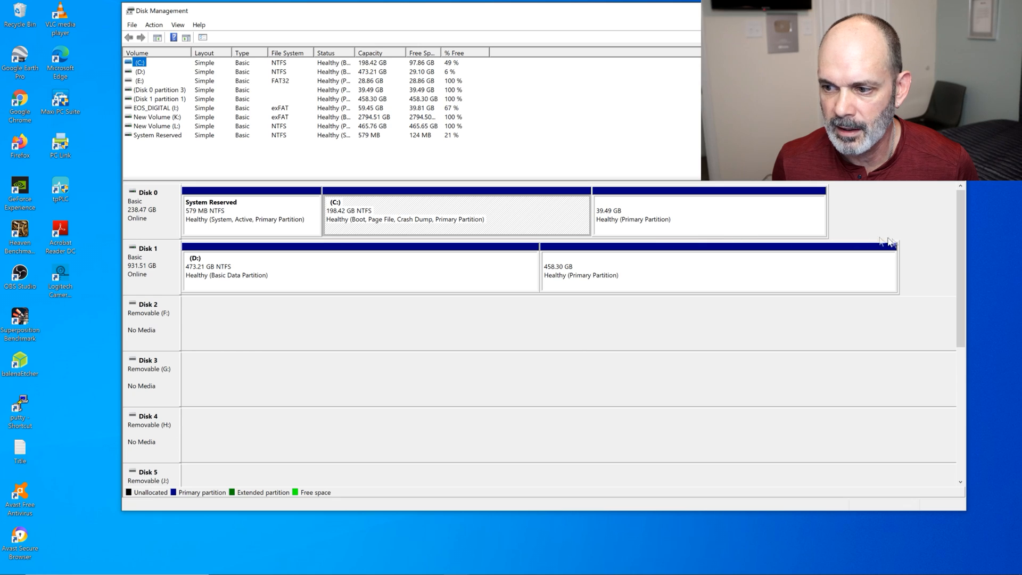
- Scroll the disk pane down to reveal Disks 5 through 9, including E:, I: and K:
{"action": "scroll", "scroll_direction": "down", "scroll_amount": 3}
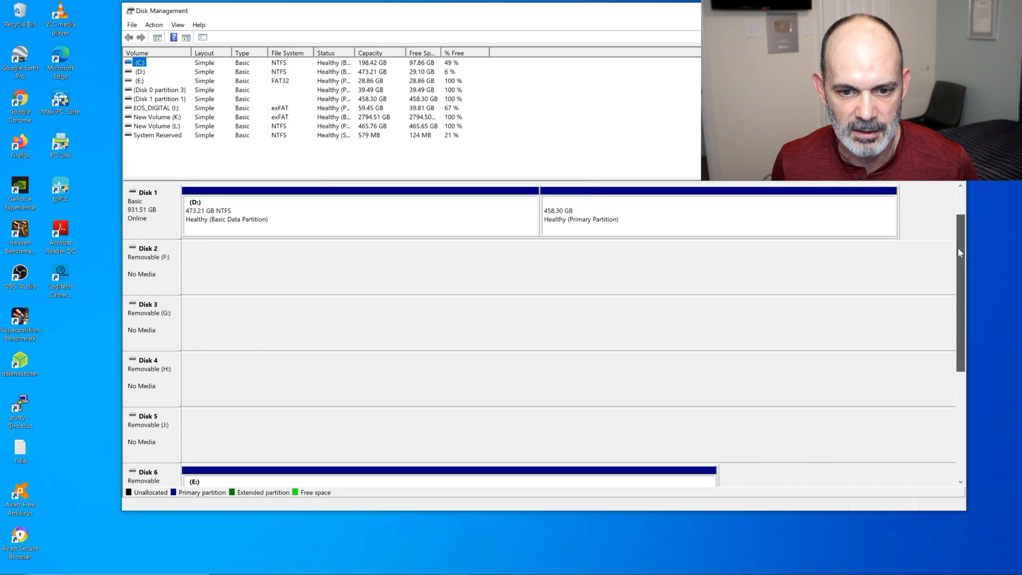
{"action": "scroll", "scroll_direction": "down", "scroll_amount": 3}
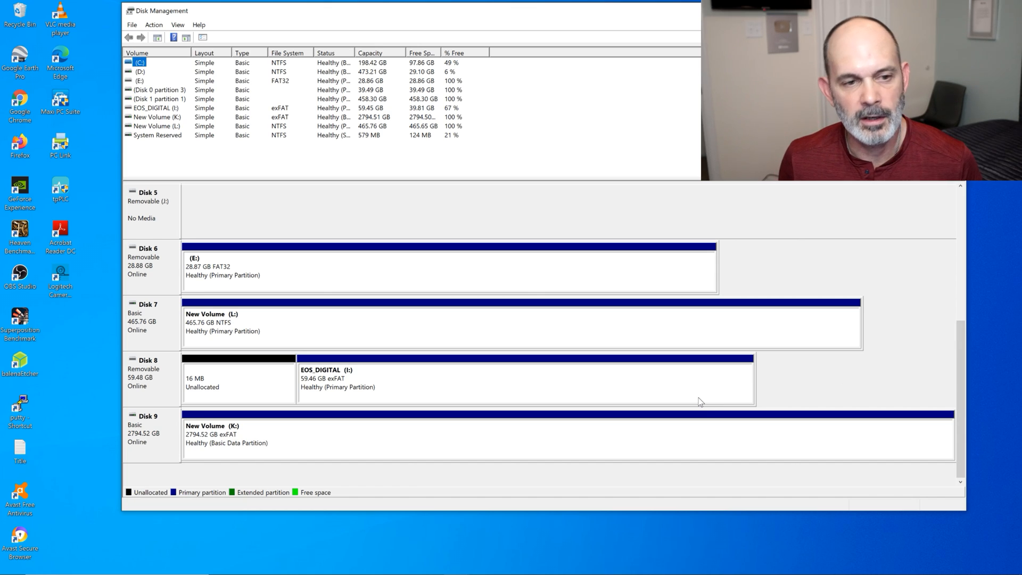
{"action": "mouse_move", "coordinate": [429, 431]}
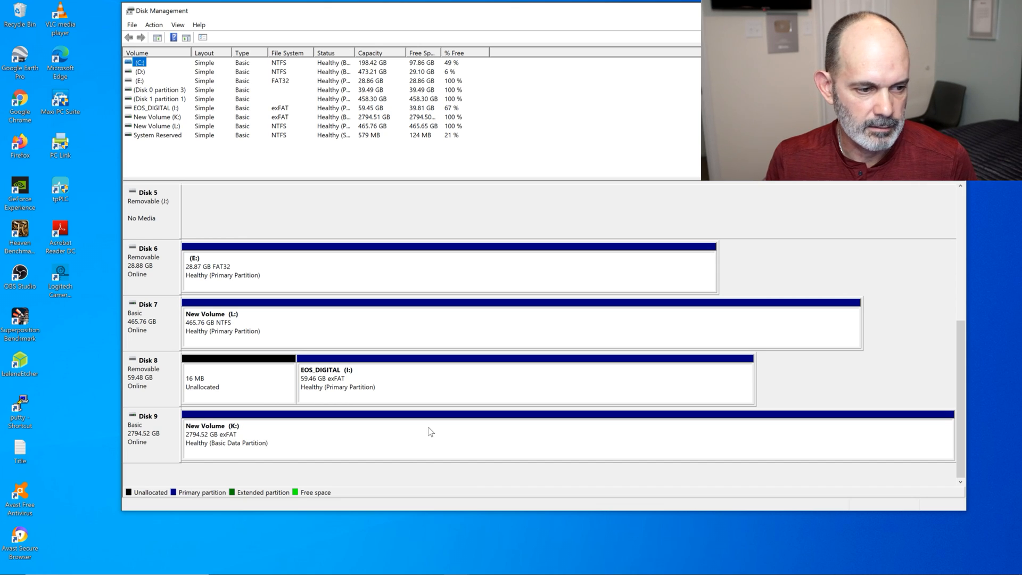
{"action": "mouse_move", "coordinate": [199, 356]}
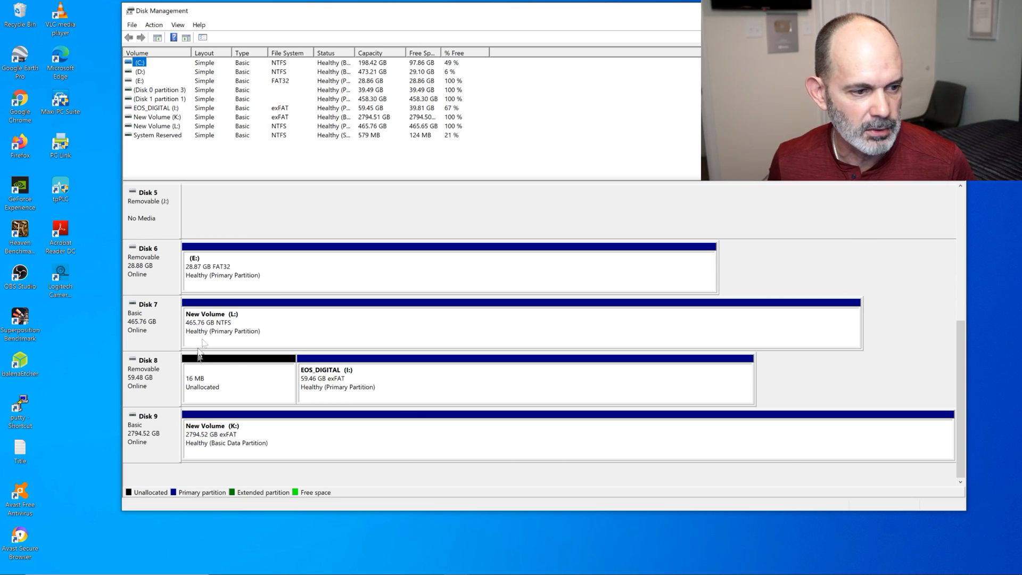
{"action": "mouse_move", "coordinate": [293, 272]}
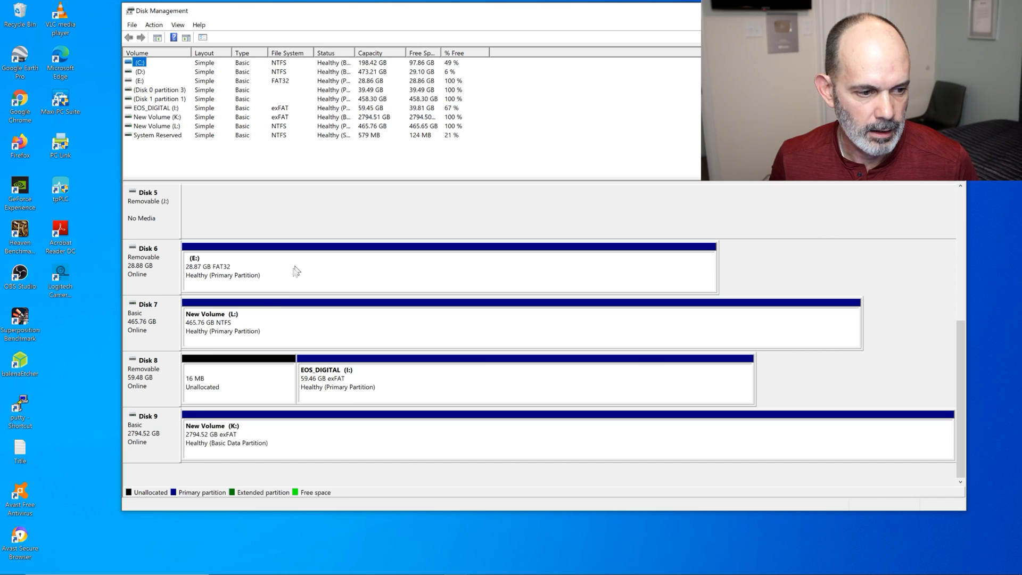
{"action": "mouse_move", "coordinate": [298, 335]}
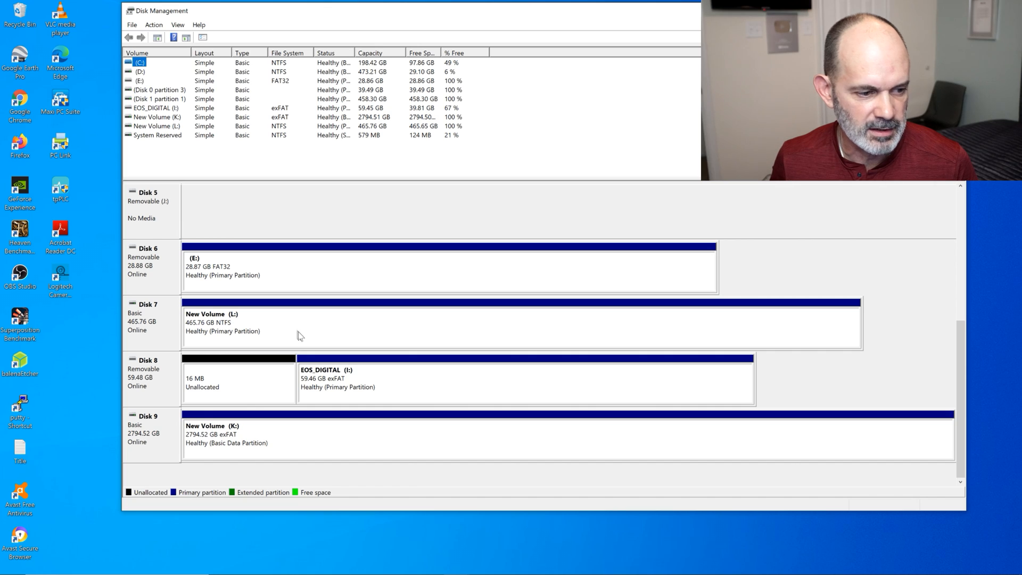
{"action": "mouse_move", "coordinate": [307, 329]}
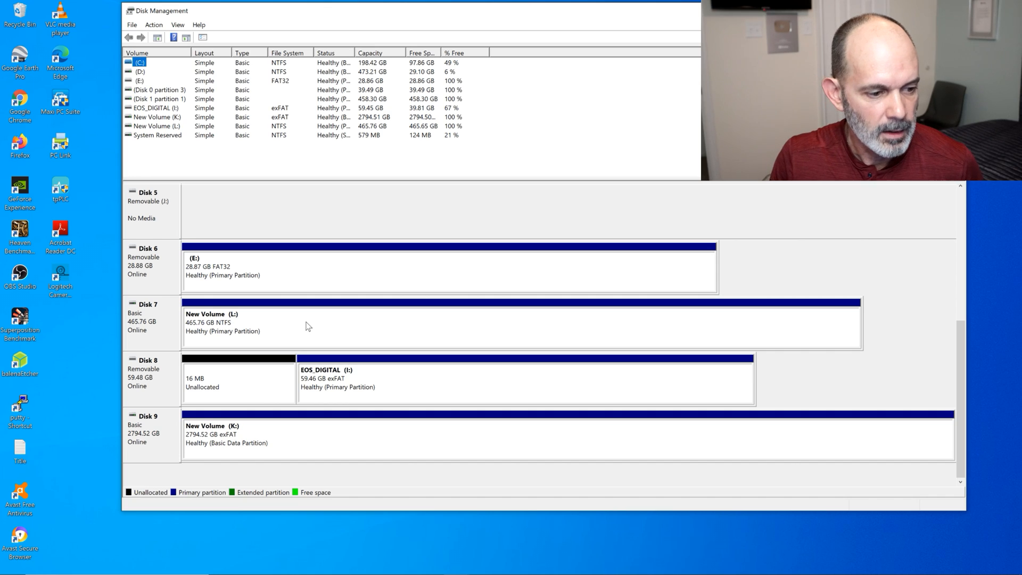
{"action": "mouse_move", "coordinate": [304, 378]}
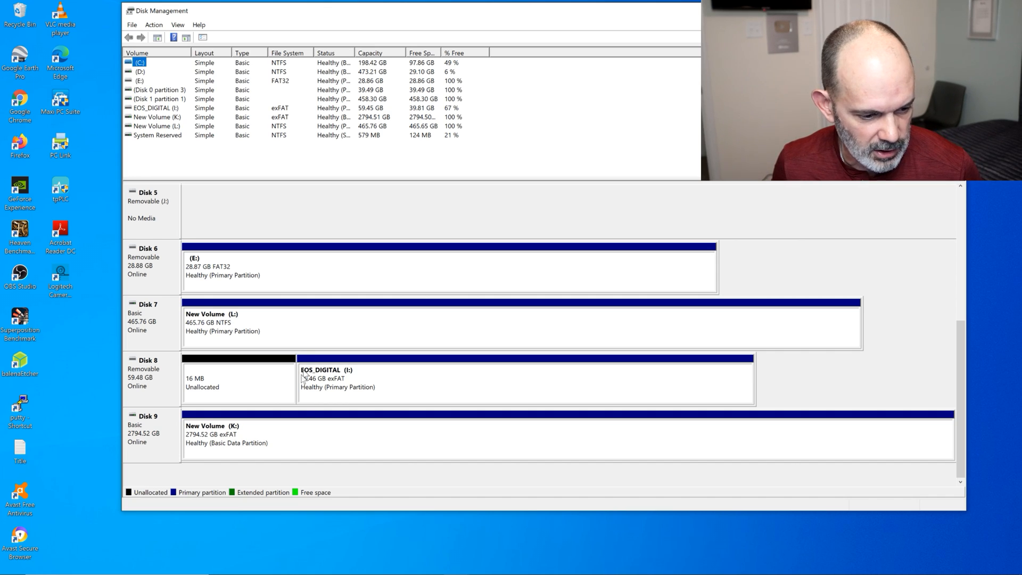
{"action": "mouse_move", "coordinate": [368, 382]}
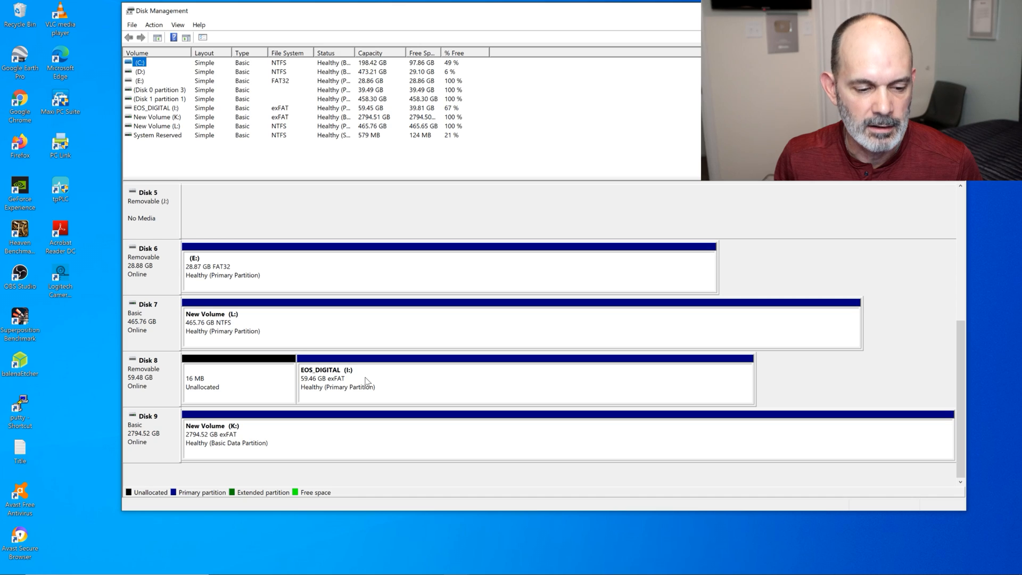
{"action": "mouse_move", "coordinate": [338, 382]}
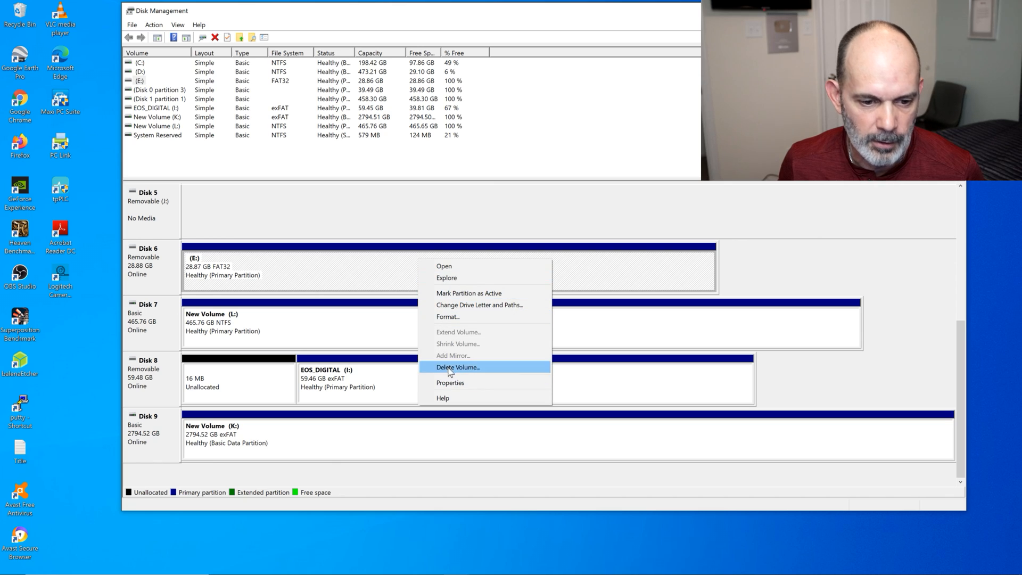
{"action": "left_click", "coordinate": [448, 316]}
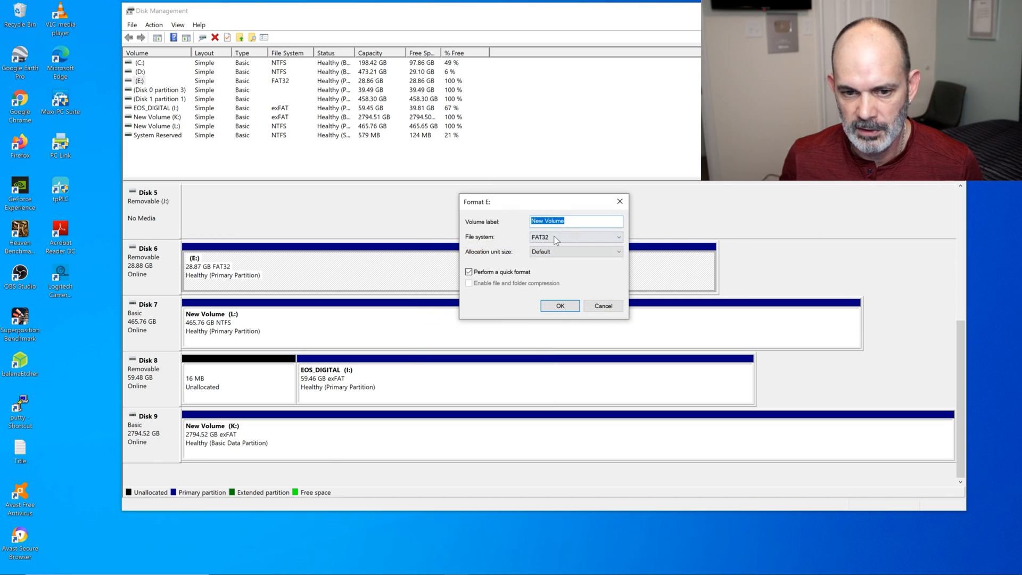
{"action": "left_click", "coordinate": [616, 236]}
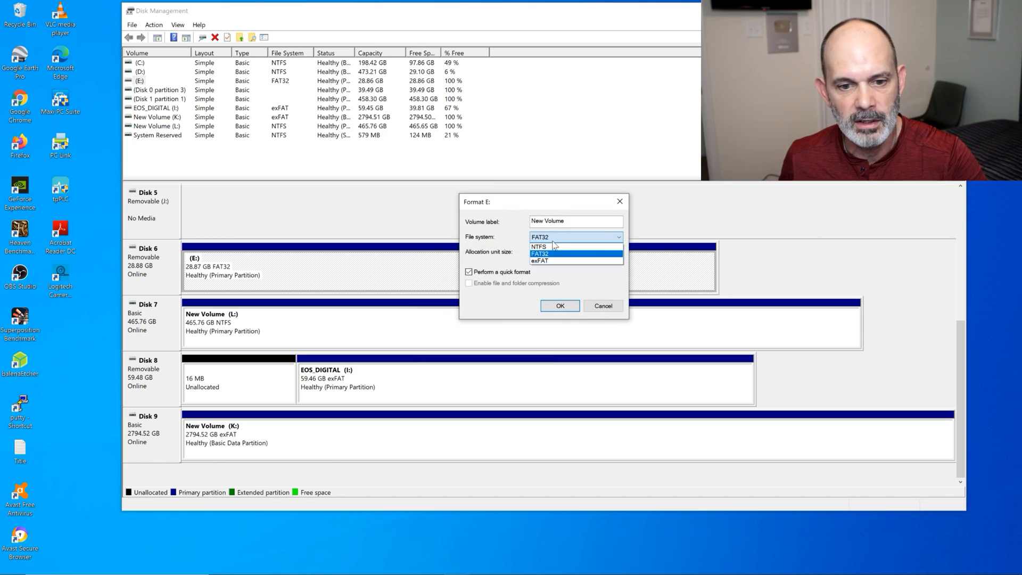
{"action": "mouse_move", "coordinate": [551, 257]}
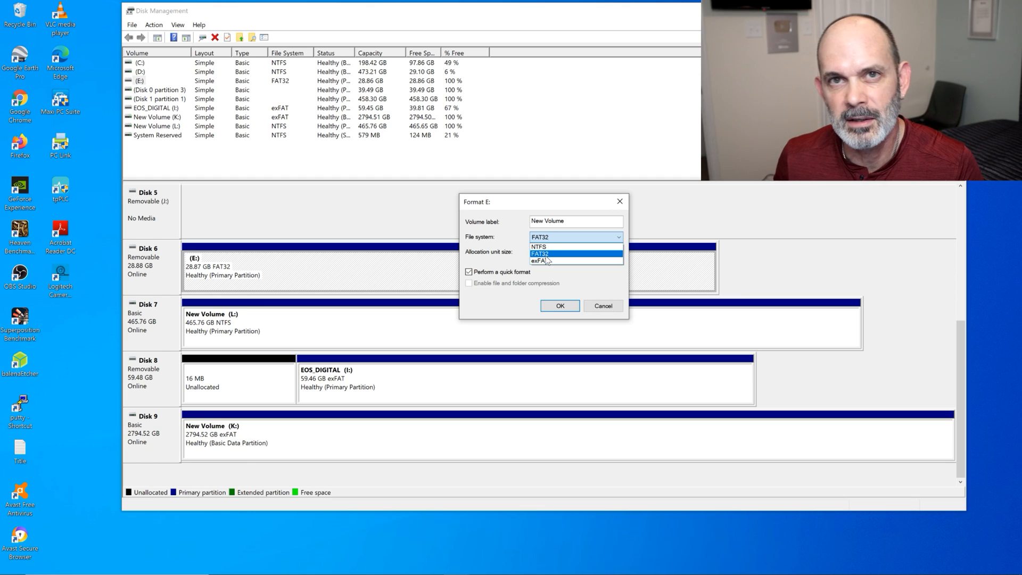
{"action": "left_click", "coordinate": [540, 253]}
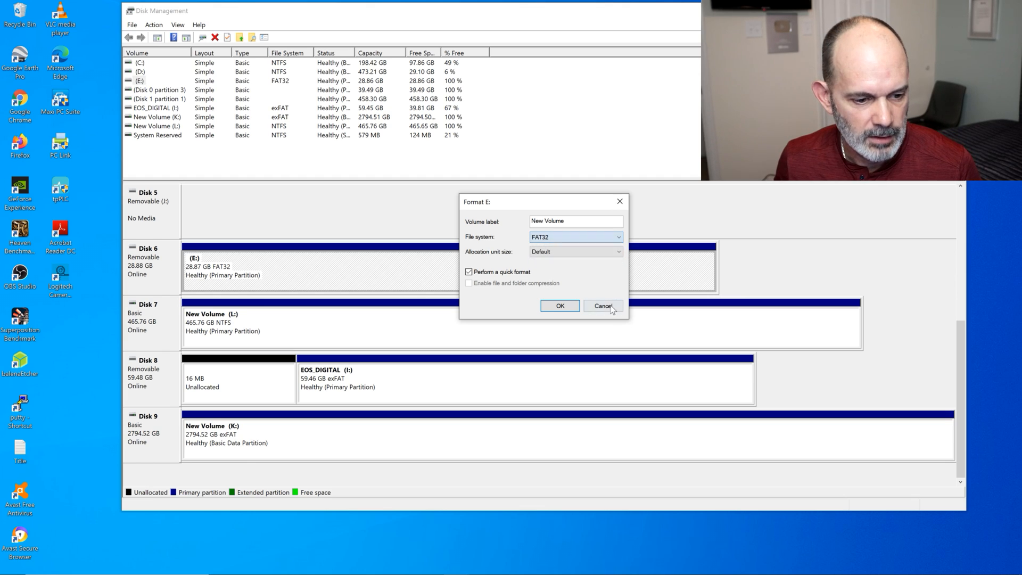
{"action": "left_click", "coordinate": [602, 305]}
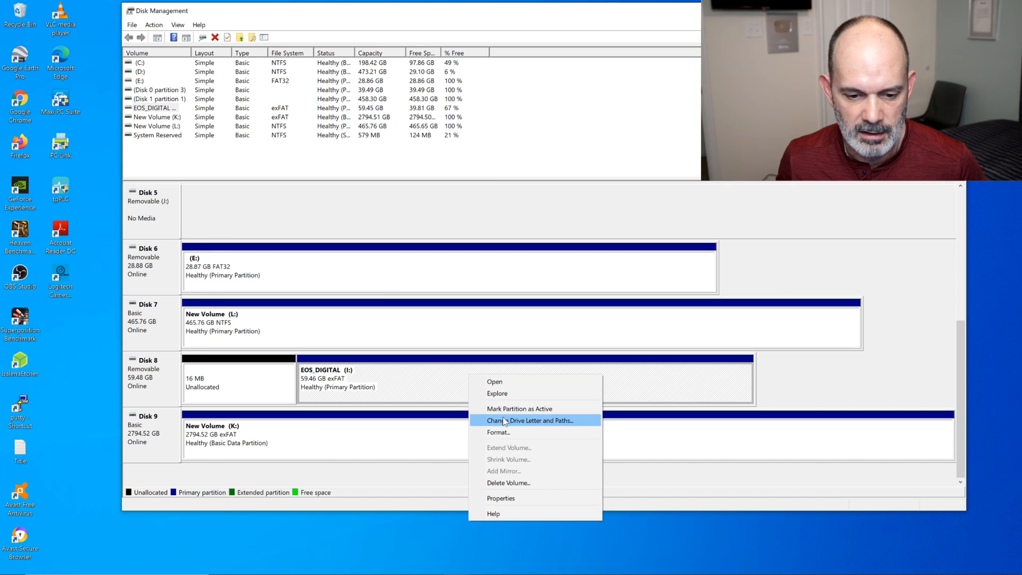
- Review and dismiss the format options for EOS_DIGITAL (I:), leaving it exFAT
{"action": "left_click", "coordinate": [497, 432]}
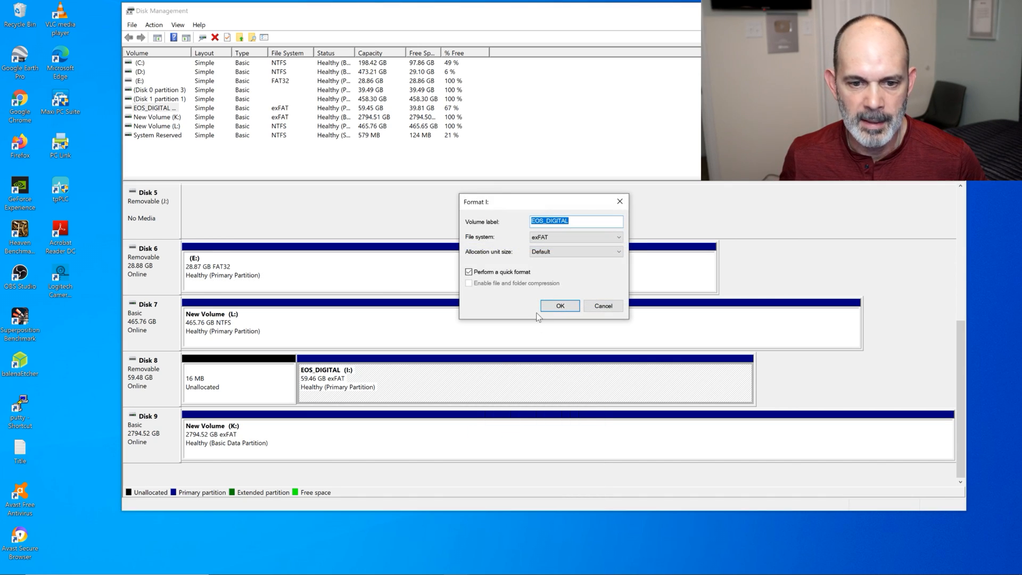
{"action": "left_click", "coordinate": [618, 236]}
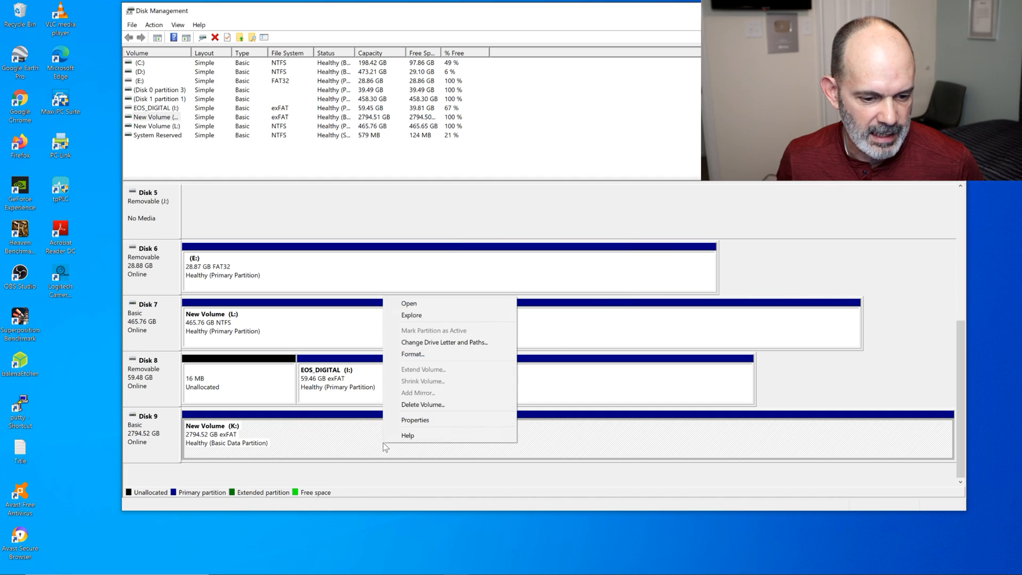
{"action": "mouse_move", "coordinate": [415, 419]}
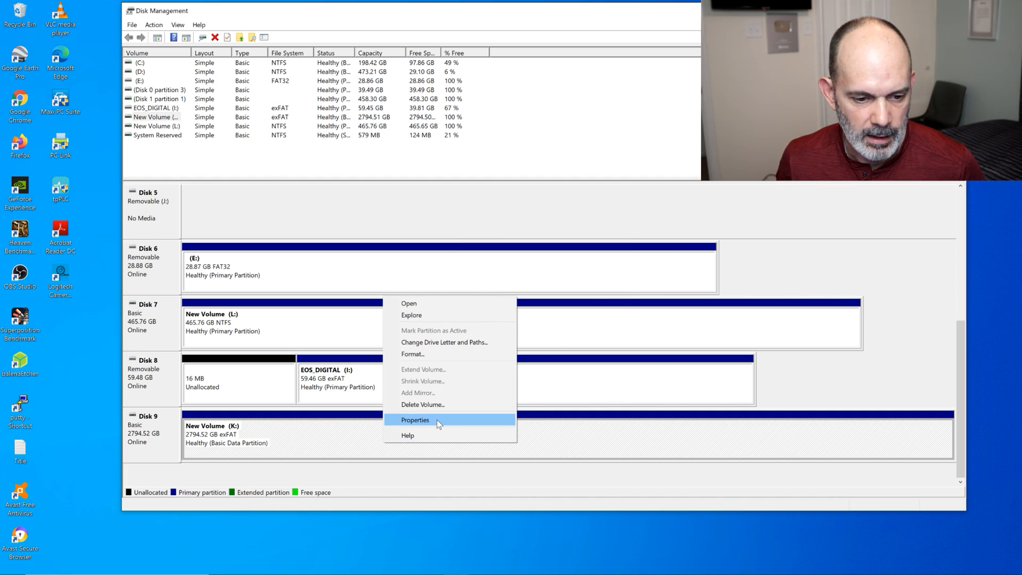
- Review K:'s format options offering only NTFS/exFAT, keep exFAT and back out of erasing the drive
{"action": "left_click", "coordinate": [414, 419]}
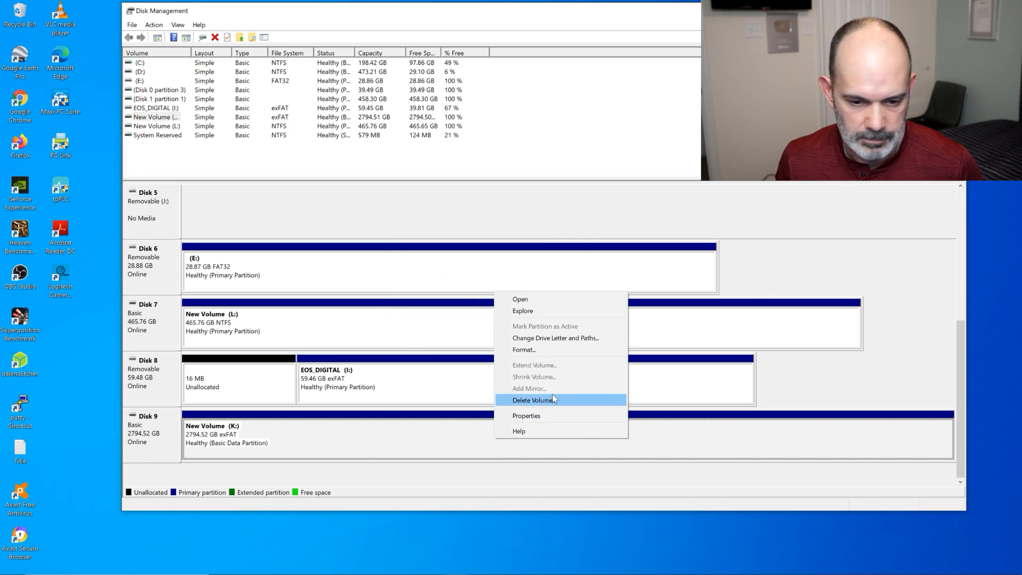
{"action": "left_click", "coordinate": [524, 350]}
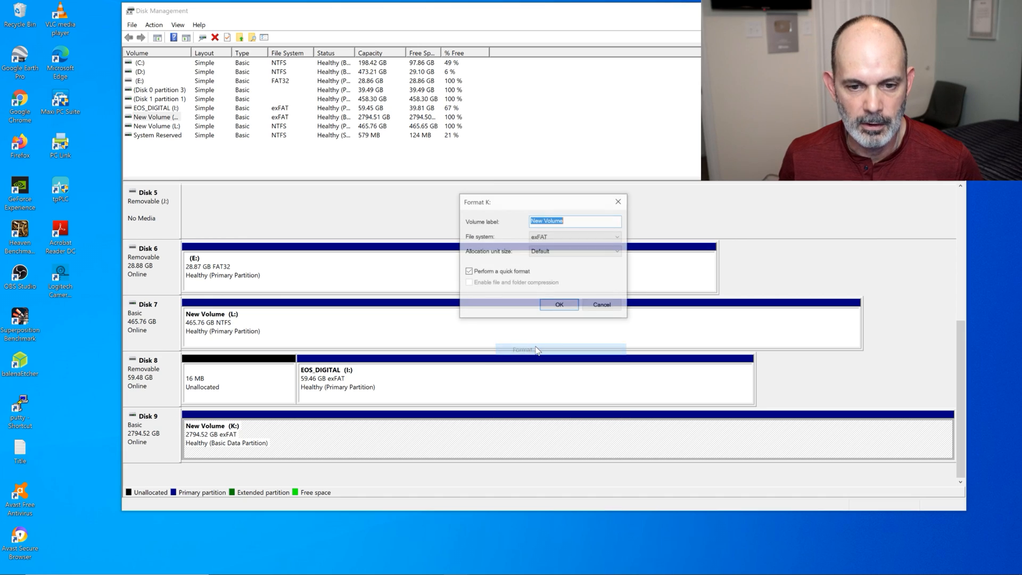
{"action": "left_click", "coordinate": [615, 237]}
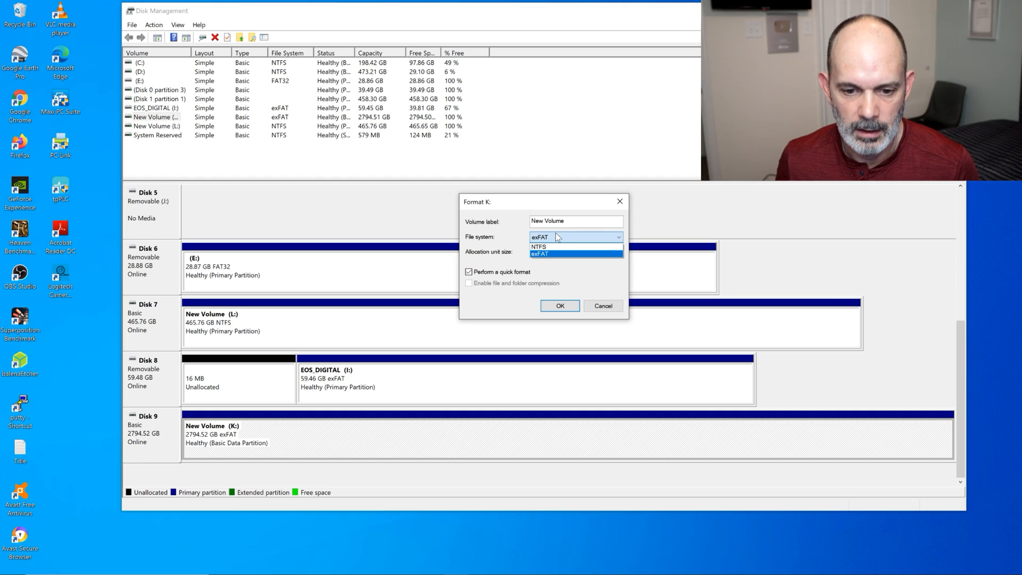
{"action": "left_click", "coordinate": [538, 253]}
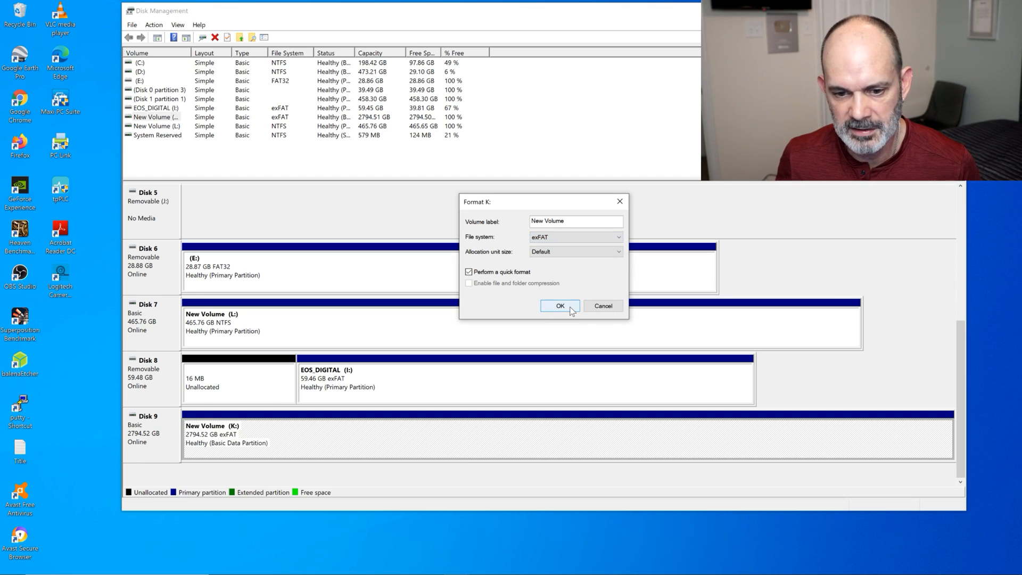
{"action": "left_click", "coordinate": [559, 307]}
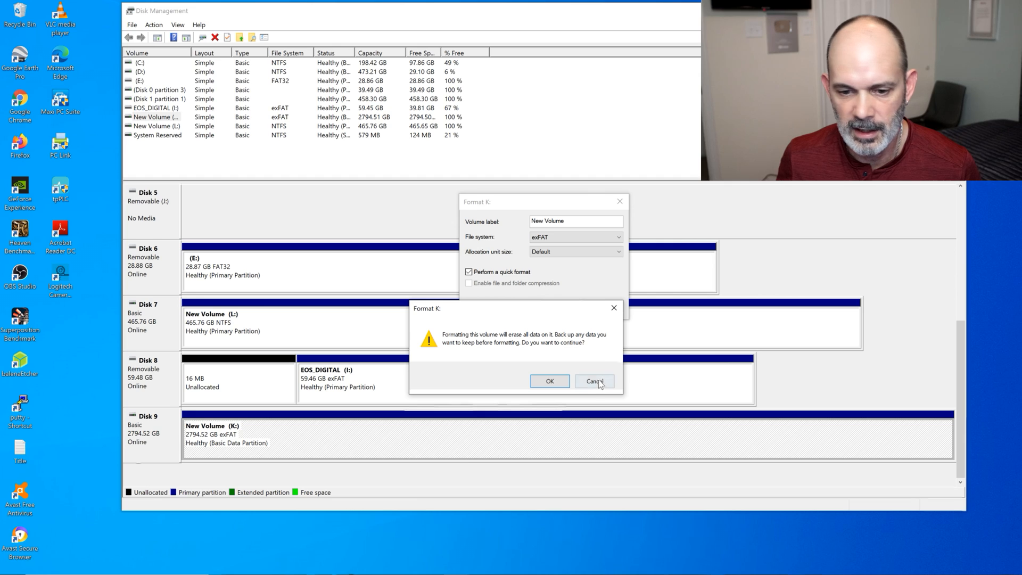
{"action": "left_click", "coordinate": [592, 381]}
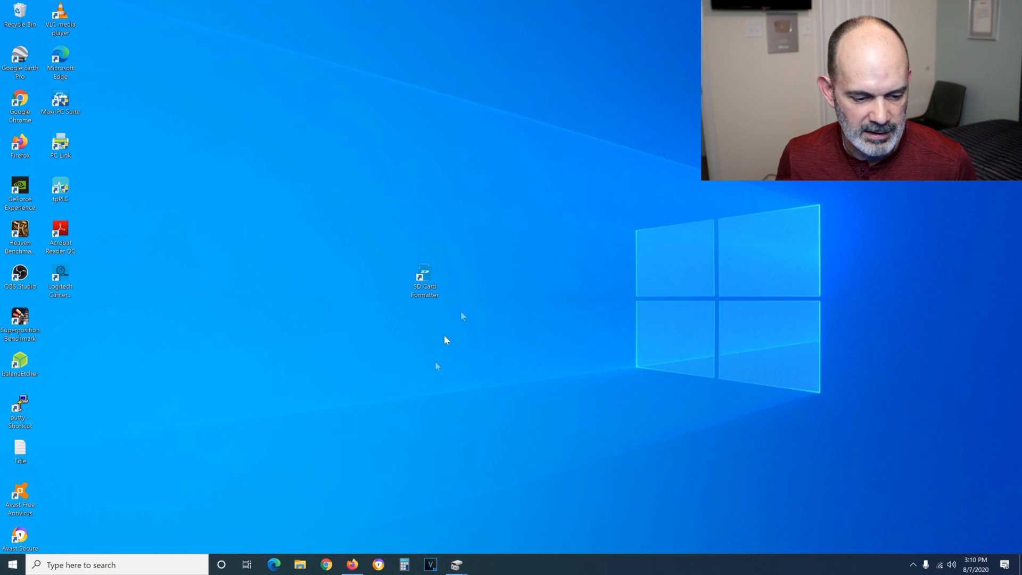
- Start a new private browsing window from Firefox's taskbar task list
{"action": "right_click", "coordinate": [351, 565]}
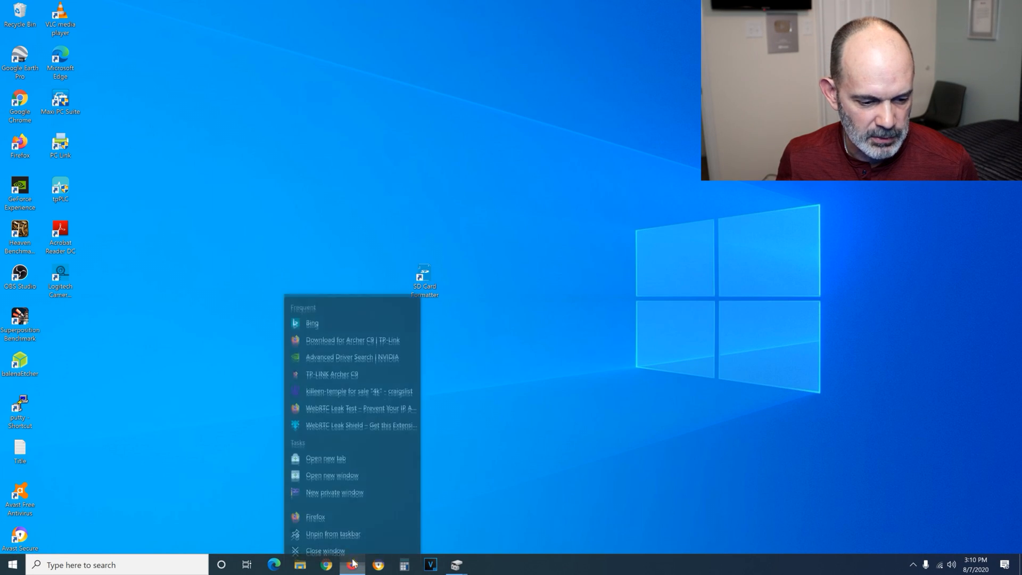
{"action": "left_click", "coordinate": [335, 491]}
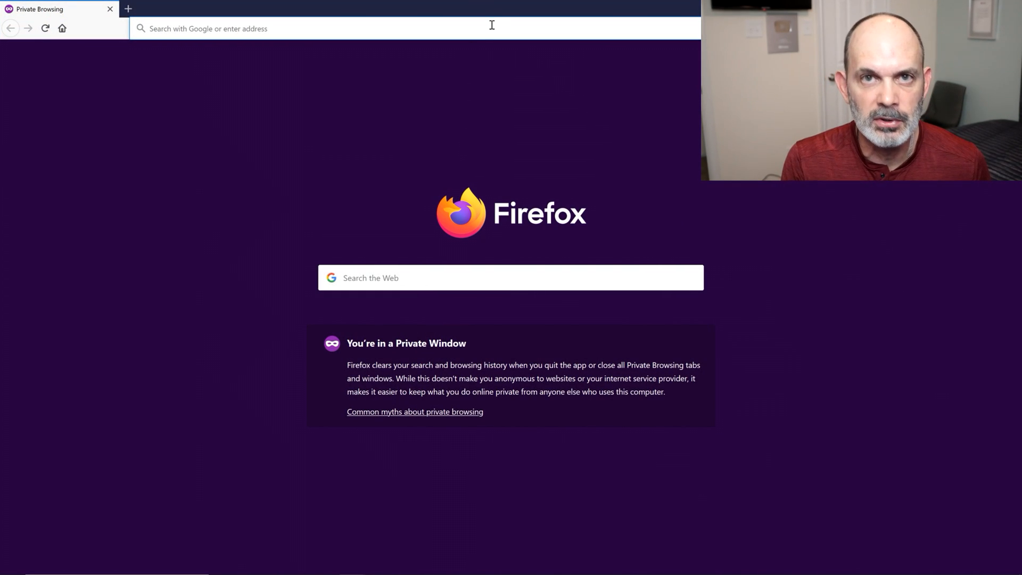
- Search the web for guiformat and open the Ridgecrop Consultants result
{"action": "type", "text": "gui"}
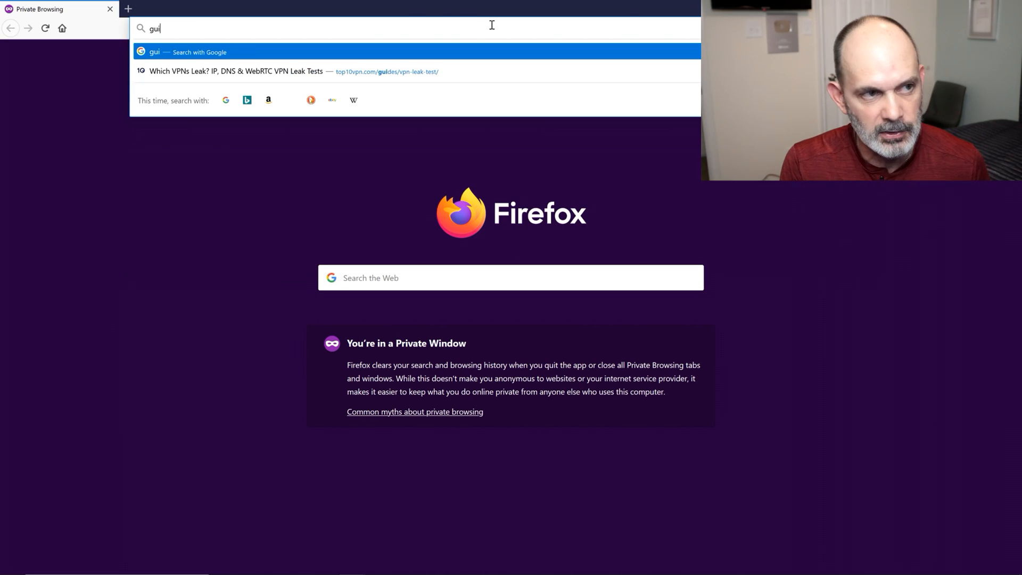
{"action": "type", "text": "f"}
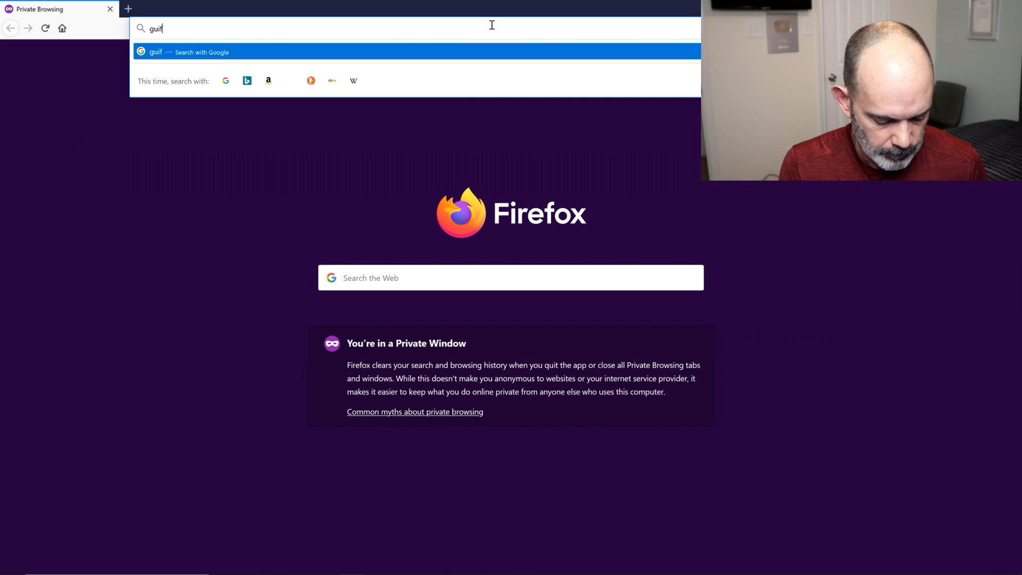
{"action": "type", "text": "ormat"}
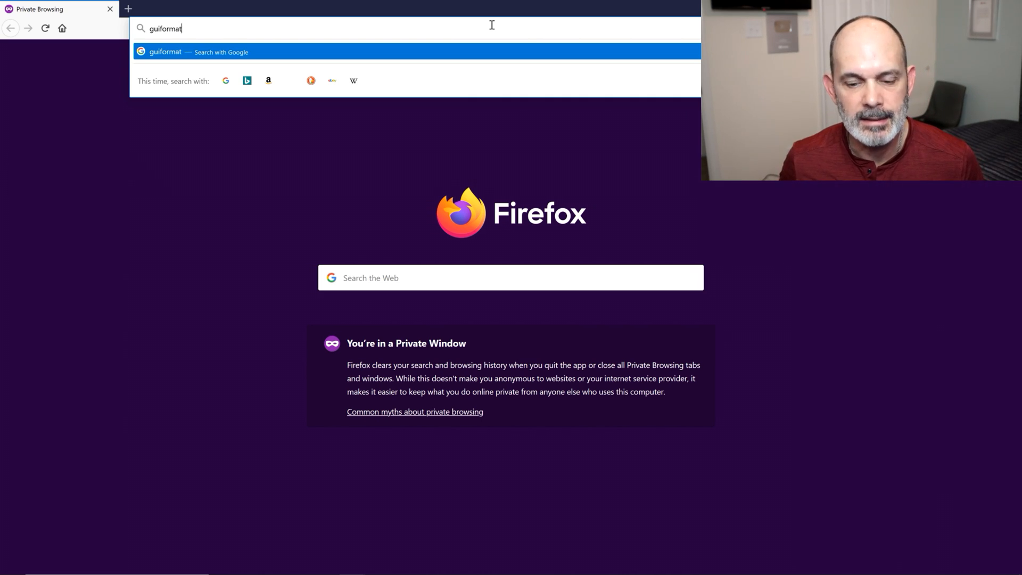
{"action": "key", "text": "Return"}
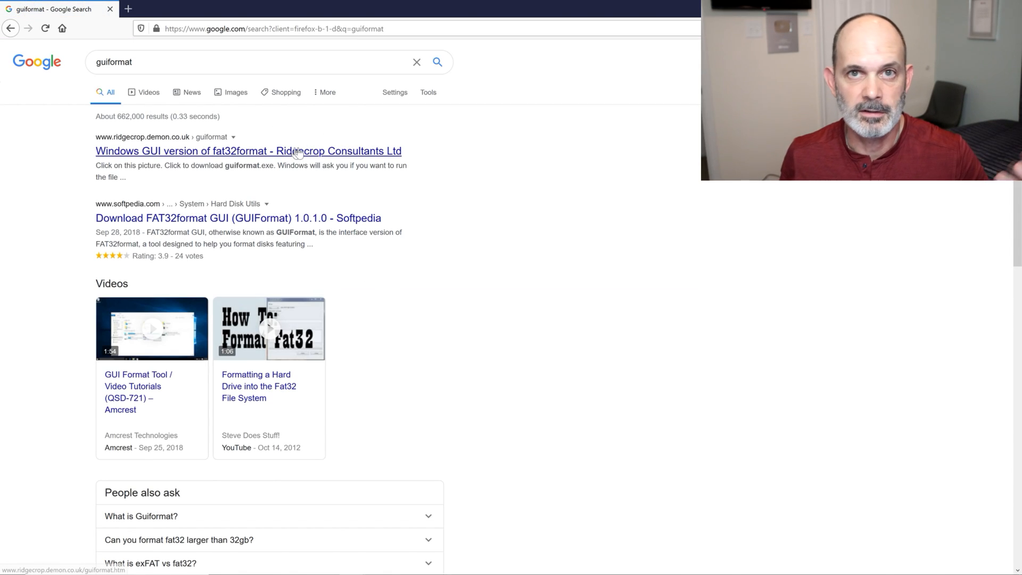
{"action": "mouse_move", "coordinate": [297, 138]}
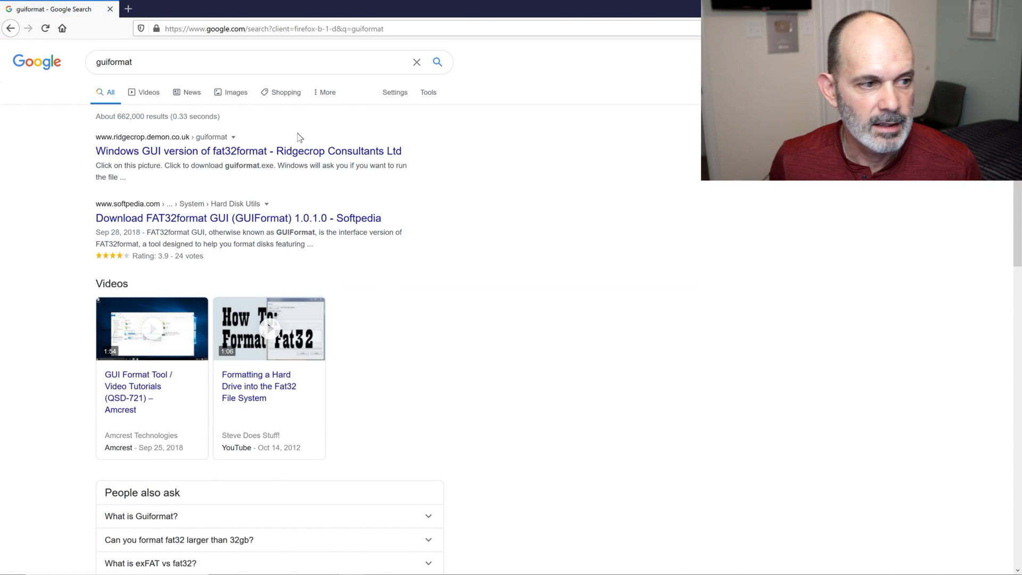
{"action": "mouse_move", "coordinate": [215, 150]}
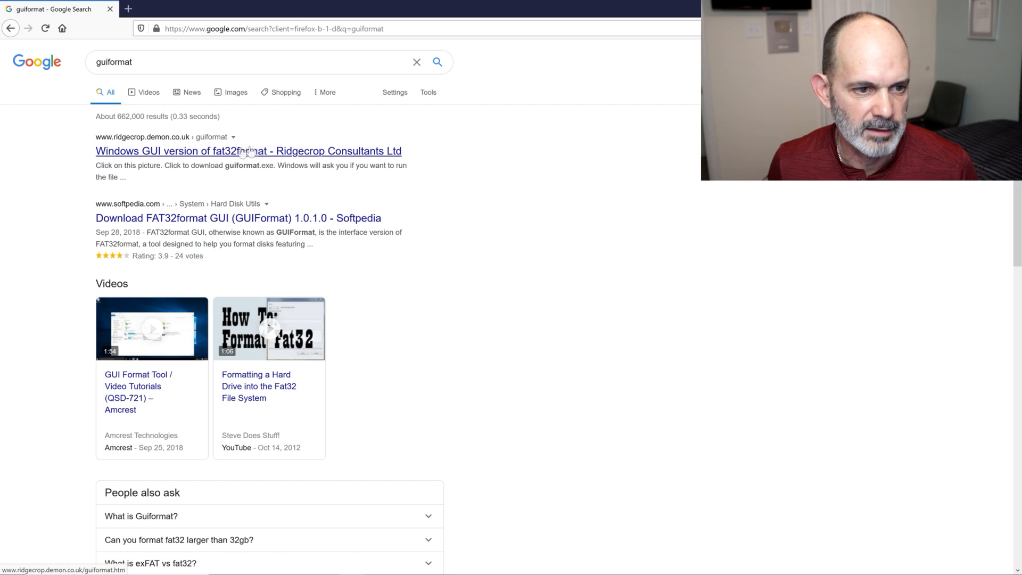
{"action": "left_click", "coordinate": [248, 150]}
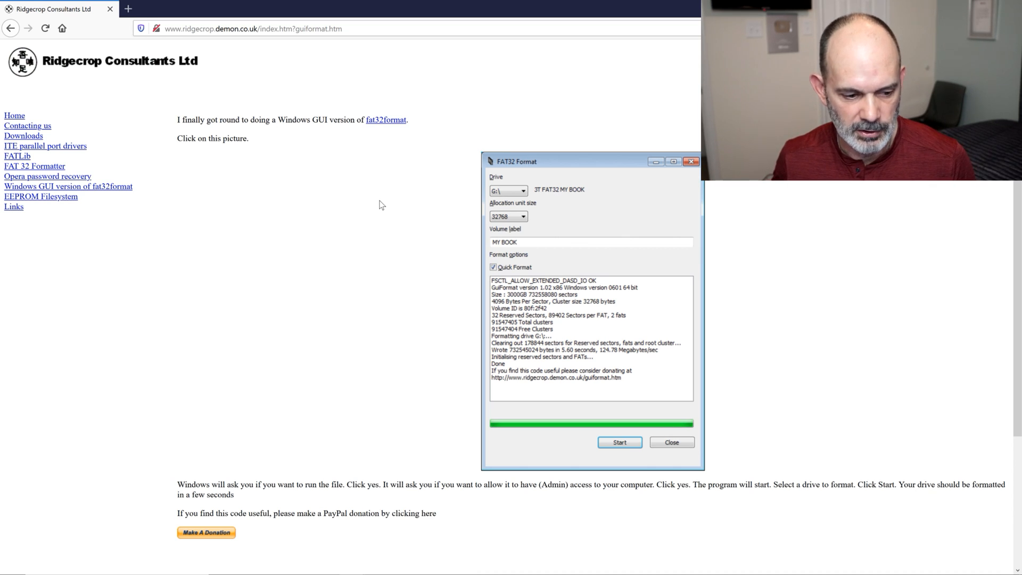
{"action": "mouse_move", "coordinate": [416, 335]}
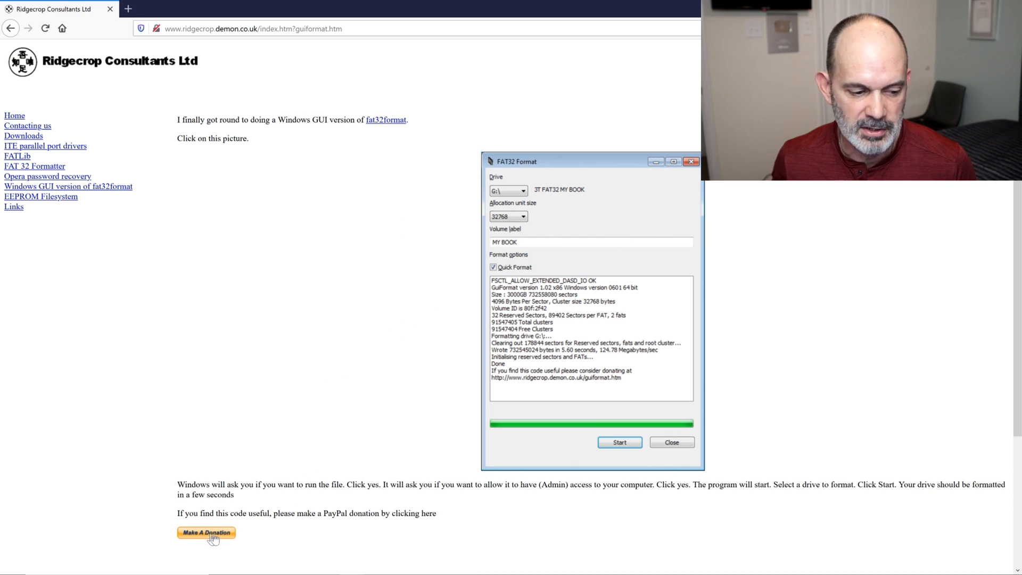
{"action": "mouse_move", "coordinate": [220, 535]}
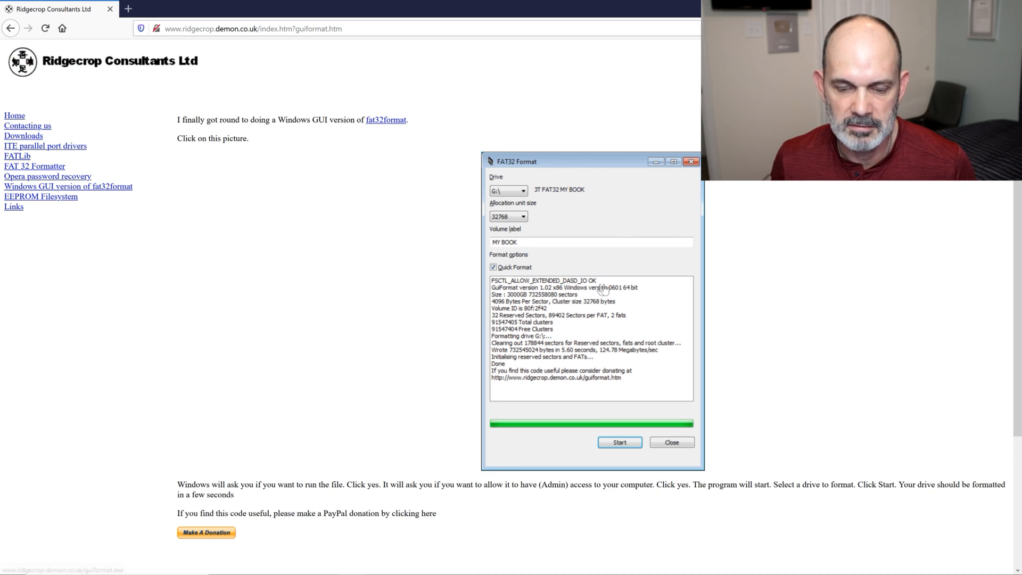
{"action": "mouse_move", "coordinate": [633, 240]}
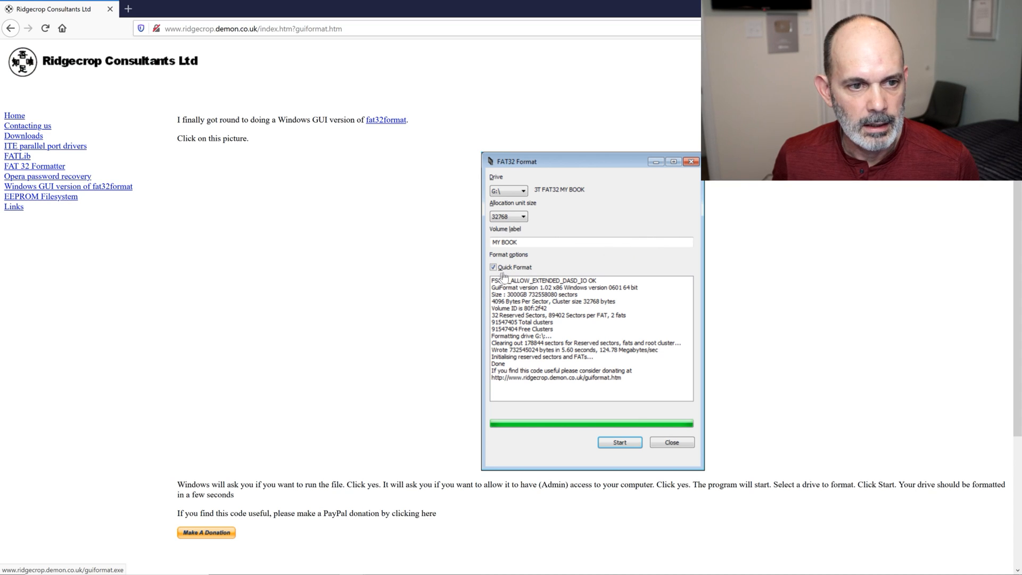
{"action": "mouse_move", "coordinate": [359, 221]}
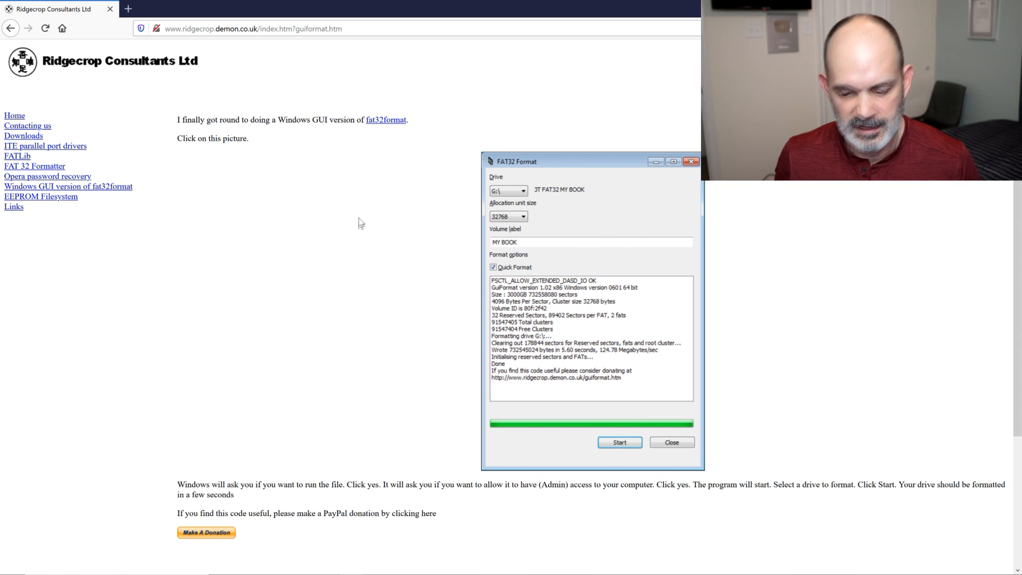
{"action": "mouse_move", "coordinate": [371, 221]}
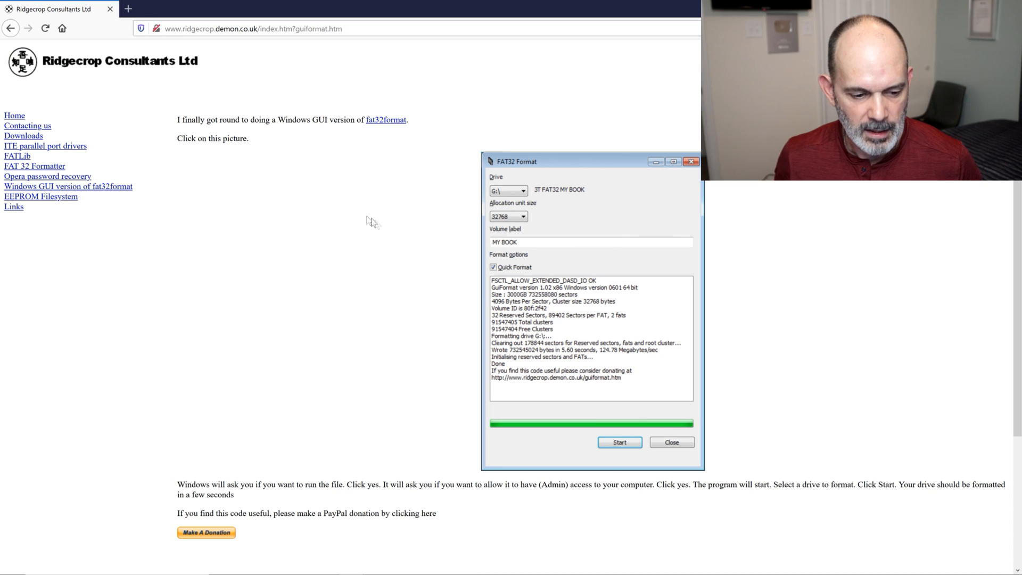
{"action": "mouse_move", "coordinate": [685, 286]}
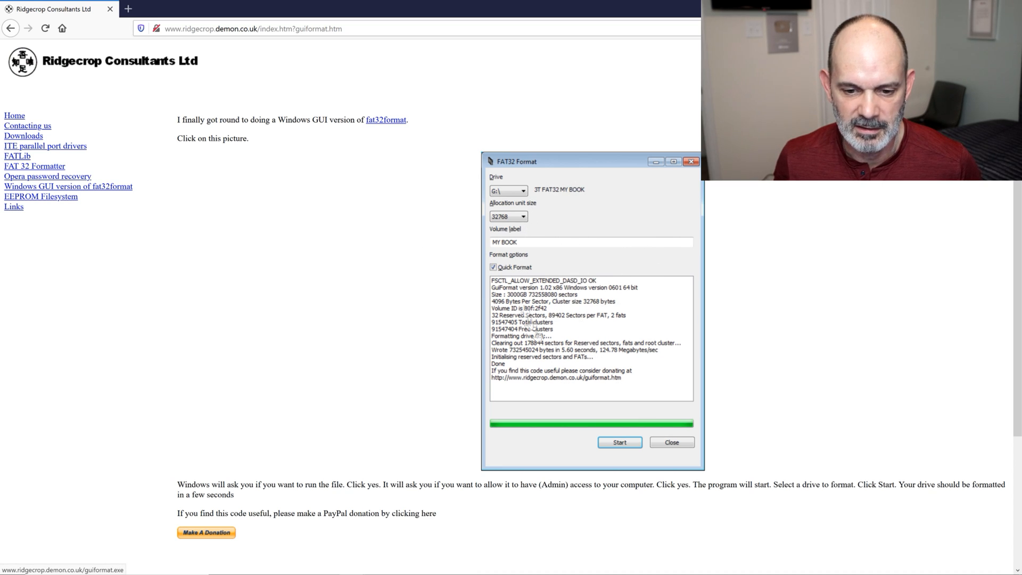
{"action": "mouse_move", "coordinate": [613, 273]}
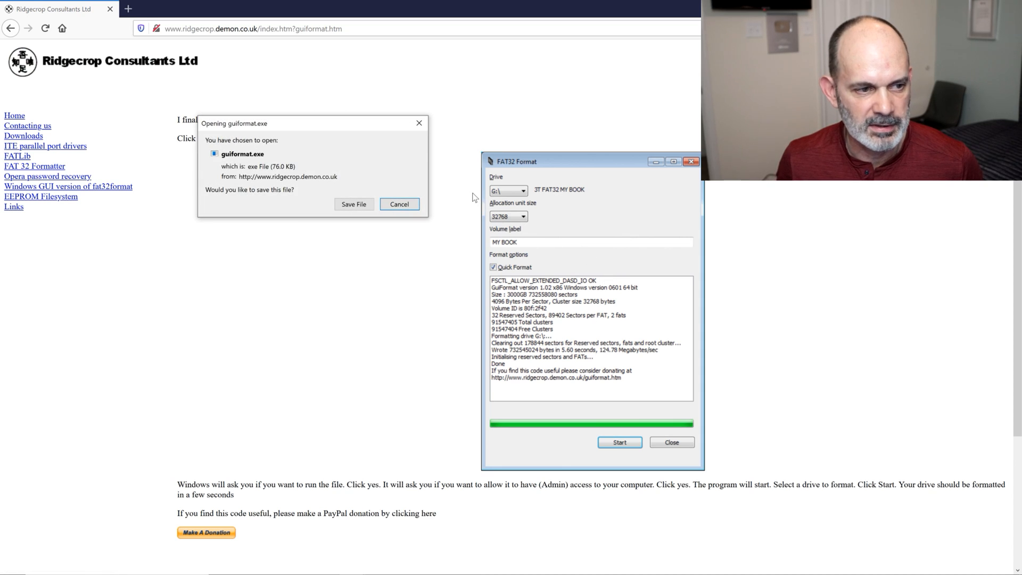
{"action": "mouse_move", "coordinate": [279, 195]}
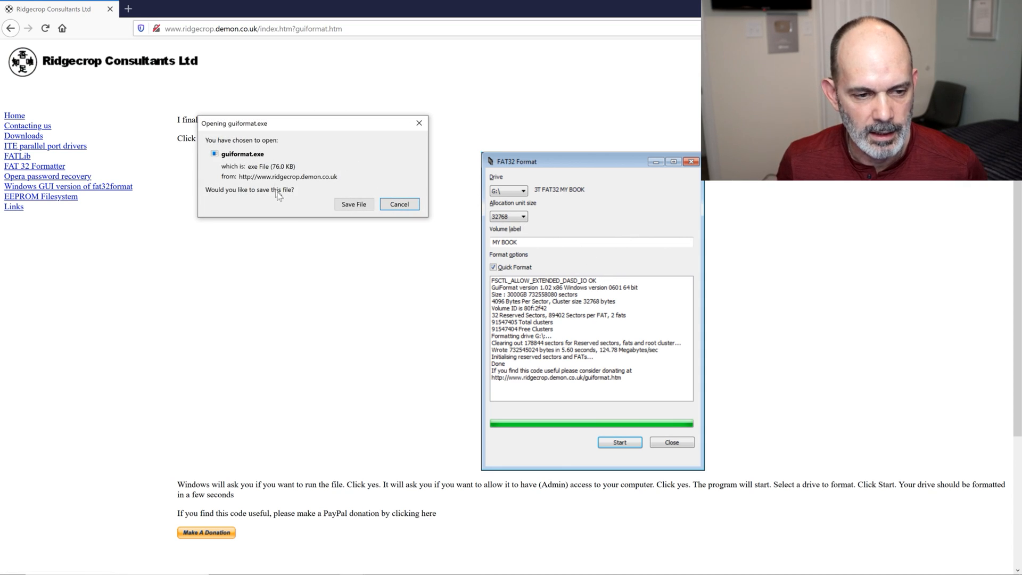
{"action": "mouse_move", "coordinate": [271, 163]}
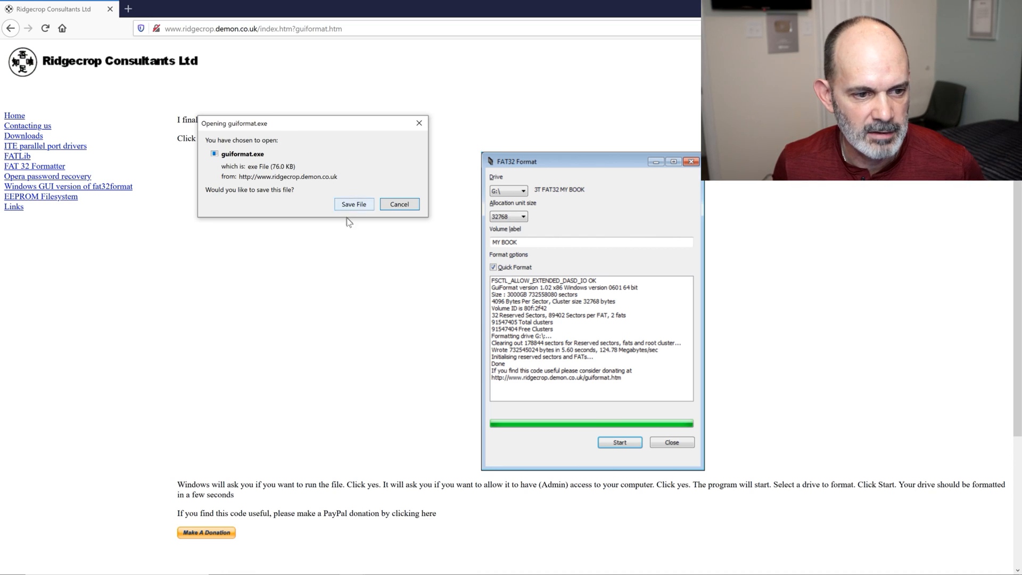
- Save the guiformat.exe download to the Desktop folder
{"action": "left_click", "coordinate": [353, 204]}
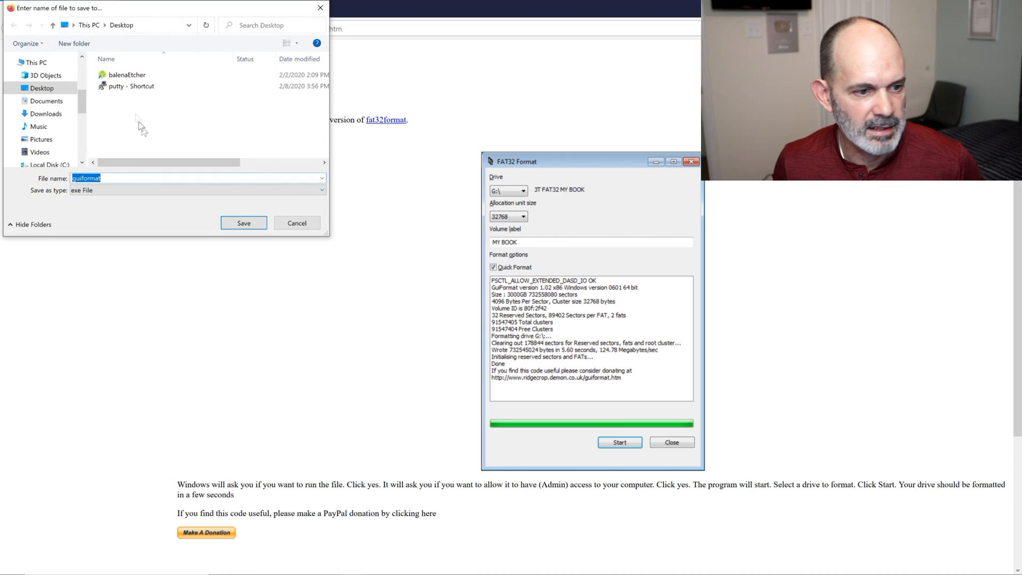
{"action": "left_click", "coordinate": [242, 223]}
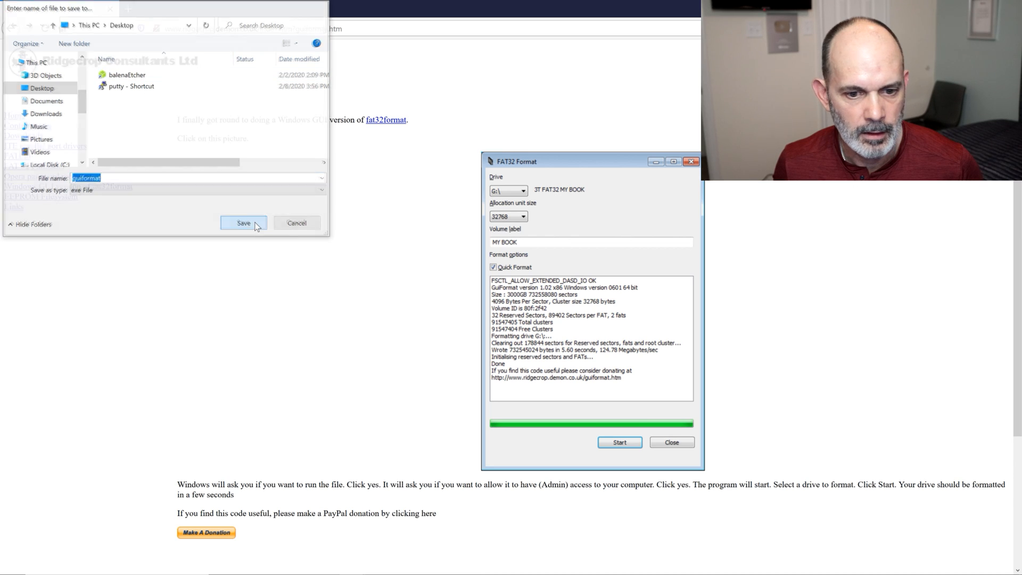
{"action": "left_click", "coordinate": [242, 222]}
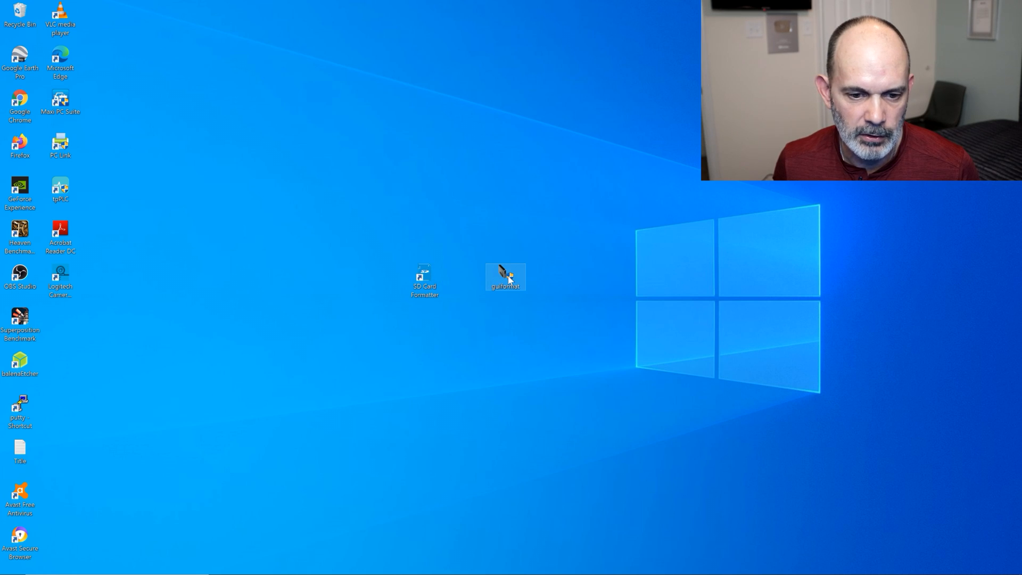
- Launch the downloaded guiformat.exe and allow it to make changes
{"action": "double_click", "coordinate": [505, 277]}
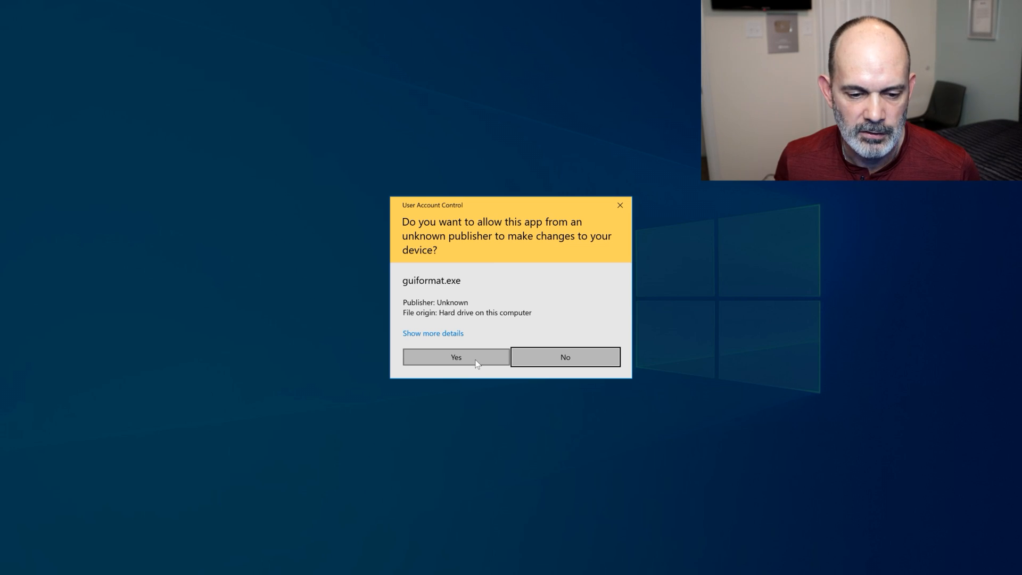
{"action": "left_click", "coordinate": [454, 356]}
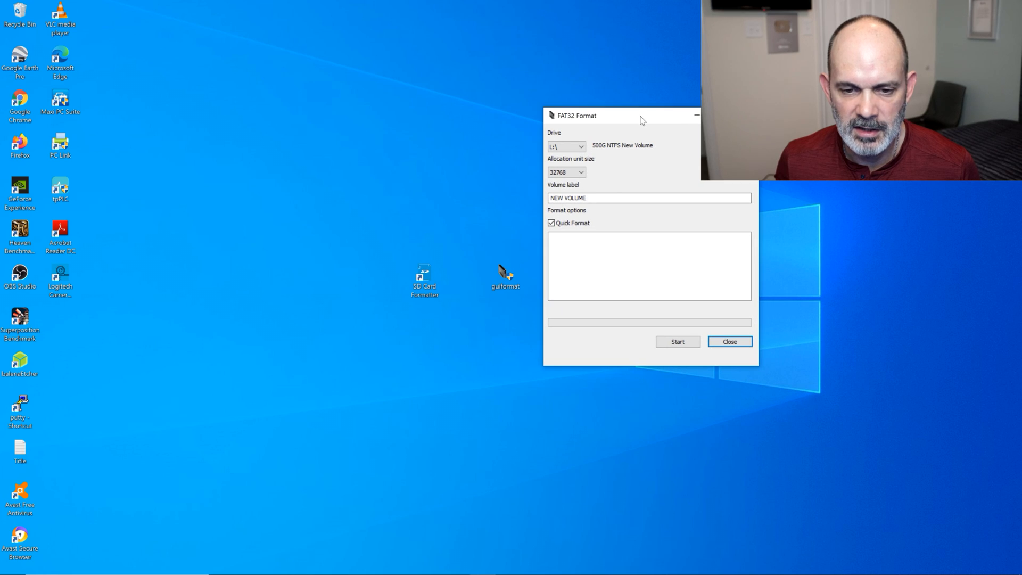
{"action": "mouse_move", "coordinate": [649, 189]}
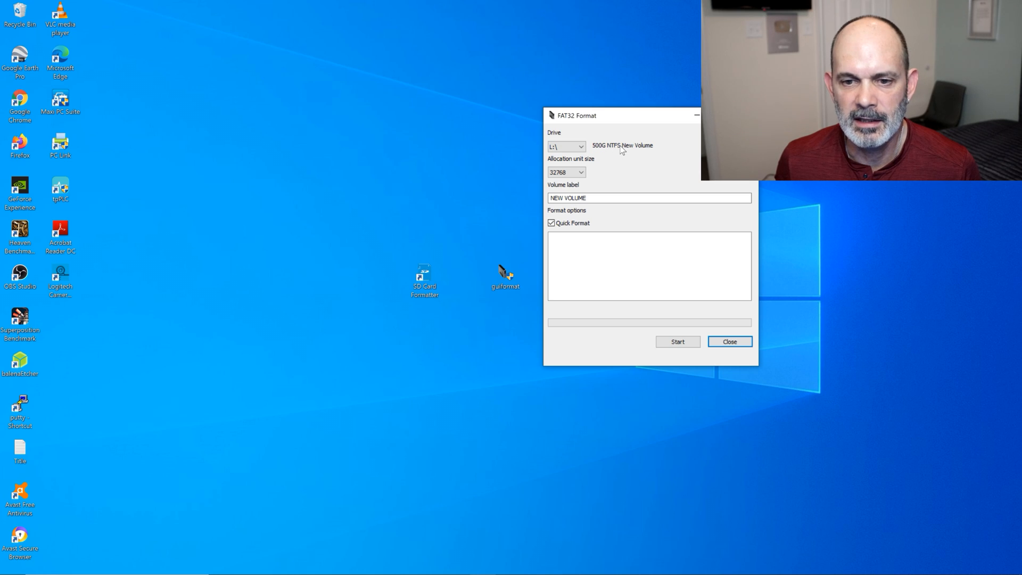
{"action": "mouse_move", "coordinate": [432, 397]}
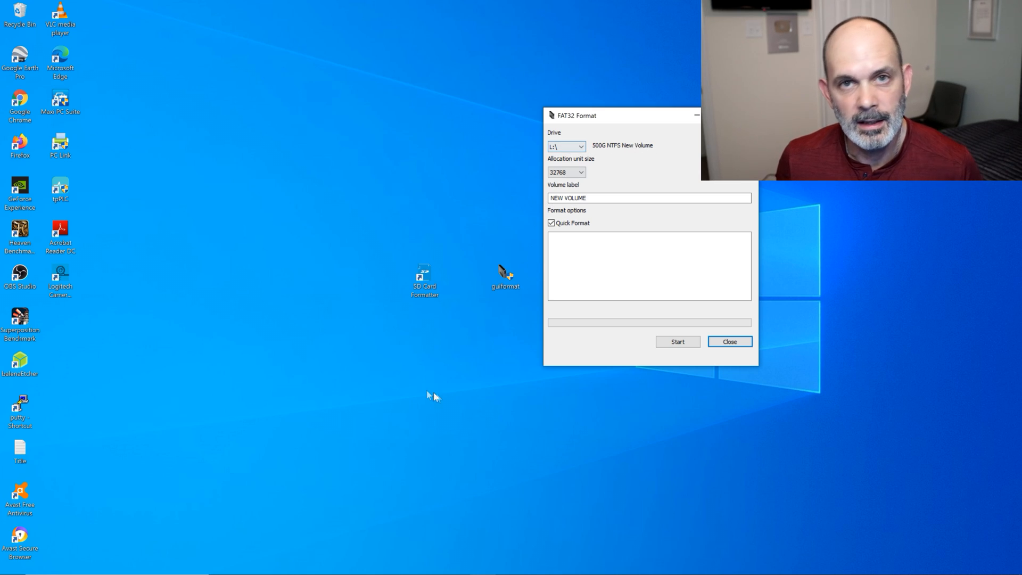
{"action": "mouse_move", "coordinate": [433, 404]}
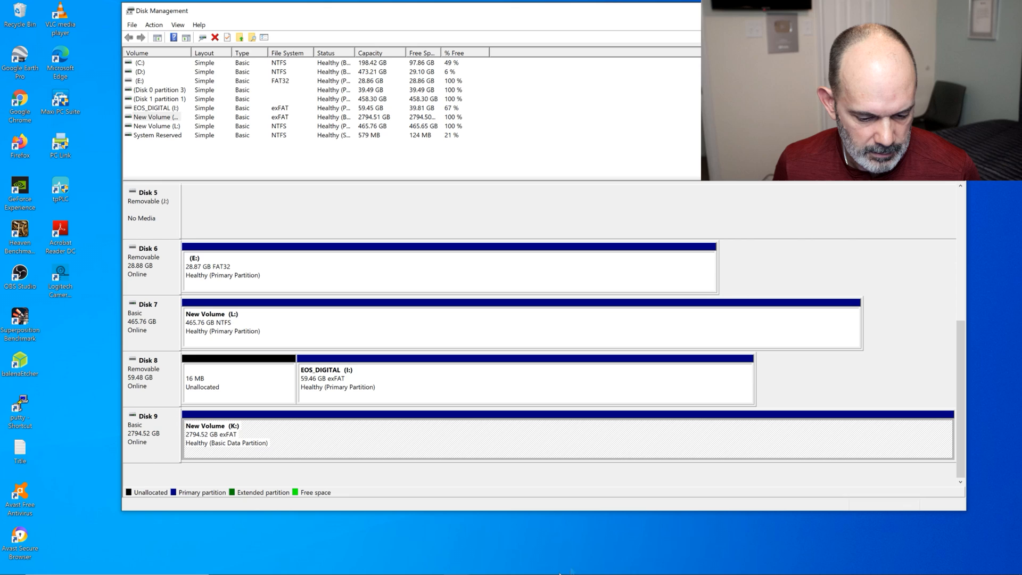
{"action": "mouse_move", "coordinate": [456, 564]}
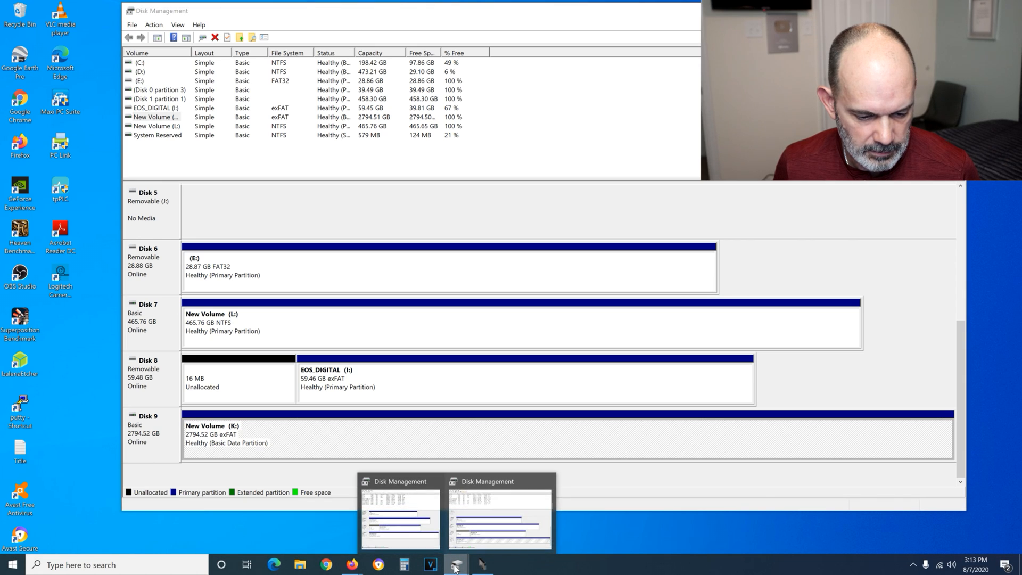
{"action": "left_click", "coordinate": [498, 518]}
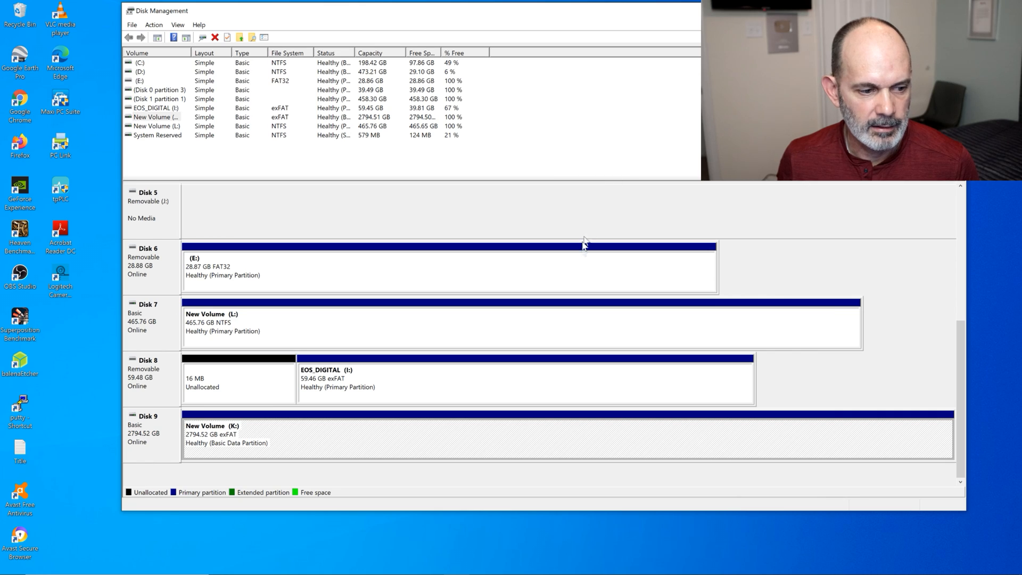
{"action": "mouse_move", "coordinate": [449, 429]}
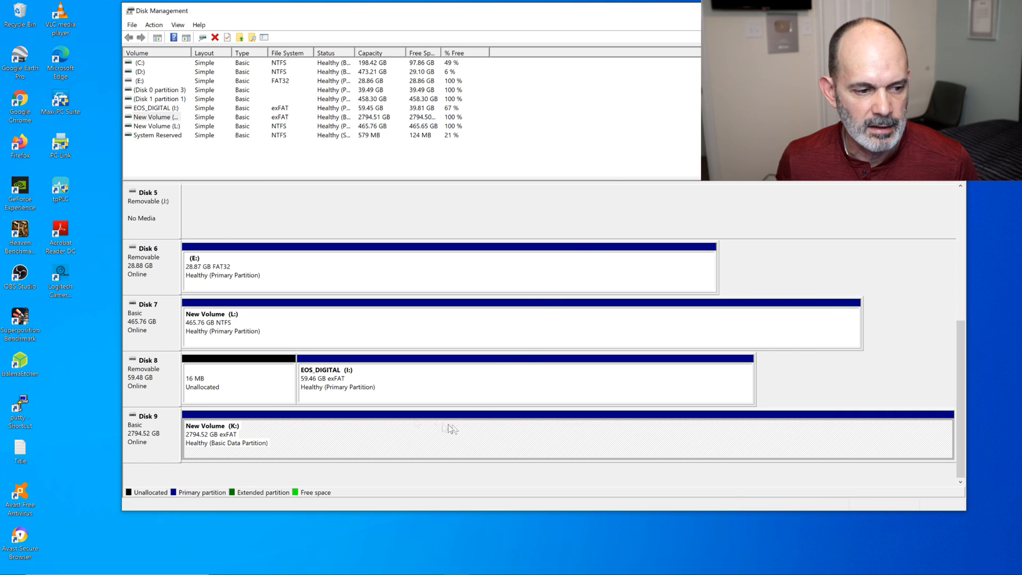
{"action": "mouse_move", "coordinate": [313, 337]}
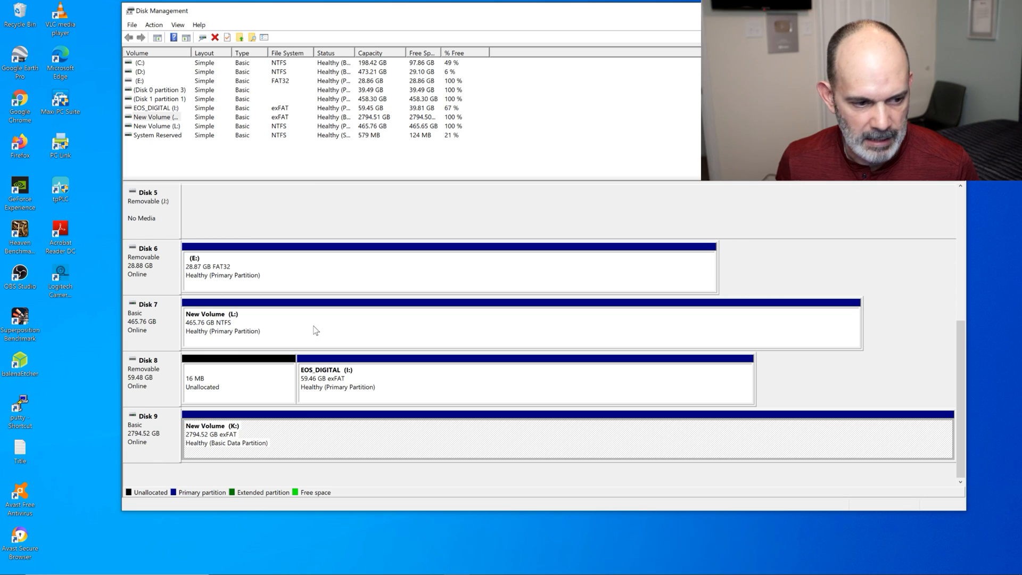
{"action": "mouse_move", "coordinate": [321, 321]}
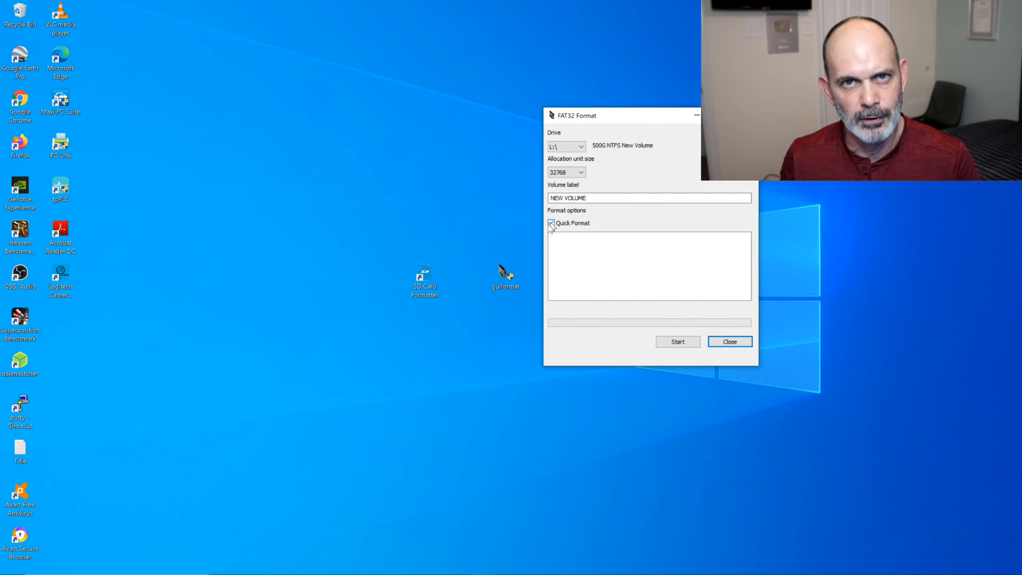
- Replace the volume label with 500GBLAPTOP for drive L:
{"action": "left_click", "coordinate": [550, 223]}
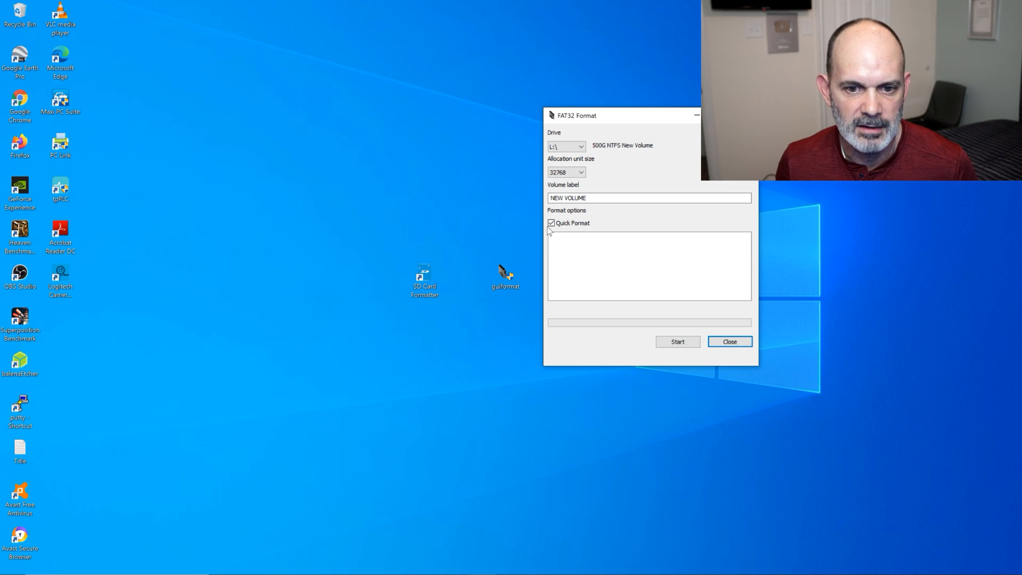
{"action": "triple_click", "coordinate": [648, 198]}
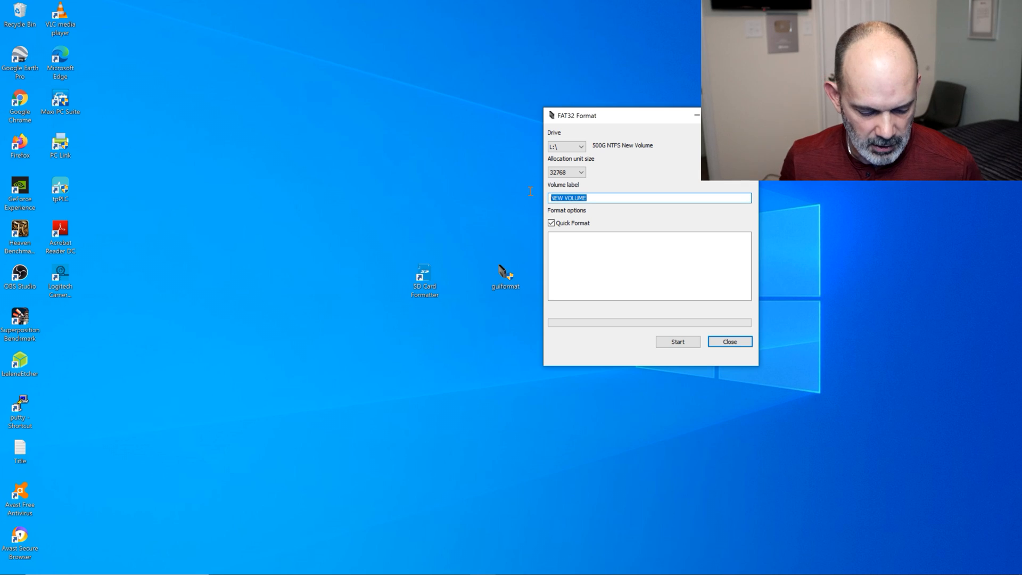
{"action": "type", "text": "500"}
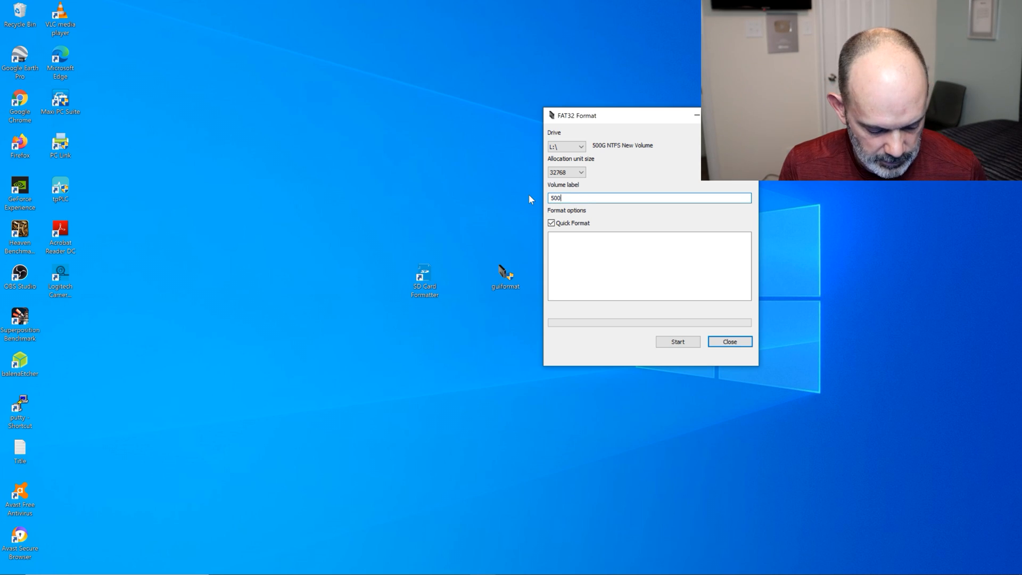
{"action": "type", "text": "GB"}
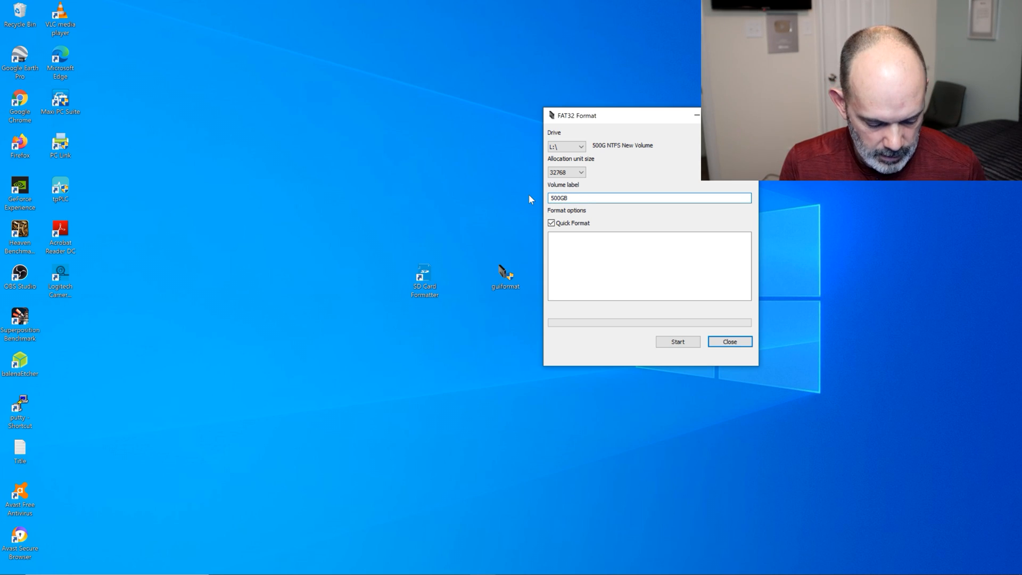
{"action": "type", "text": "LA"}
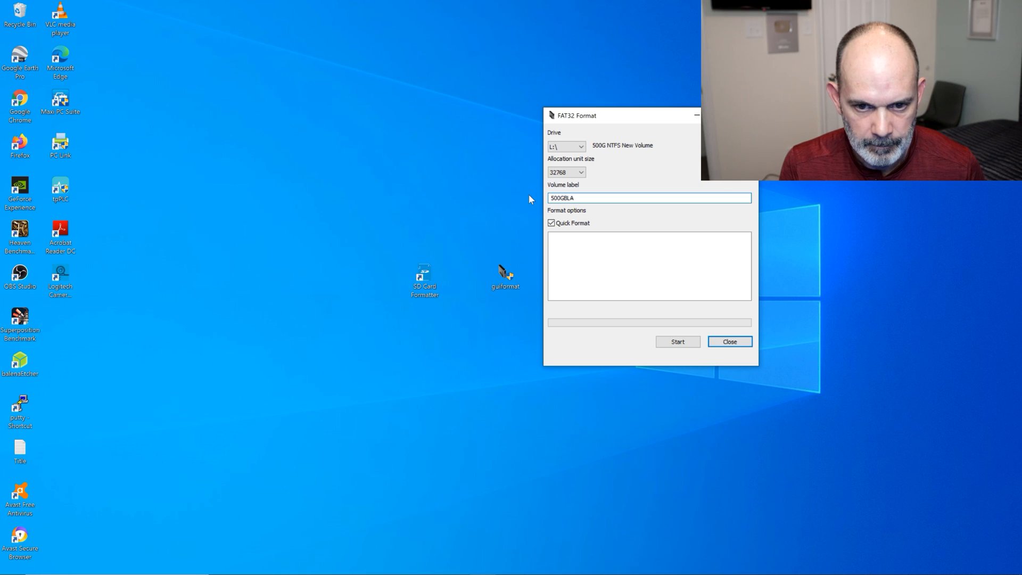
{"action": "type", "text": "P"}
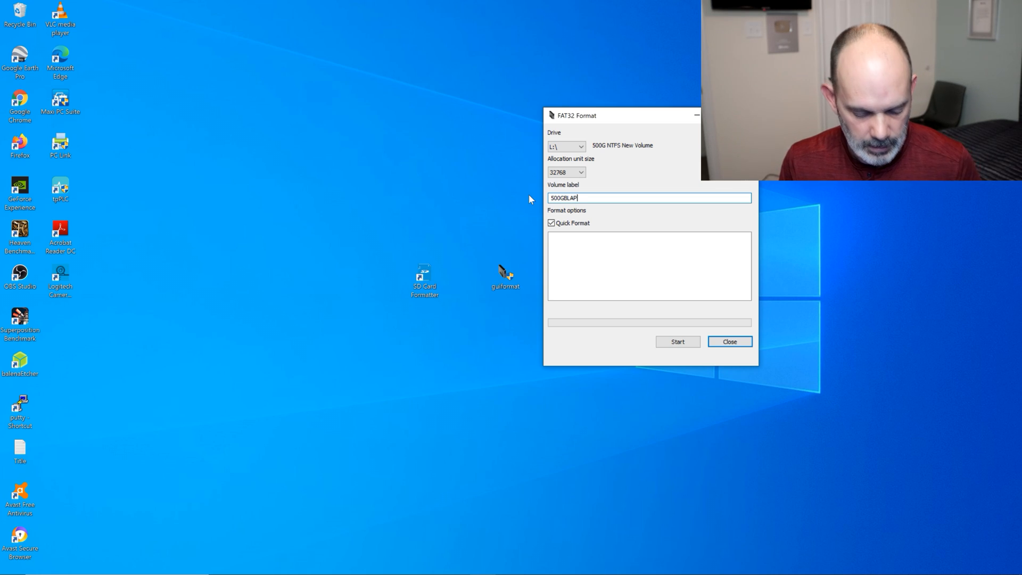
{"action": "type", "text": "TOP"}
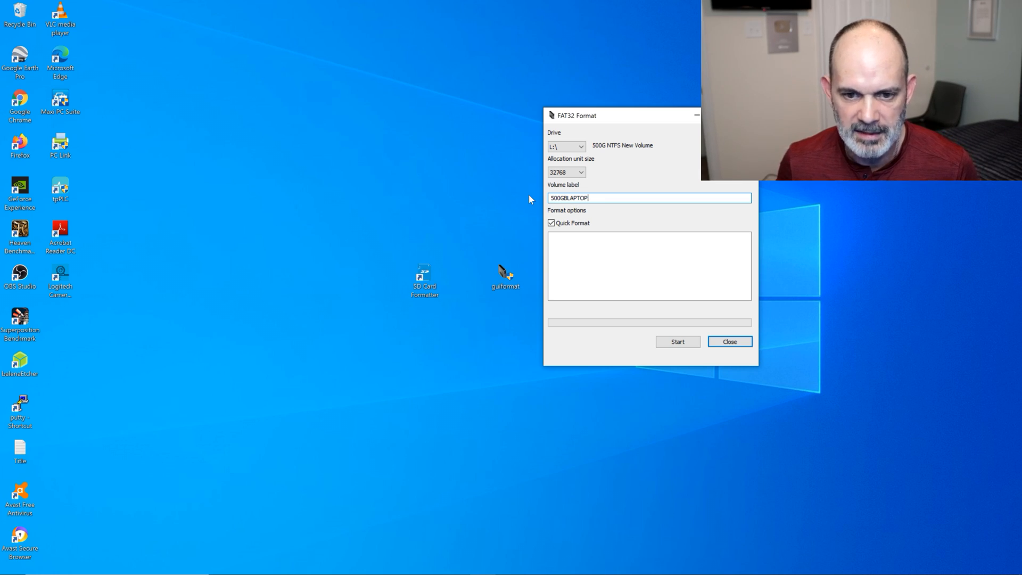
{"action": "mouse_move", "coordinate": [677, 342]}
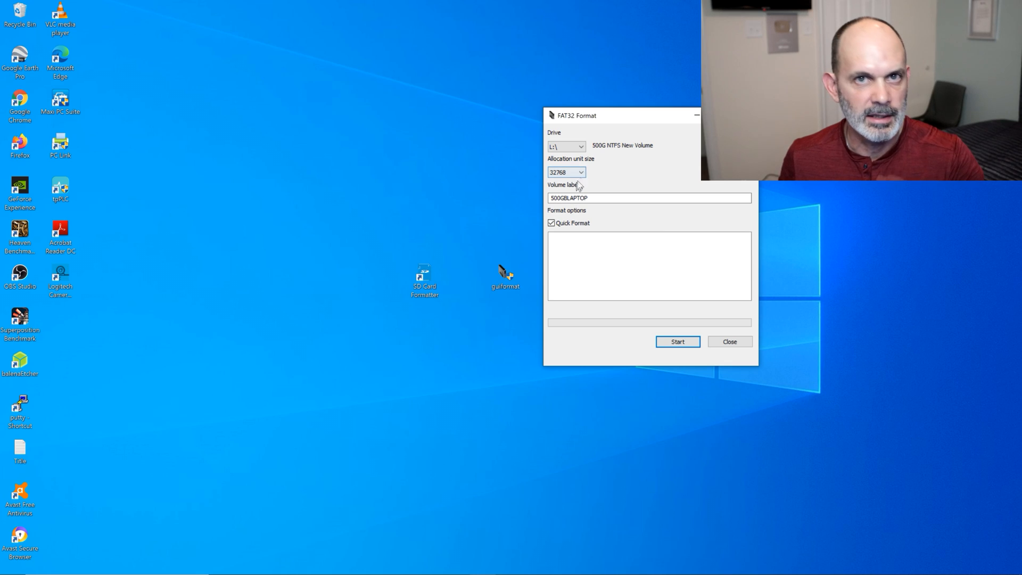
{"action": "mouse_move", "coordinate": [599, 162]}
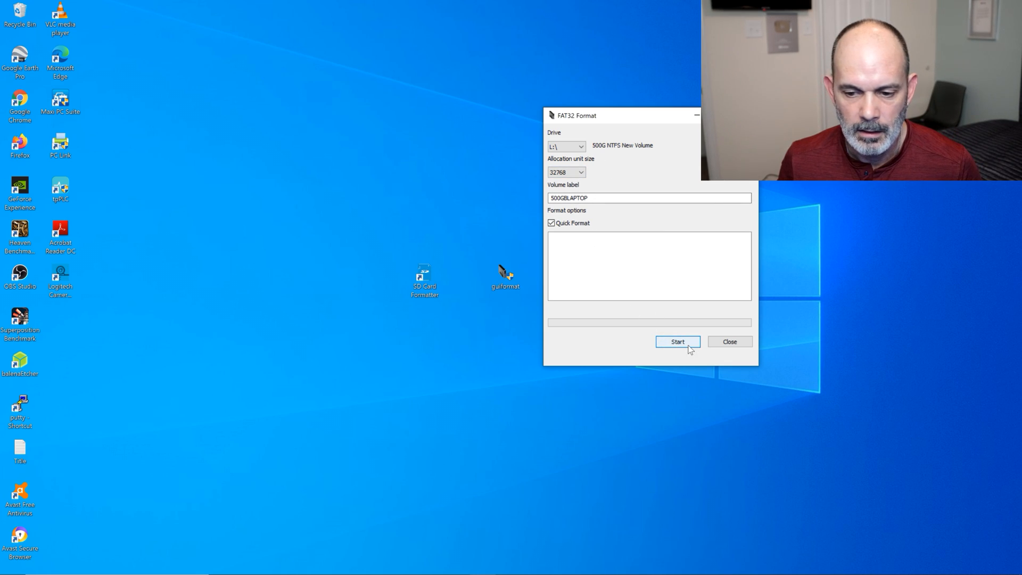
- Quick-format drive L: as FAT32, confirming the data erase, and close the formatter
{"action": "left_click", "coordinate": [677, 342]}
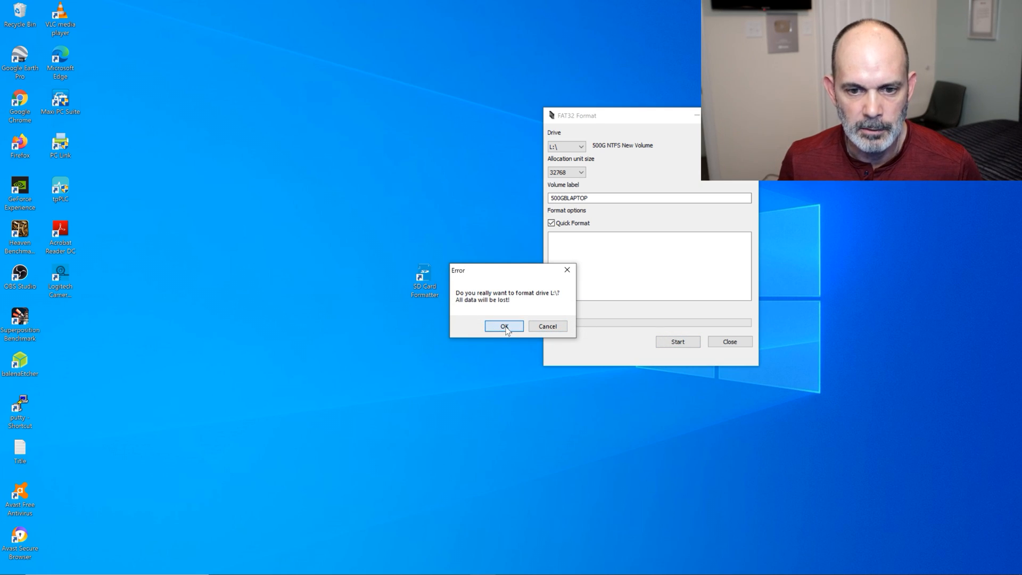
{"action": "left_click", "coordinate": [504, 326]}
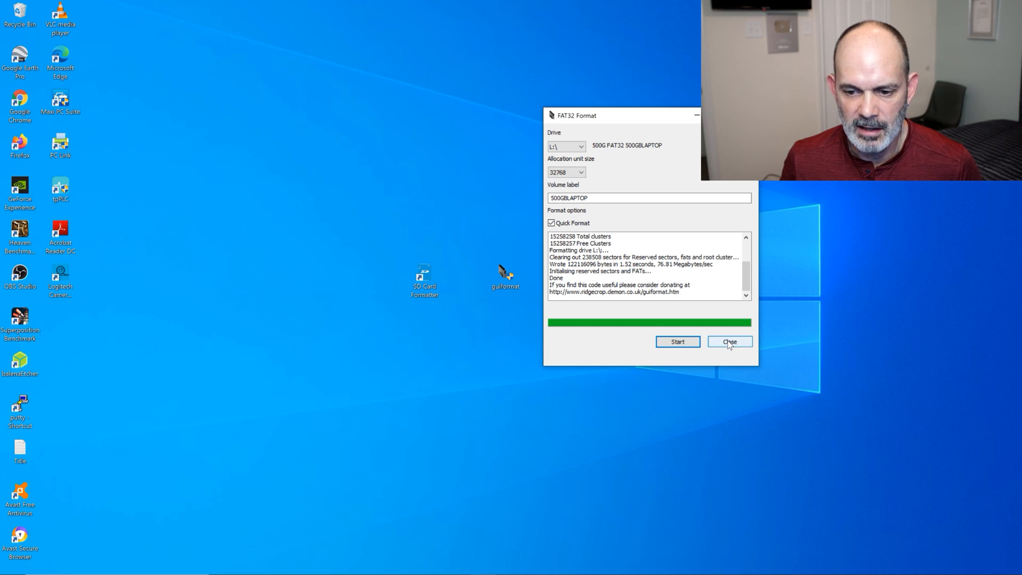
{"action": "left_click", "coordinate": [728, 342]}
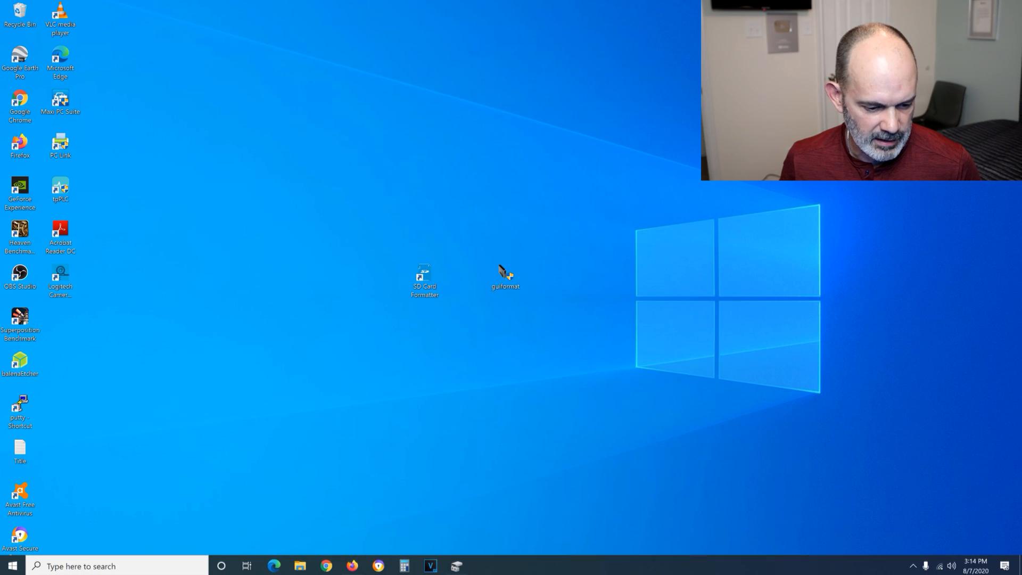
- Check drive L: in File Explorer and Disk Management, then view 500GBLAPTOP's properties showing FAT32
{"action": "left_click", "coordinate": [299, 565]}
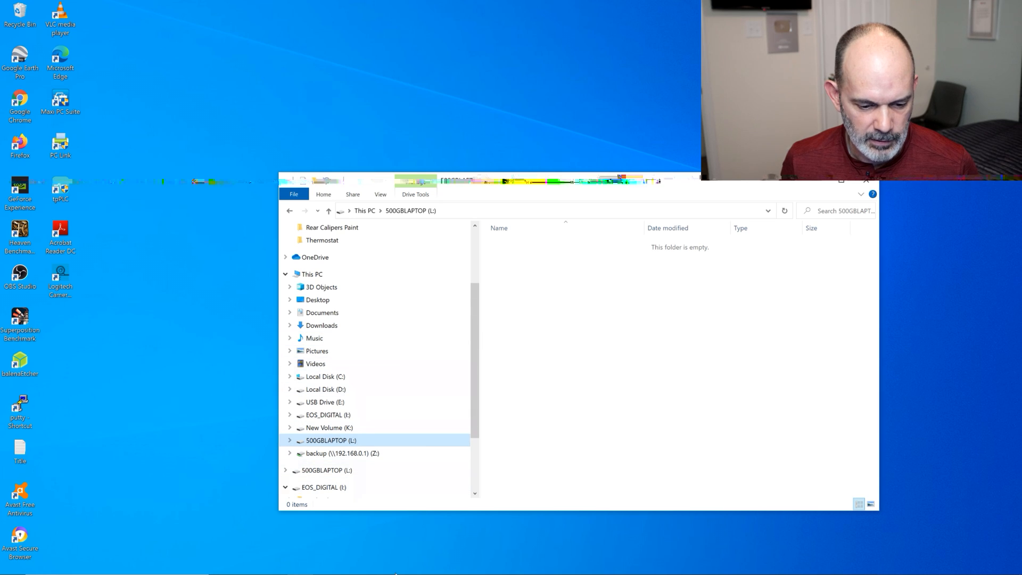
{"action": "left_click", "coordinate": [456, 564]}
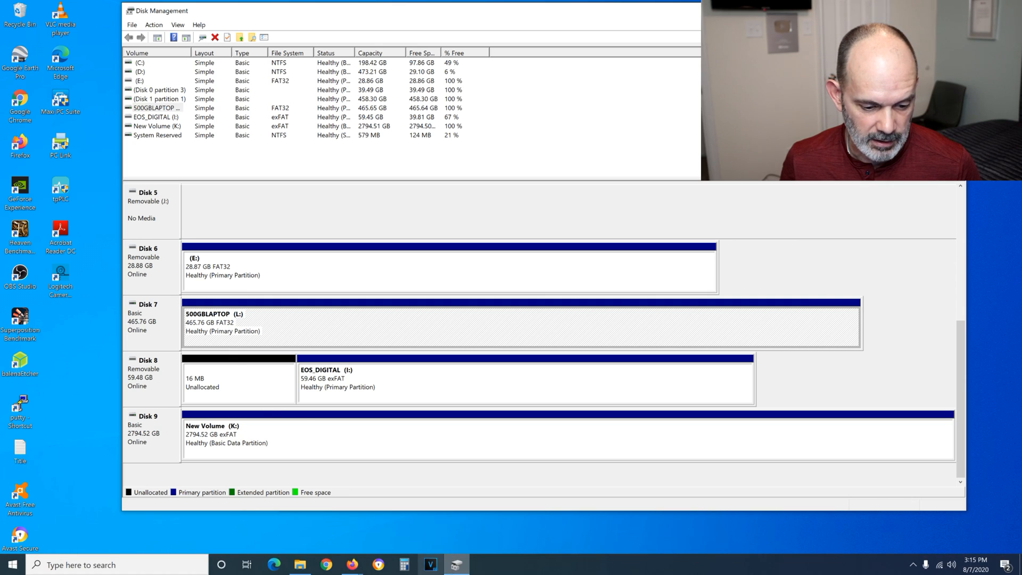
{"action": "left_click", "coordinate": [299, 564]}
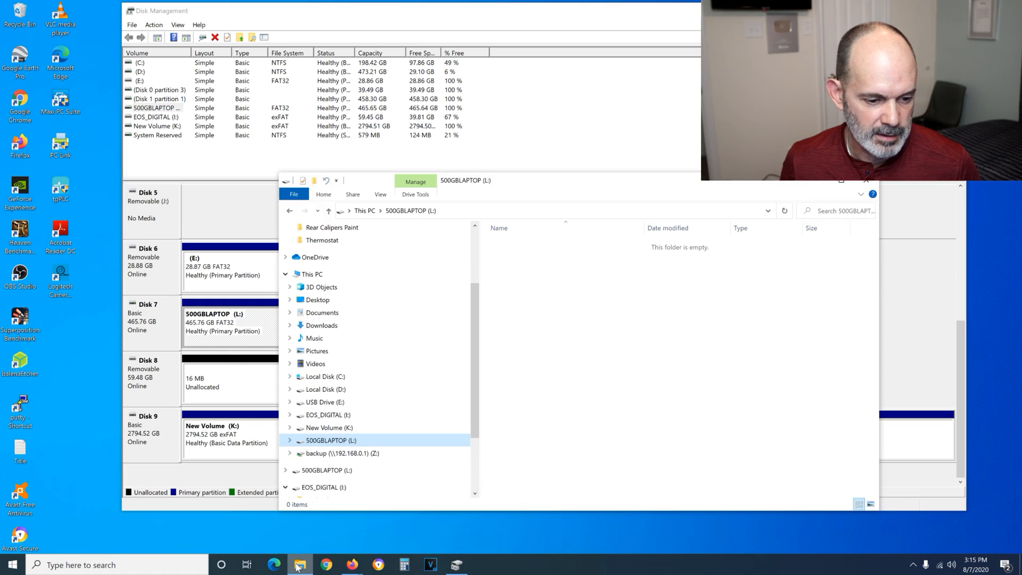
{"action": "right_click", "coordinate": [331, 440]}
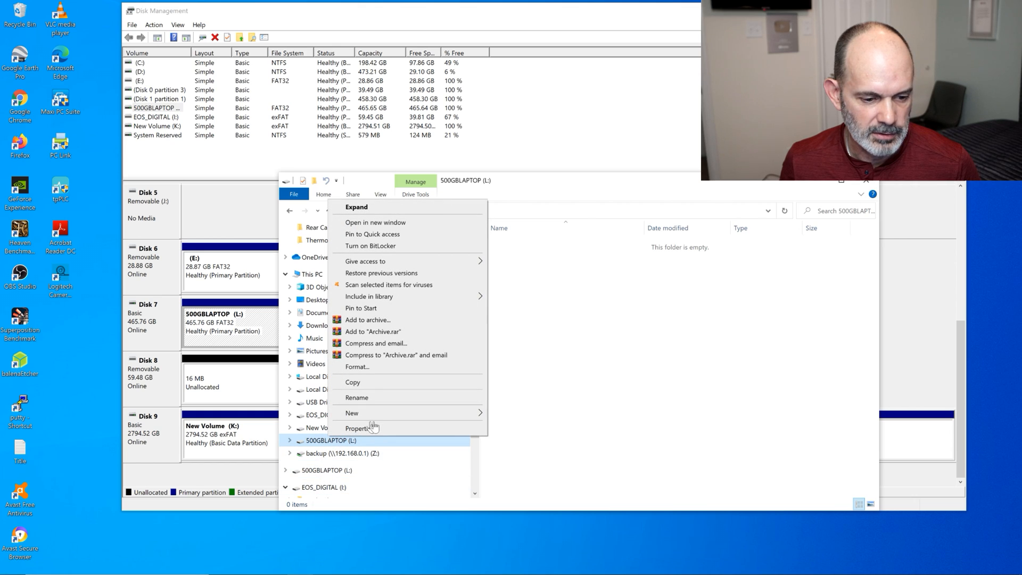
{"action": "left_click", "coordinate": [358, 428]}
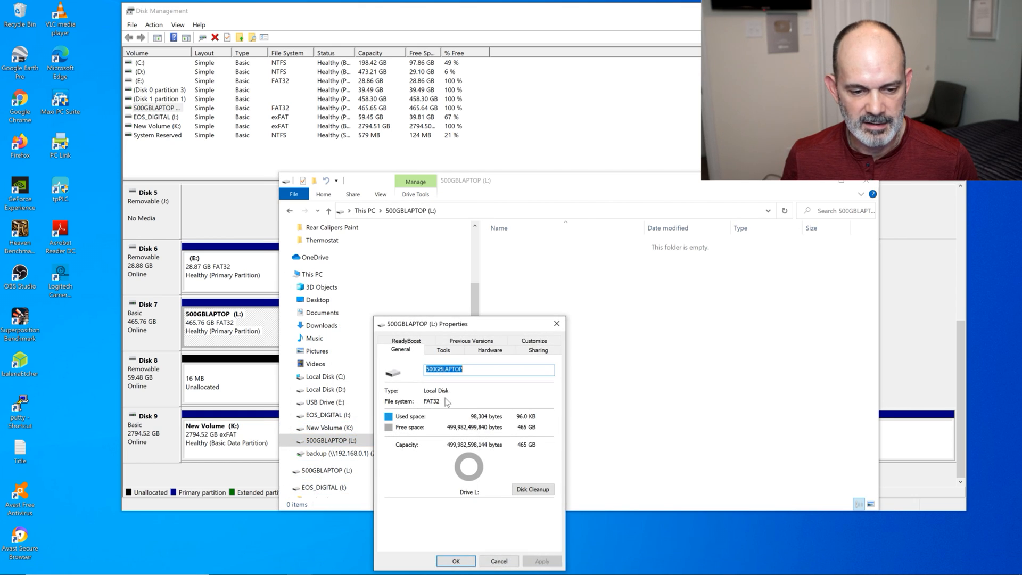
{"action": "mouse_move", "coordinate": [438, 407]}
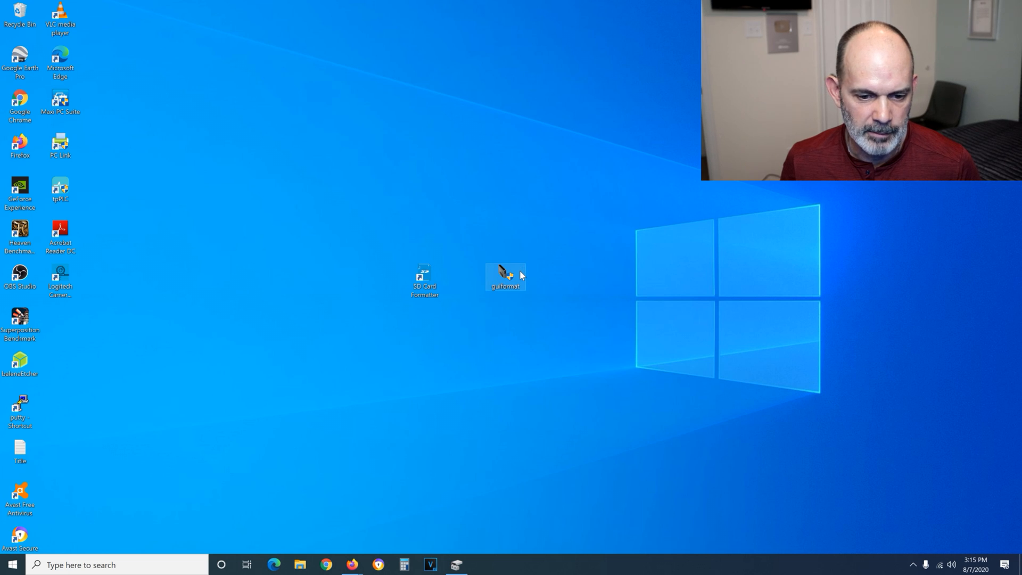
- Relaunch GUIFormat with admin rights and target the 63G EOS_DIGITAL card (I:)
{"action": "double_click", "coordinate": [505, 273]}
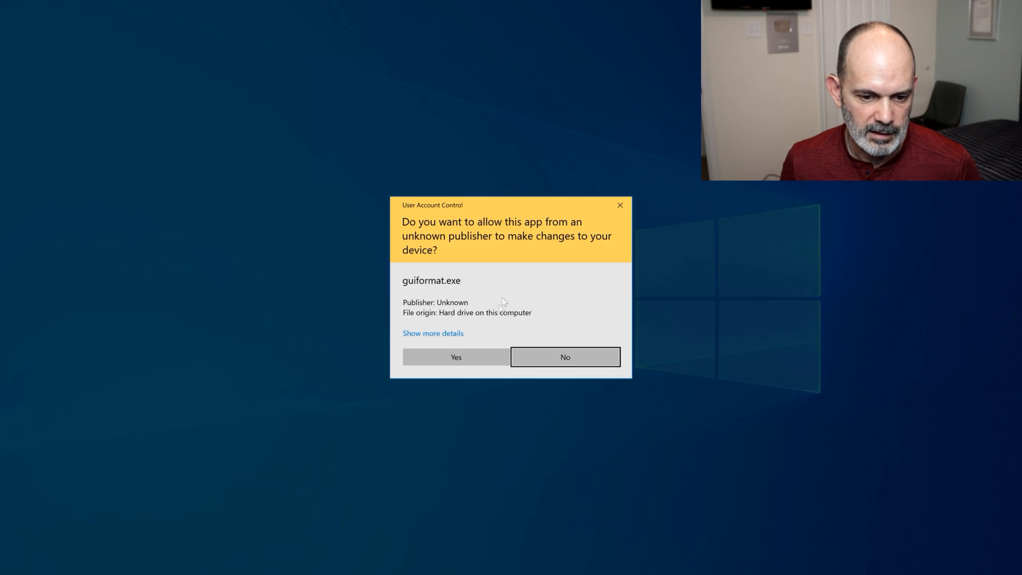
{"action": "left_click", "coordinate": [454, 357]}
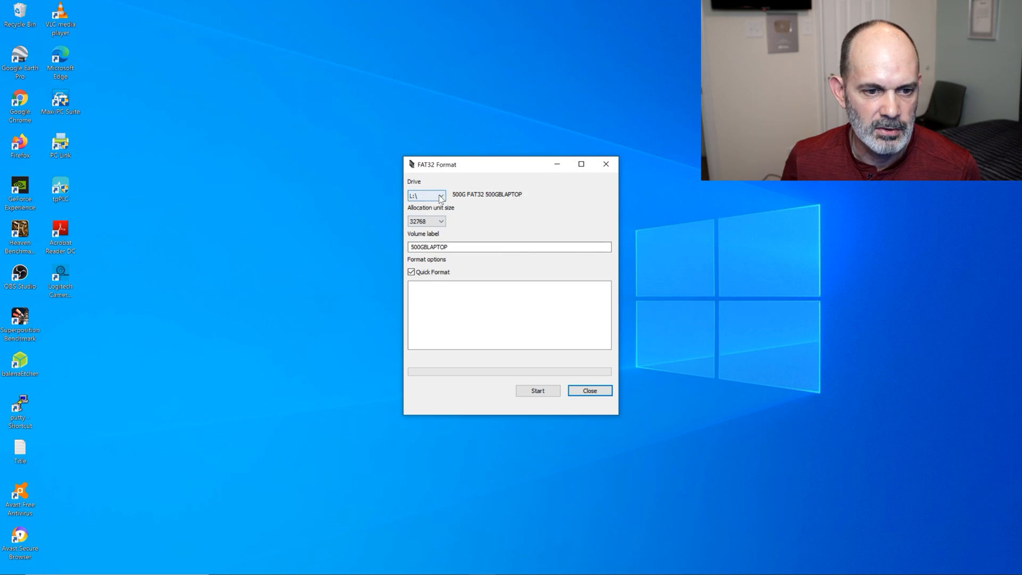
{"action": "left_click", "coordinate": [426, 194]}
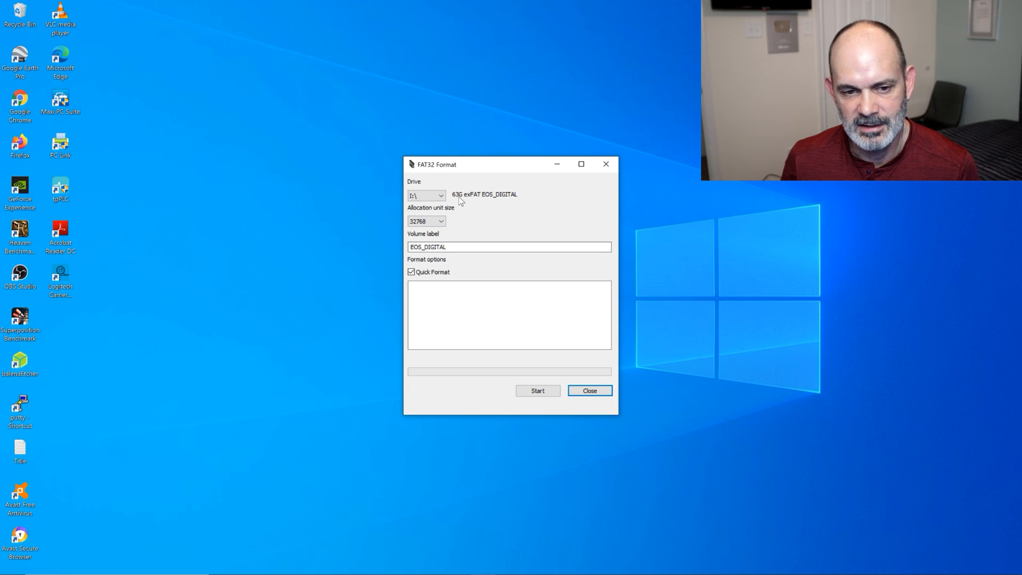
{"action": "mouse_move", "coordinate": [512, 200]}
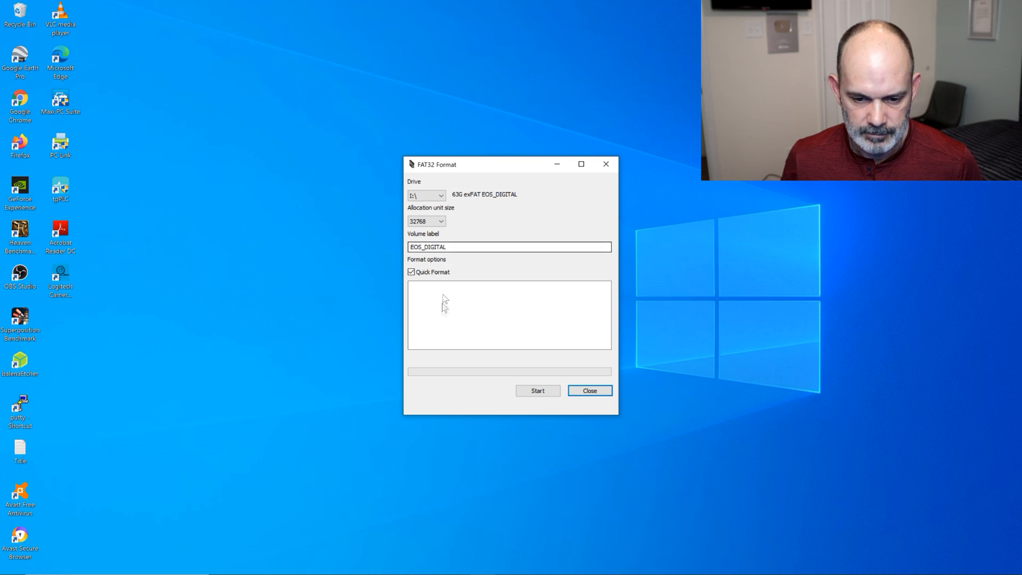
{"action": "mouse_move", "coordinate": [460, 288]}
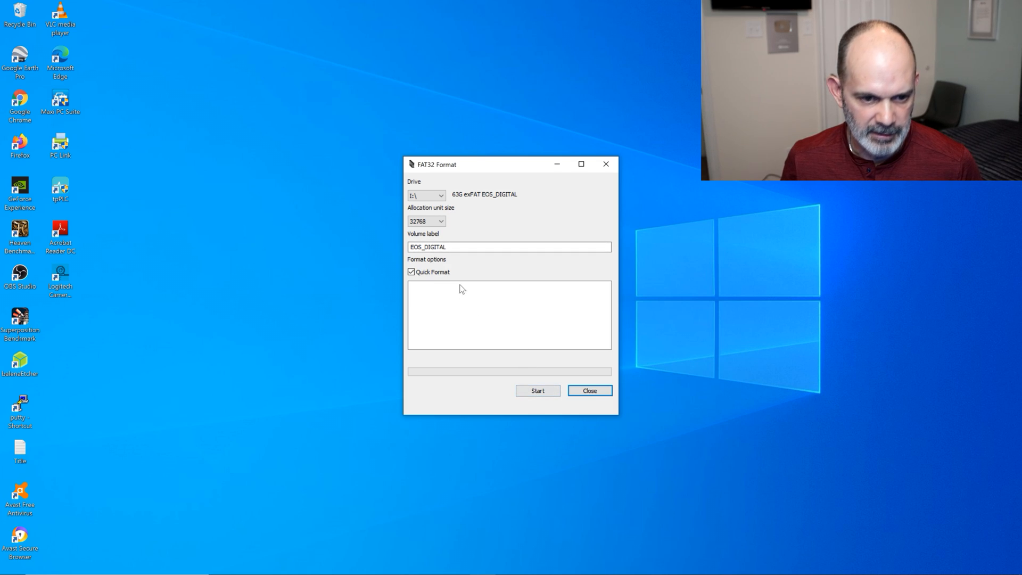
{"action": "mouse_move", "coordinate": [537, 390]}
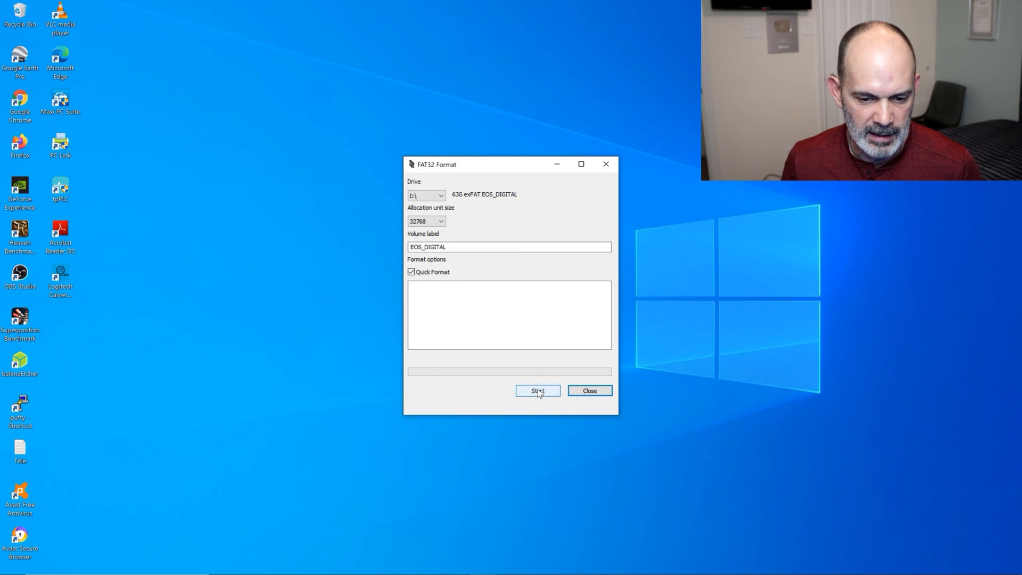
- Format the EOS_DIGITAL card as FAT32, confirming the erase warning, and close the formatter when done
{"action": "left_click", "coordinate": [536, 391]}
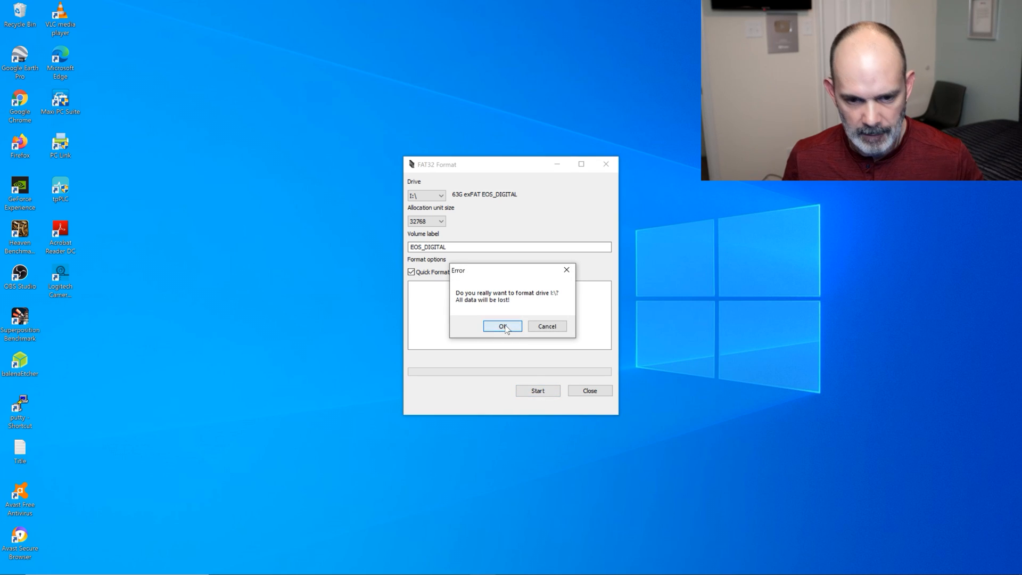
{"action": "left_click", "coordinate": [501, 326]}
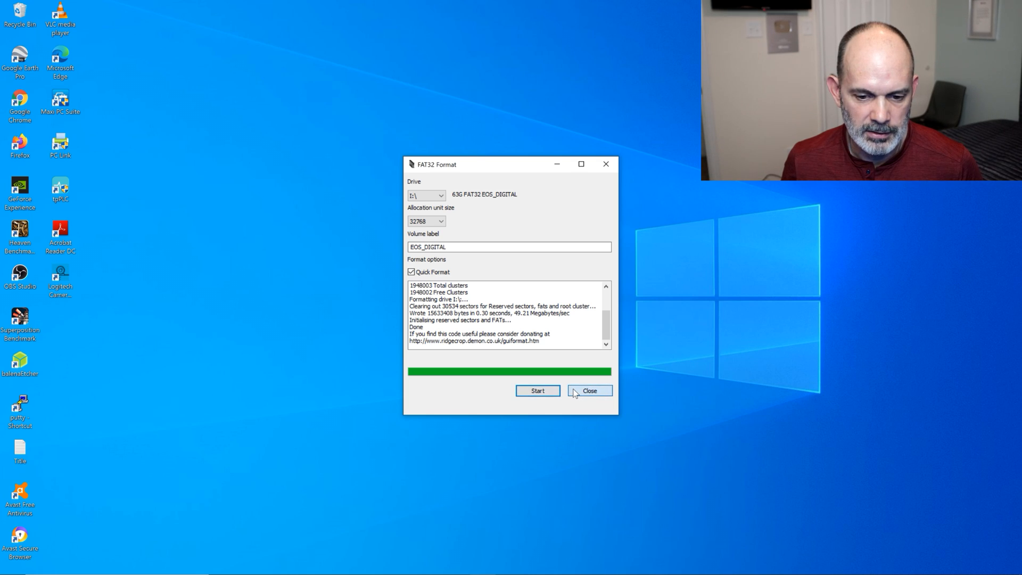
{"action": "left_click", "coordinate": [589, 390]}
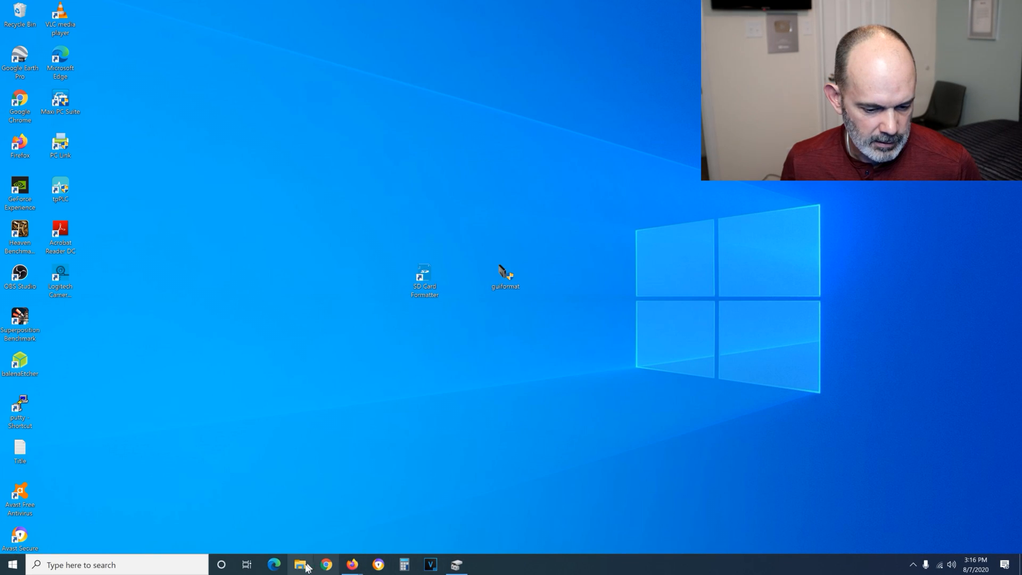
- Check in Explorer that EOS_DIGITAL (I:) properties now report FAT32, 59.4 GB, then dismiss them
{"action": "left_click", "coordinate": [300, 564]}
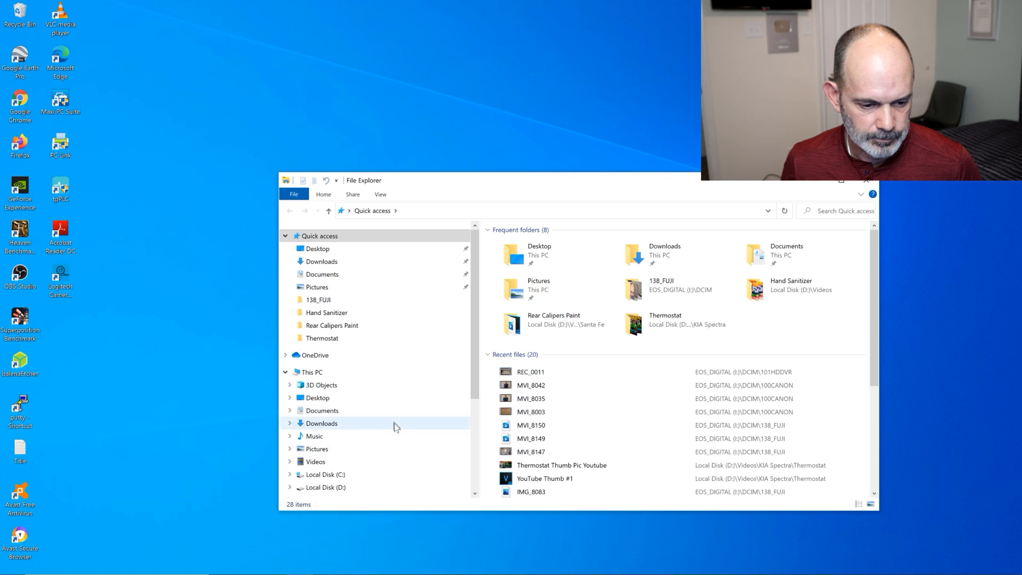
{"action": "left_click", "coordinate": [329, 453]}
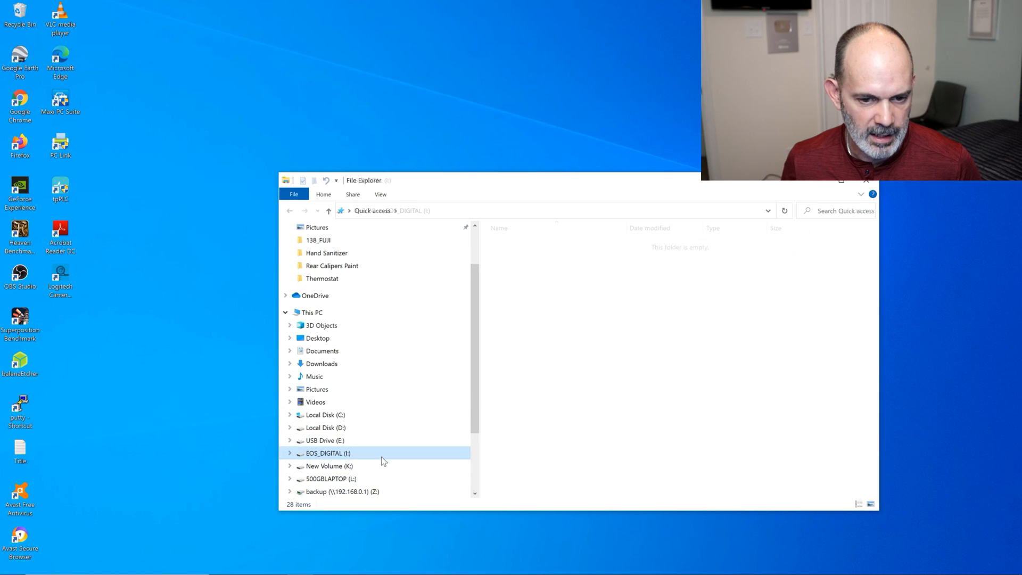
{"action": "right_click", "coordinate": [329, 454]}
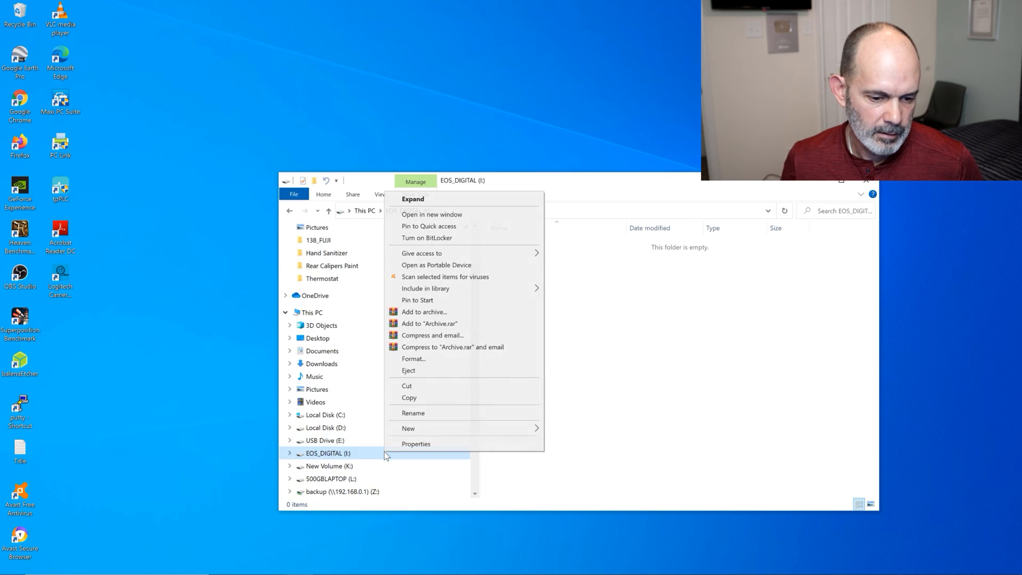
{"action": "left_click", "coordinate": [415, 444]}
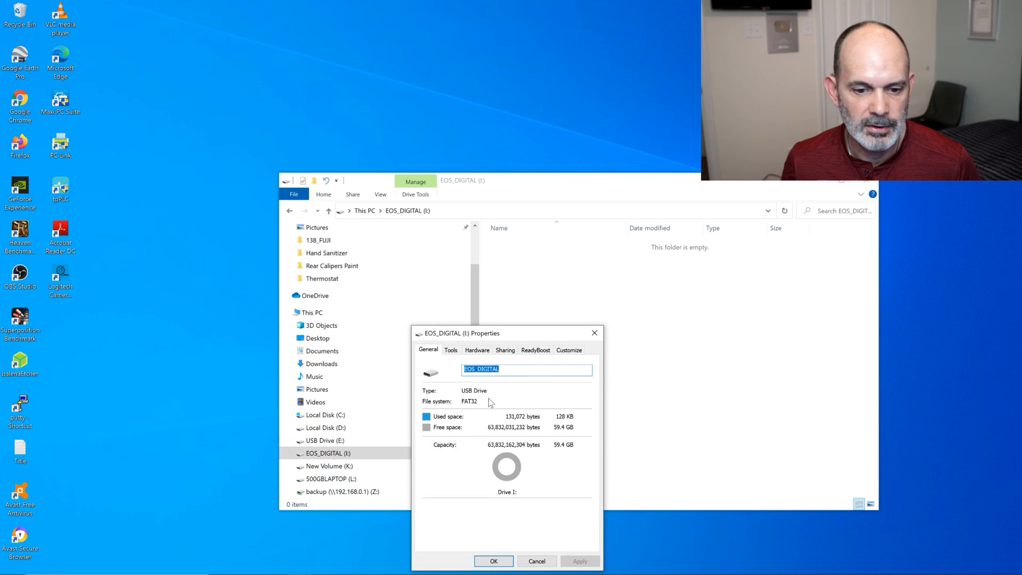
{"action": "mouse_move", "coordinate": [593, 333]}
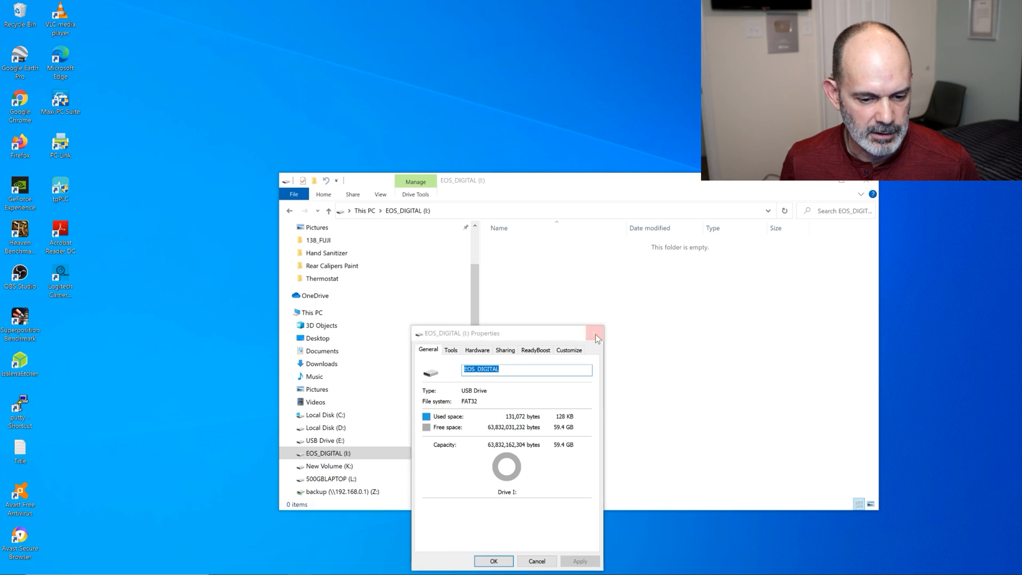
{"action": "left_click", "coordinate": [595, 334]}
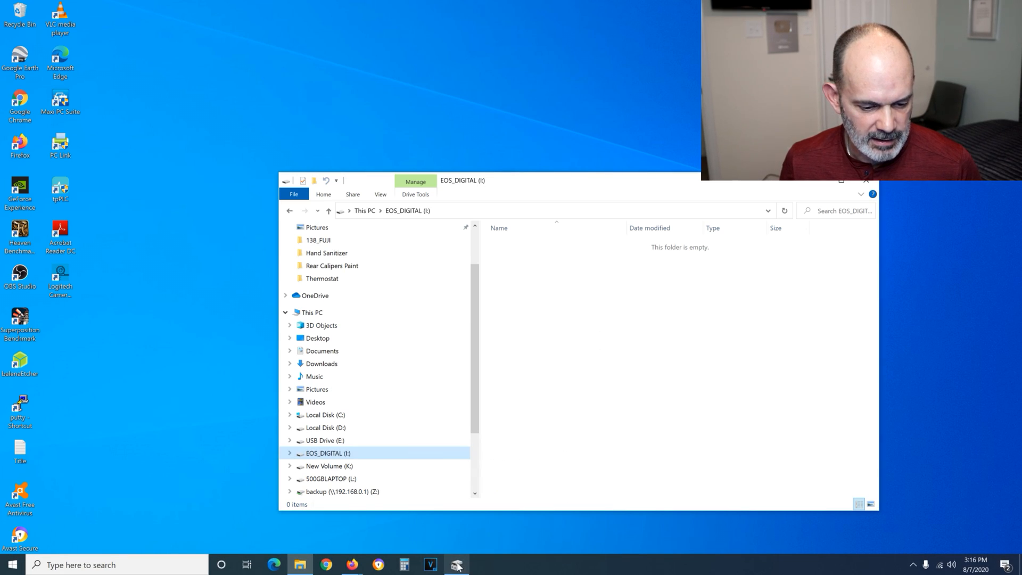
{"action": "left_click", "coordinate": [457, 565]}
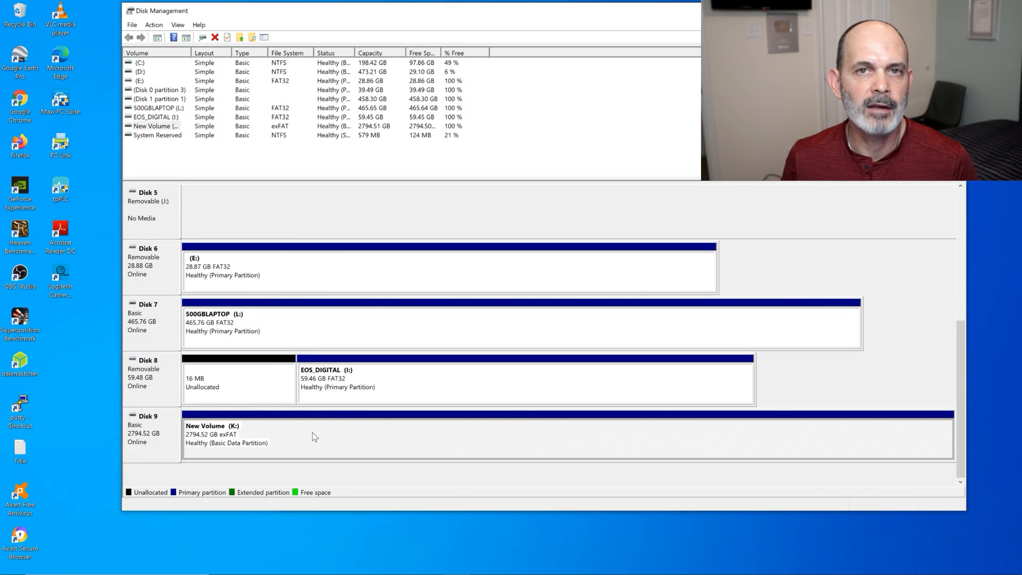
{"action": "mouse_move", "coordinate": [319, 457]}
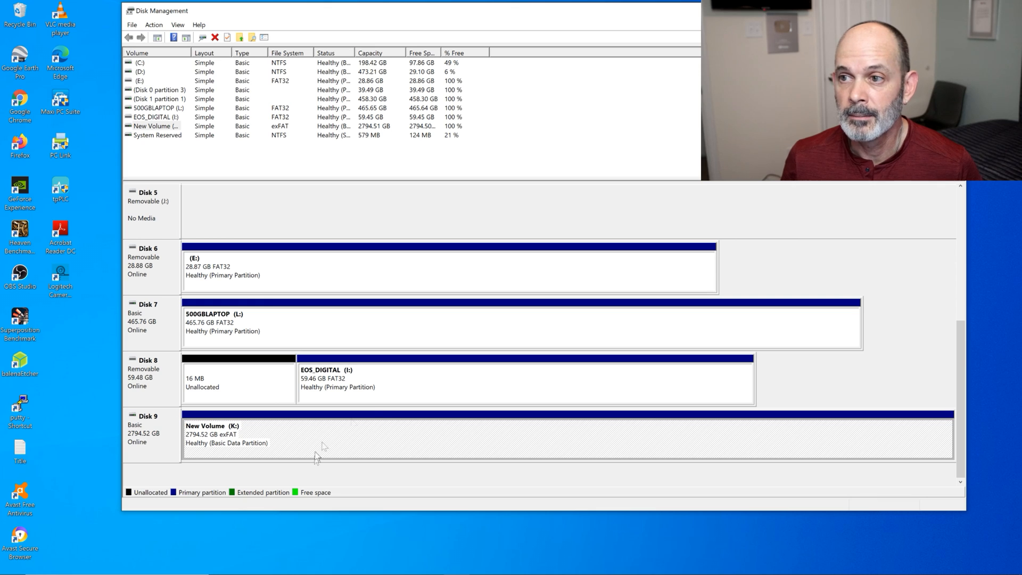
{"action": "mouse_move", "coordinate": [316, 460]}
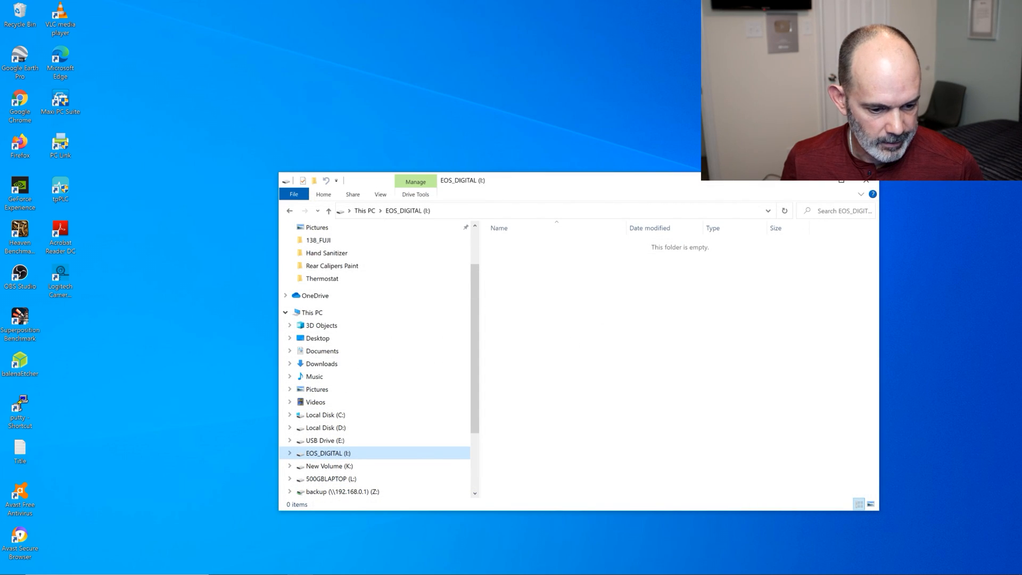
{"action": "mouse_move", "coordinate": [381, 556]}
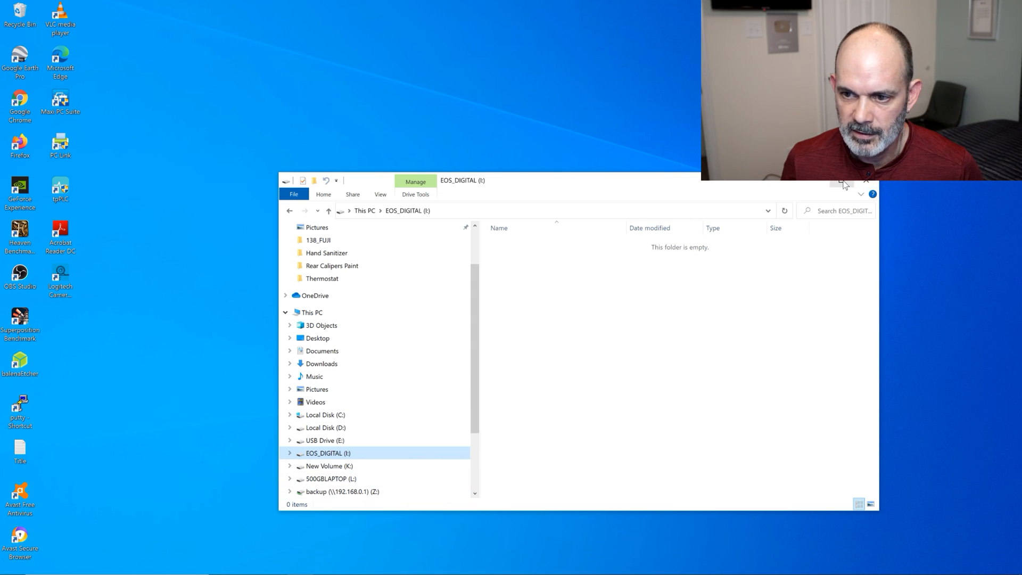
- Minimize the EOS_DIGITAL Explorer window to reveal the desktop
{"action": "left_click", "coordinate": [840, 181]}
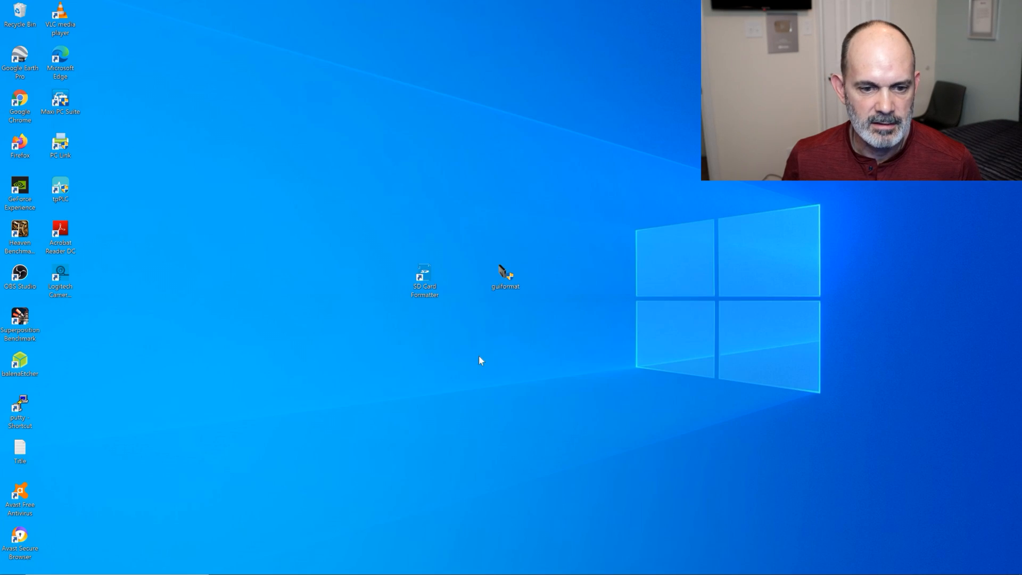
- Relaunch GUIFormat and select the 3T New Volume drive K:\ for formatting
{"action": "double_click", "coordinate": [504, 275]}
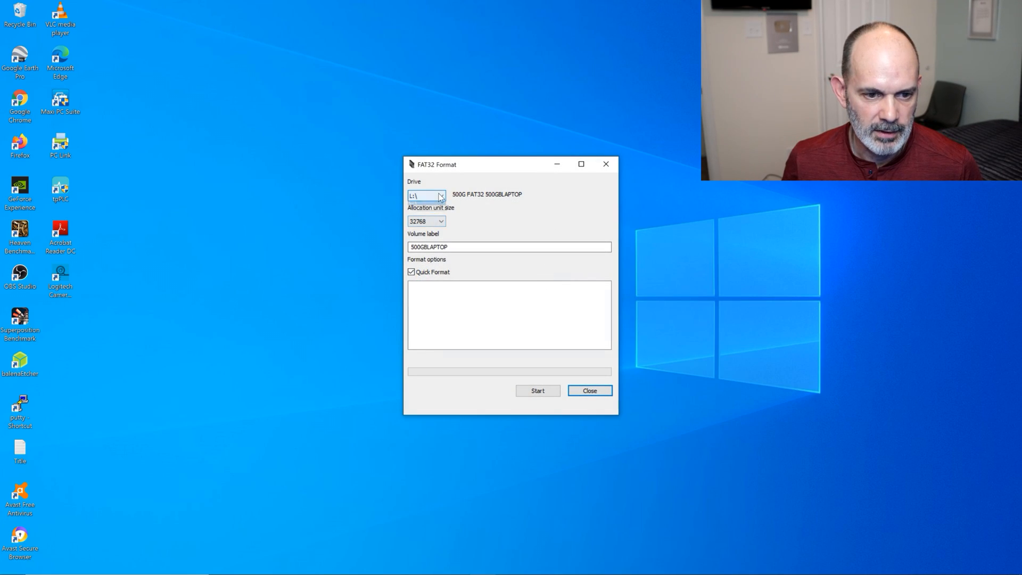
{"action": "left_click", "coordinate": [441, 196]}
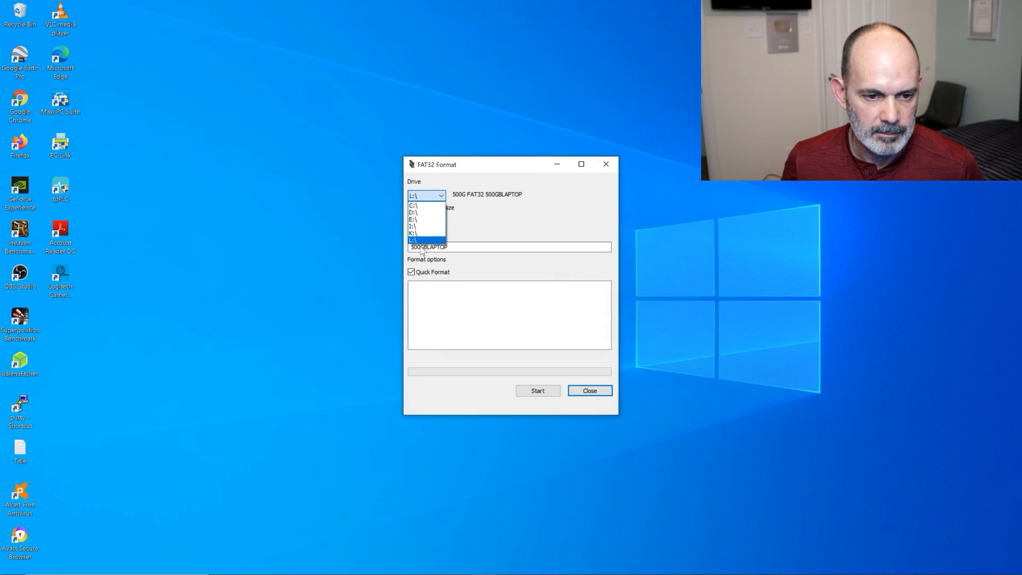
{"action": "left_click", "coordinate": [411, 233]}
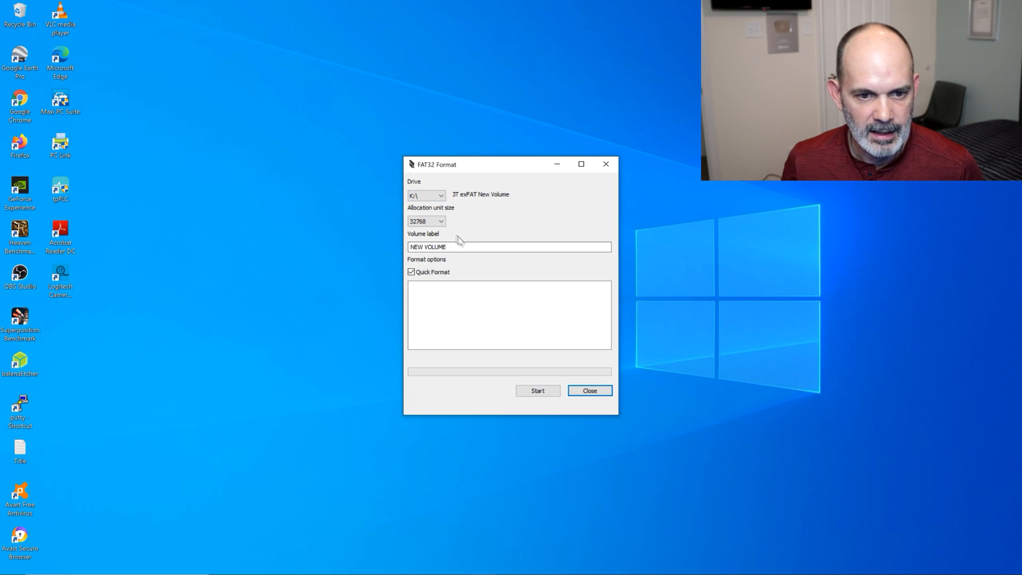
{"action": "mouse_move", "coordinate": [460, 199]}
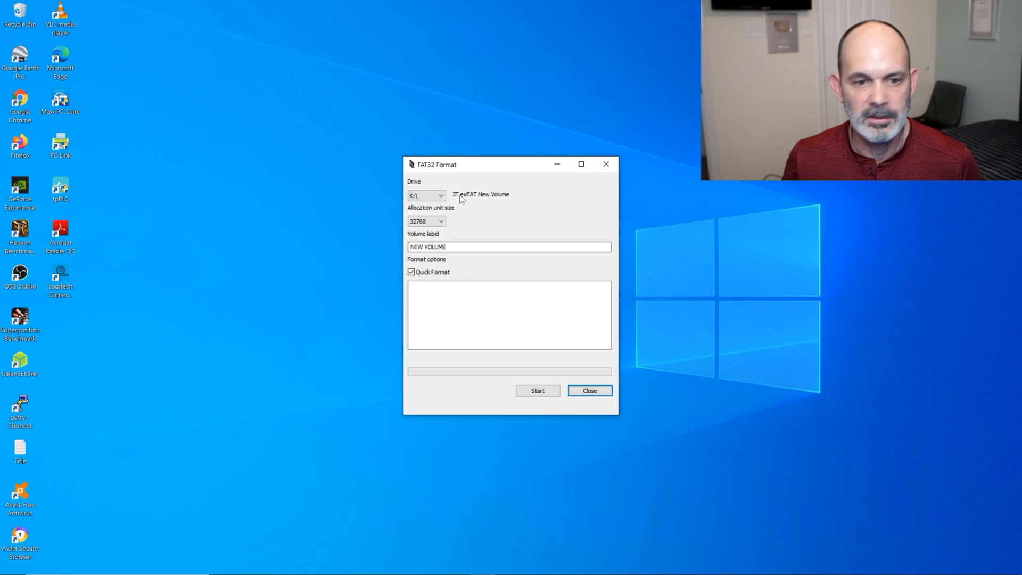
{"action": "mouse_move", "coordinate": [492, 199]}
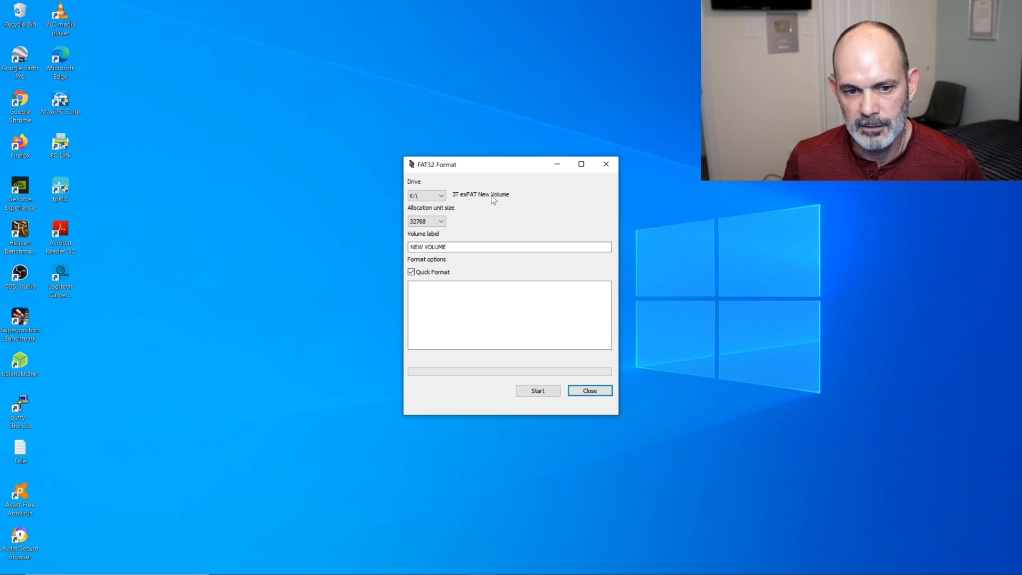
{"action": "mouse_move", "coordinate": [450, 219]}
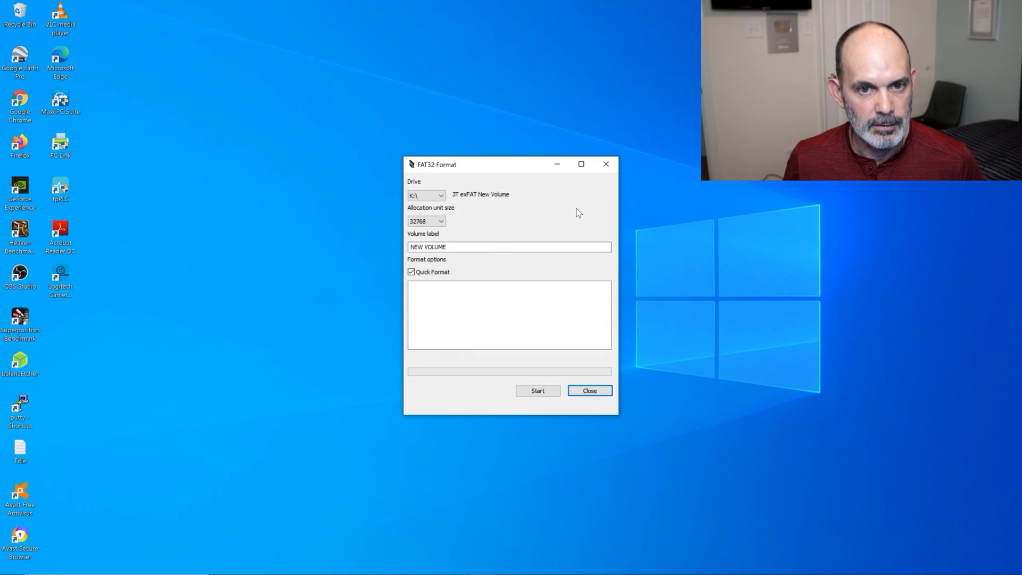
- Replace the NEW VOLUME label with 3TBEXTERNAL, removing the stray space
{"action": "double_click", "coordinate": [435, 246]}
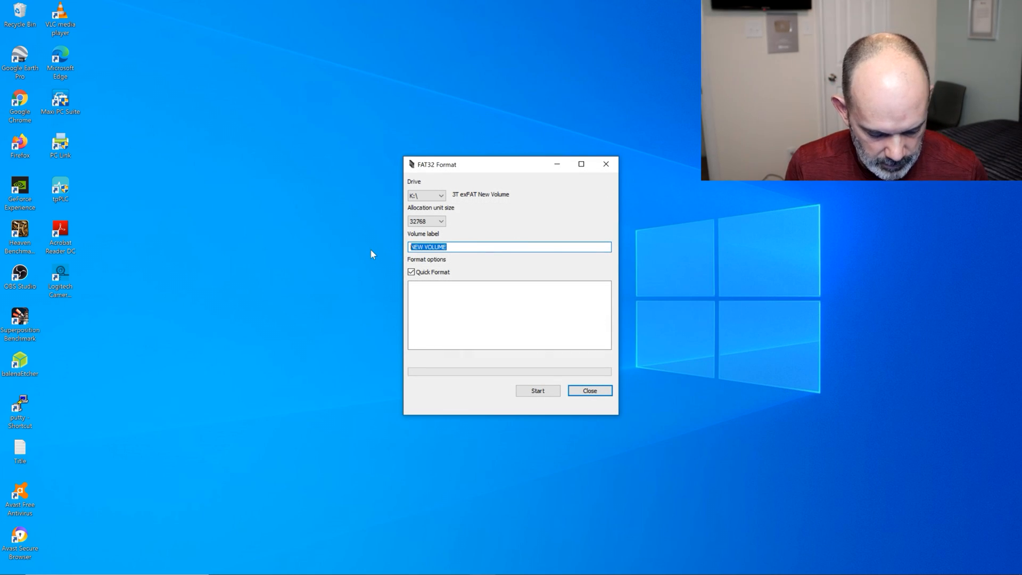
{"action": "type", "text": "3TB E"}
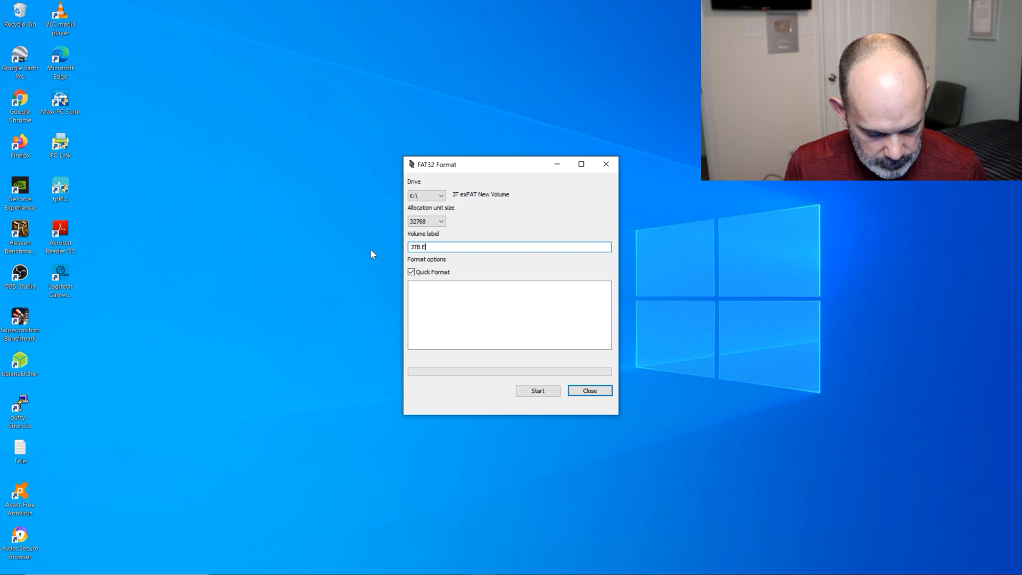
{"action": "type", "text": "XTERNAL"}
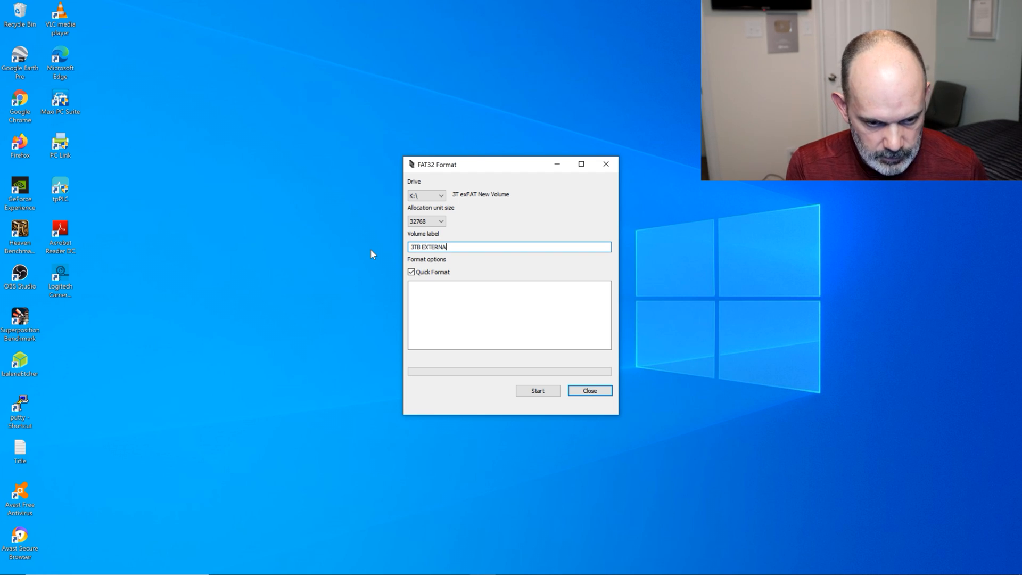
{"action": "key", "text": "backspace"}
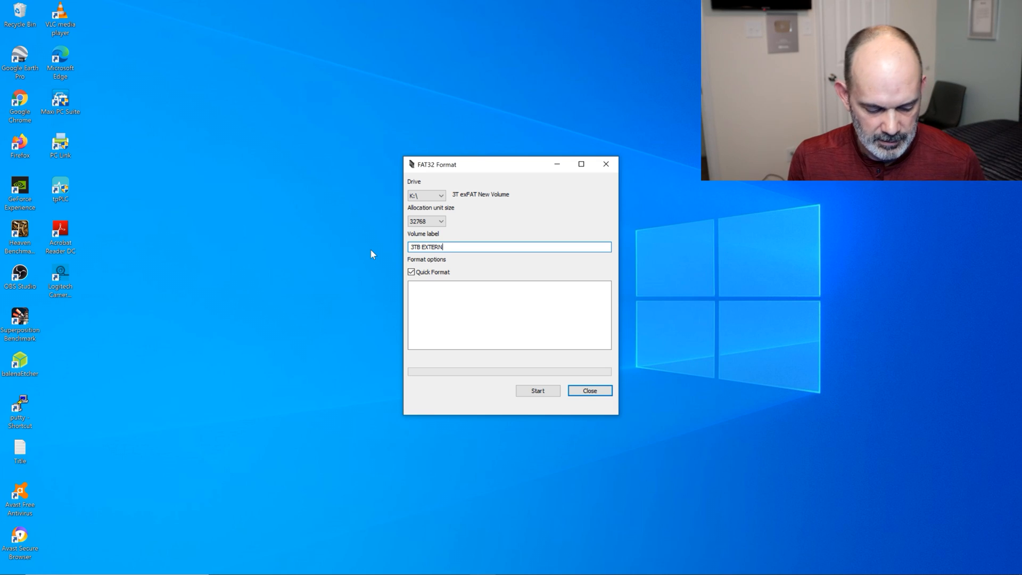
{"action": "type", "text": "A"}
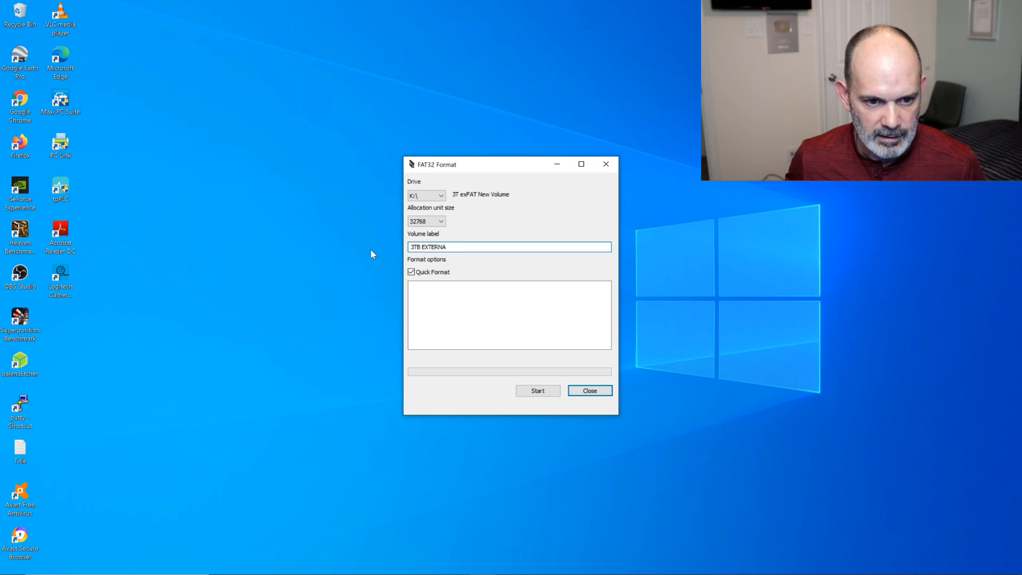
{"action": "left_click", "coordinate": [424, 246]}
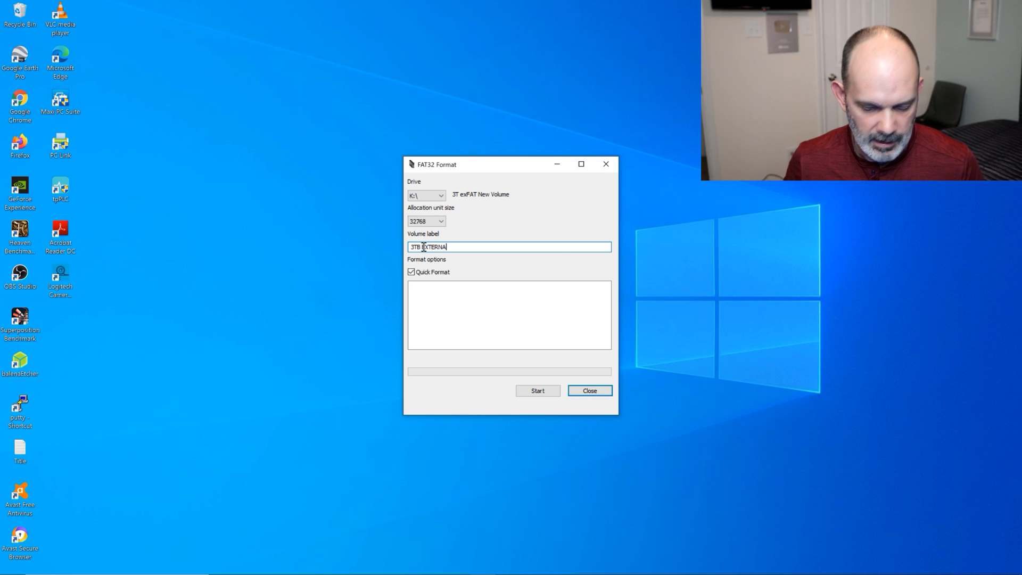
{"action": "key", "text": "Backspace"}
{"action": "type", "text": "L"}
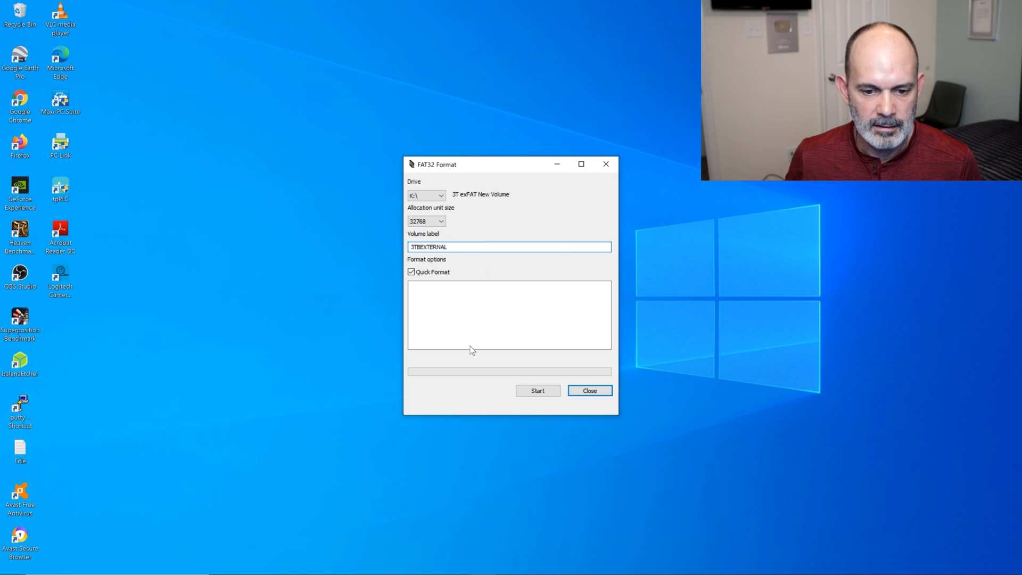
- Start formatting K:\ as FAT32; it fails with a device-in-use error, which is dismissed
{"action": "left_click", "coordinate": [536, 390]}
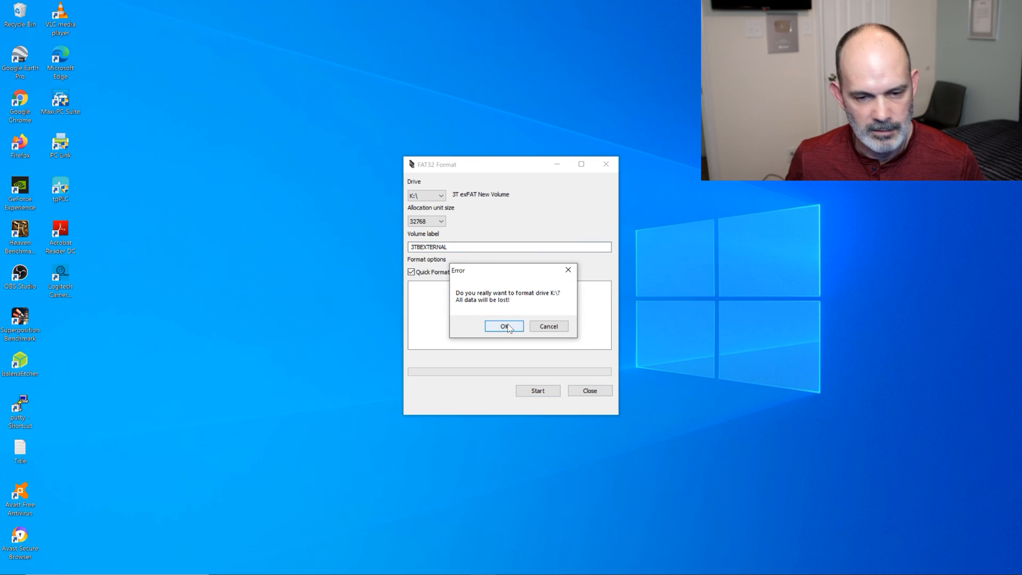
{"action": "left_click", "coordinate": [502, 326]}
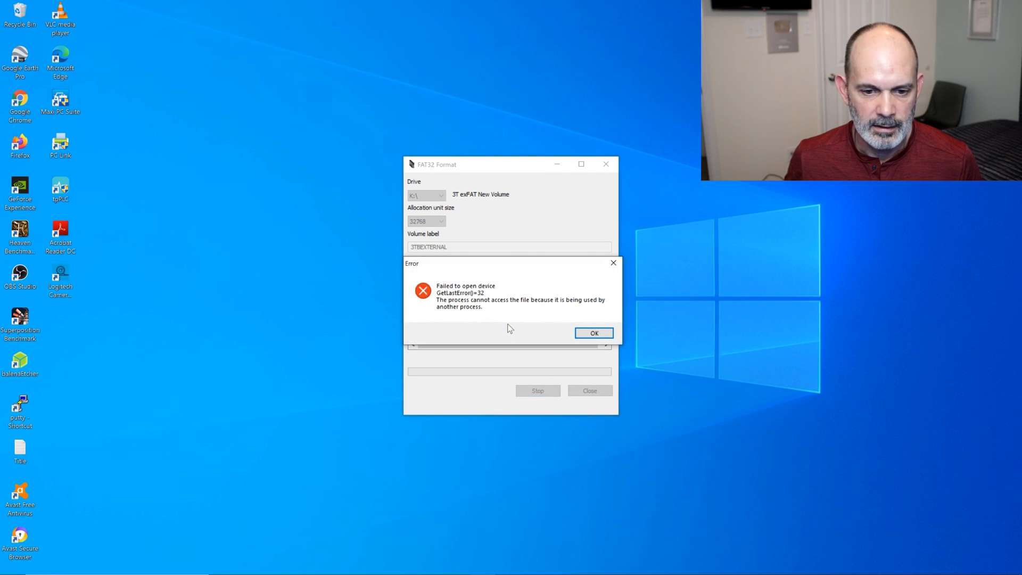
{"action": "left_click", "coordinate": [593, 332]}
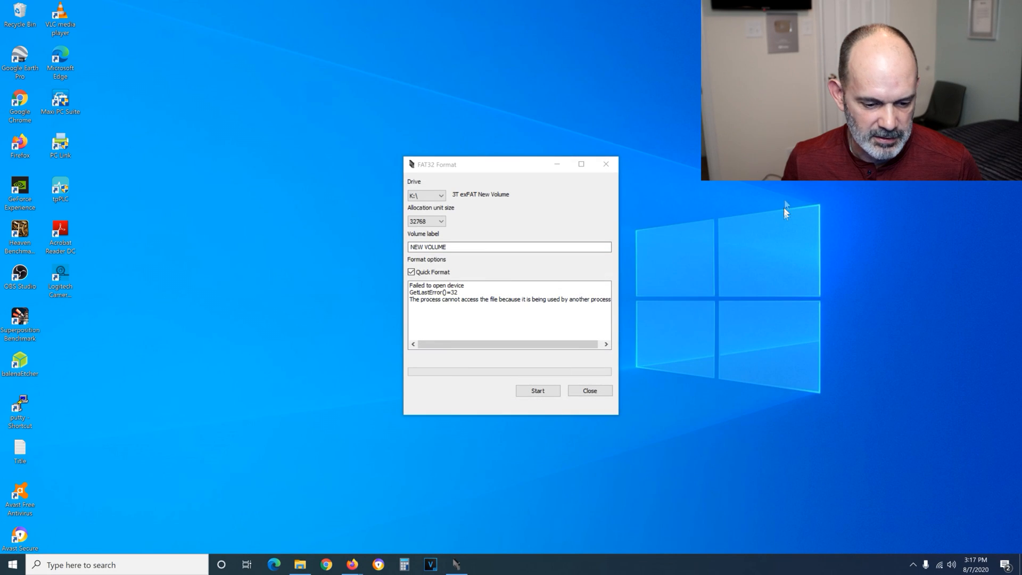
{"action": "mouse_move", "coordinate": [512, 378]}
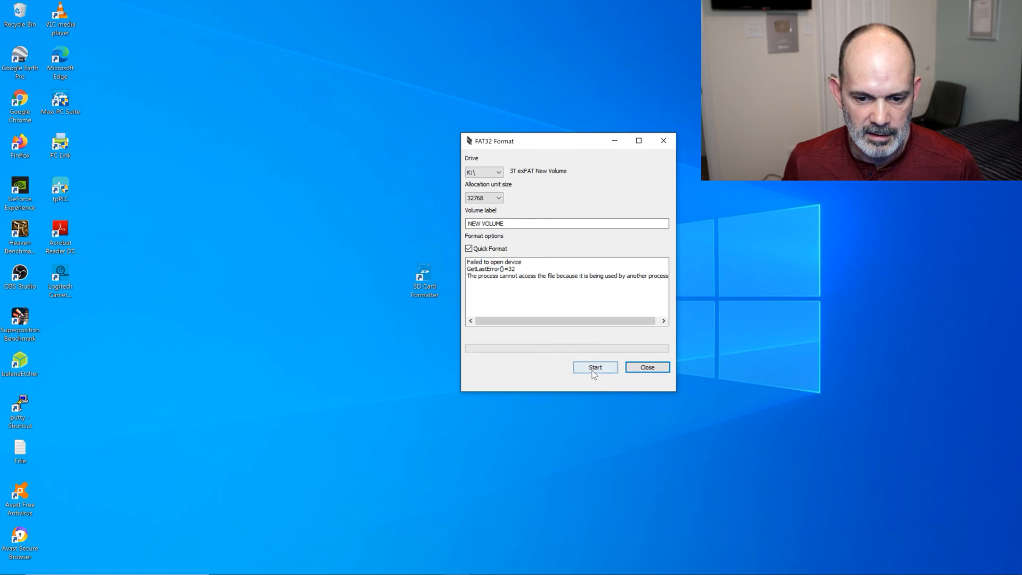
- Retry the format of K:\, dismiss the second device-in-use error and close the formatter
{"action": "left_click", "coordinate": [594, 368]}
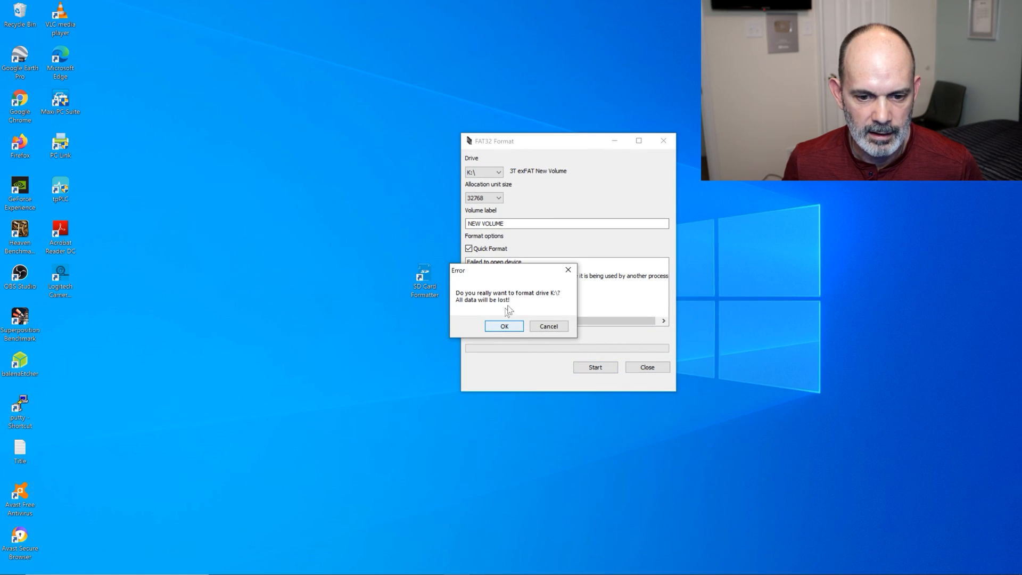
{"action": "left_click", "coordinate": [504, 326]}
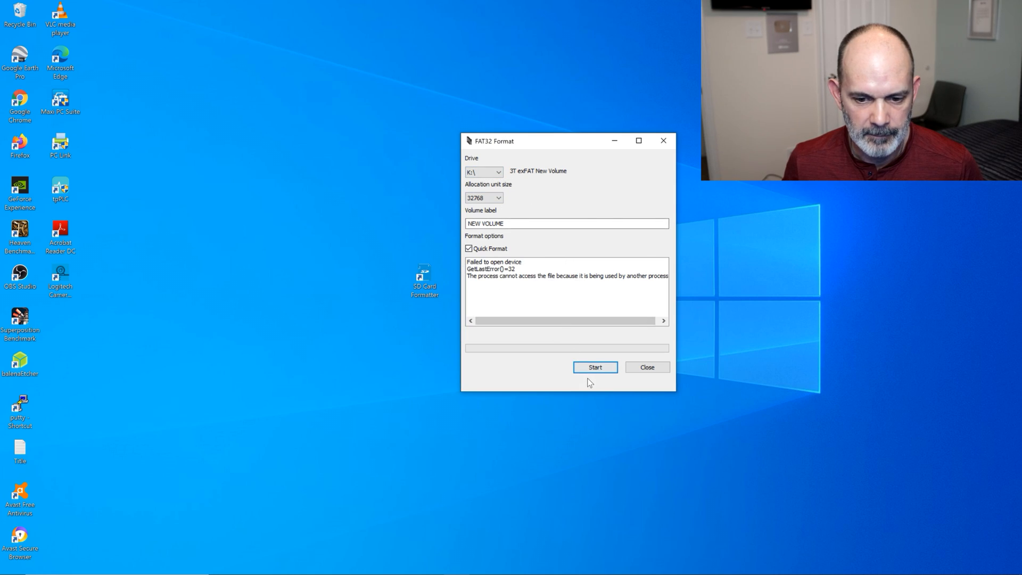
{"action": "left_click", "coordinate": [594, 367]}
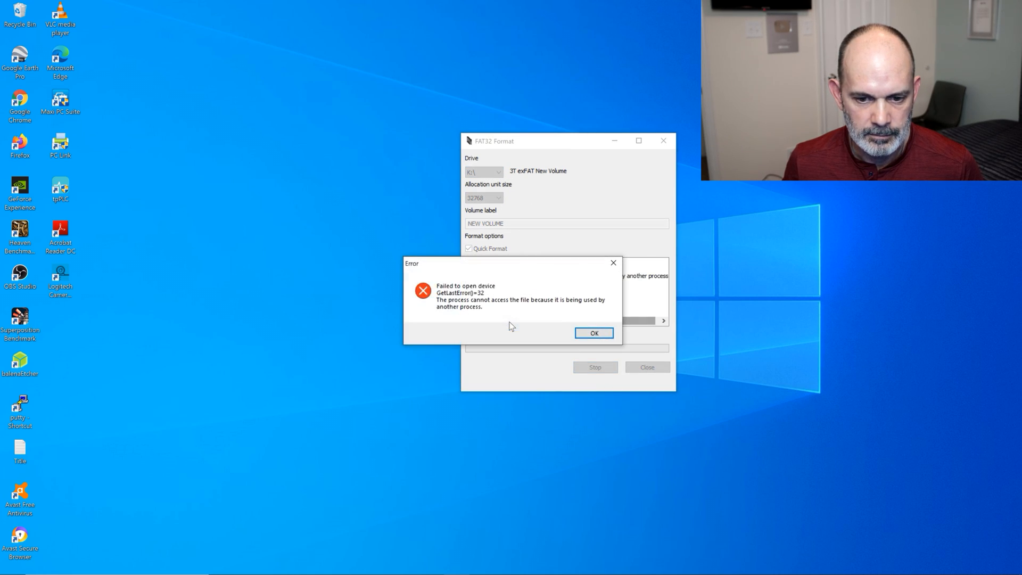
{"action": "left_click", "coordinate": [593, 333]}
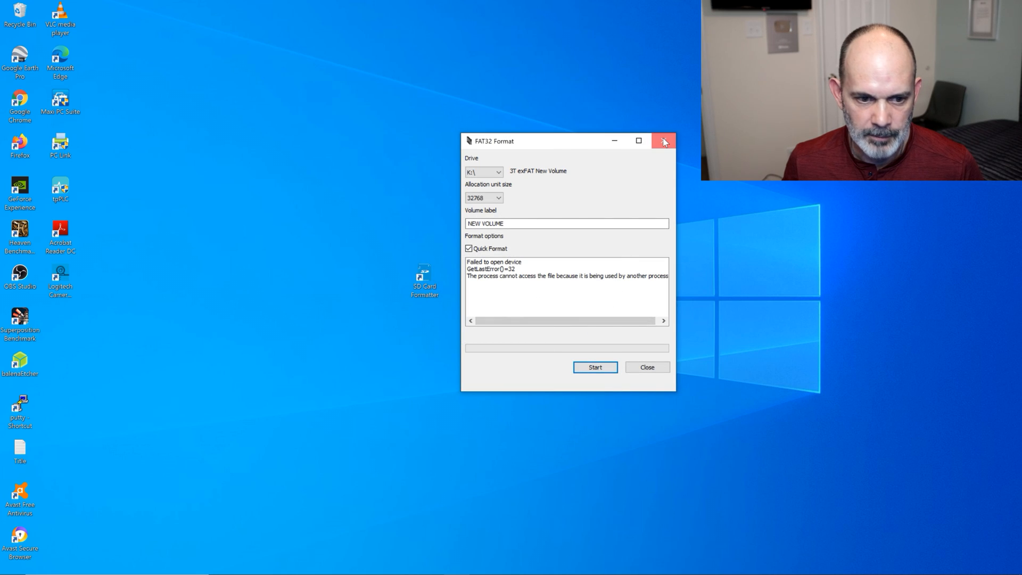
{"action": "left_click", "coordinate": [663, 140]}
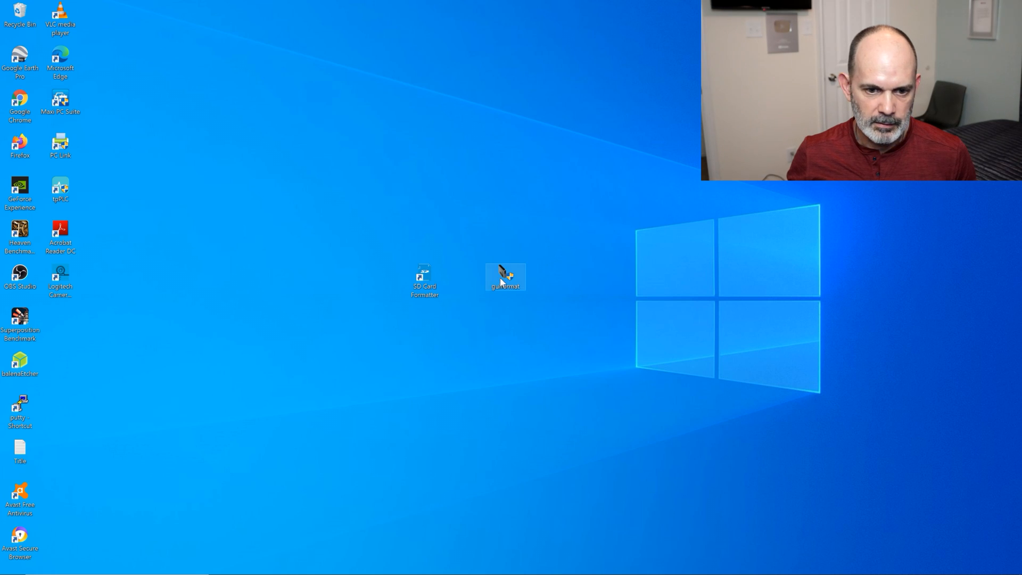
- Relaunch GUIFormat and pick the 3T exFAT New Volume K:\ from the drive list
{"action": "double_click", "coordinate": [504, 275]}
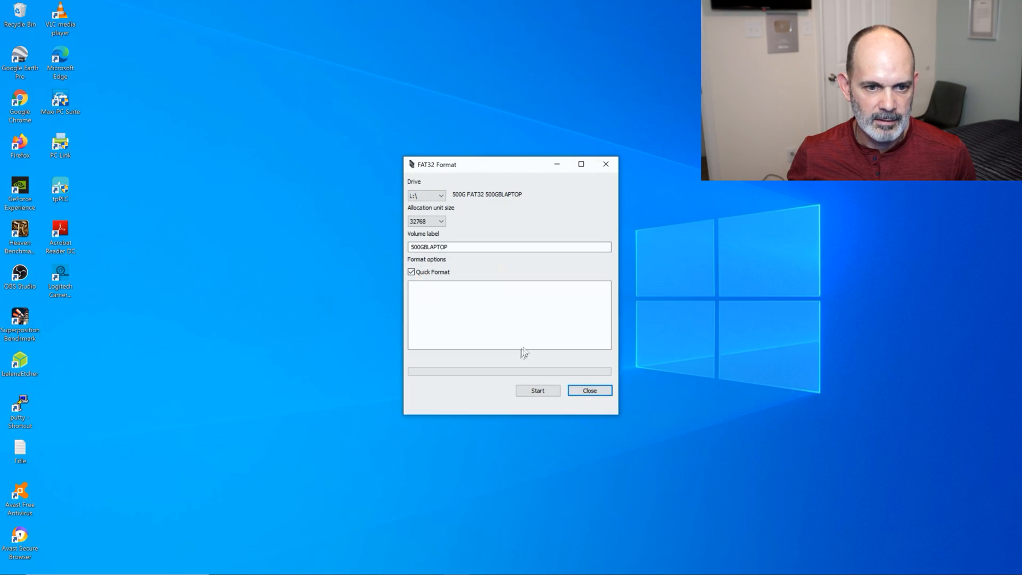
{"action": "left_click", "coordinate": [425, 196]}
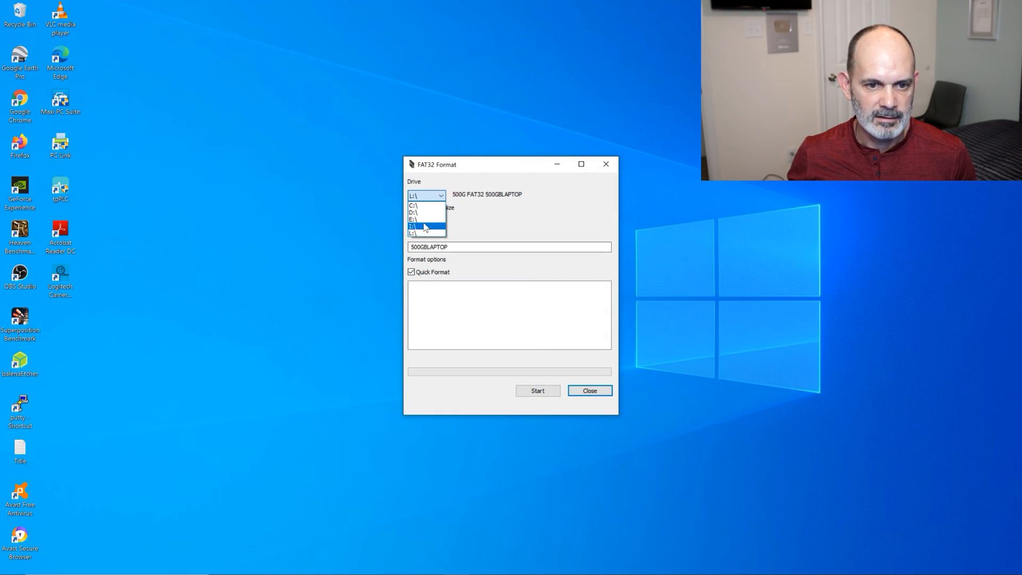
{"action": "left_click", "coordinate": [418, 226]}
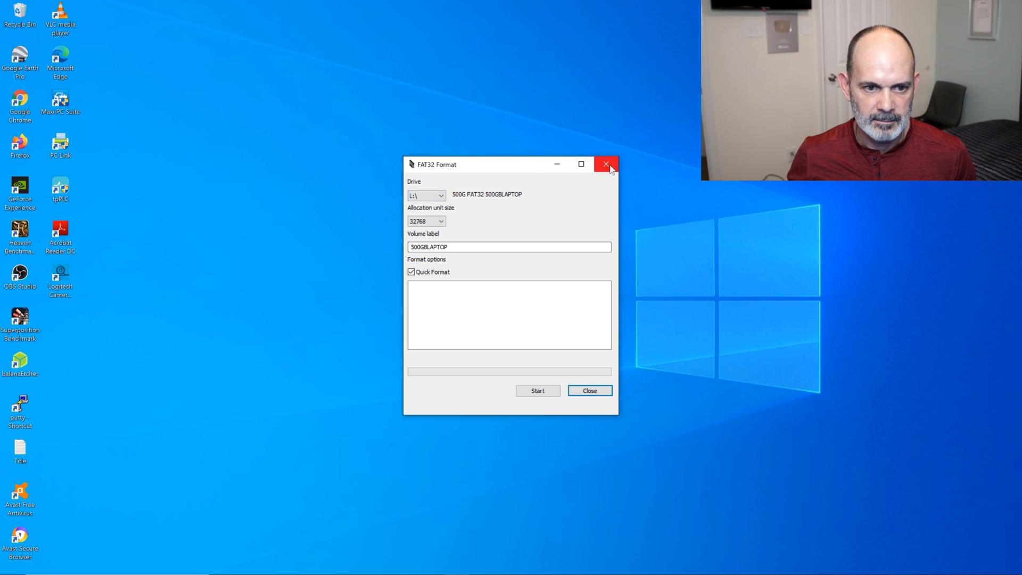
{"action": "left_click", "coordinate": [606, 164]}
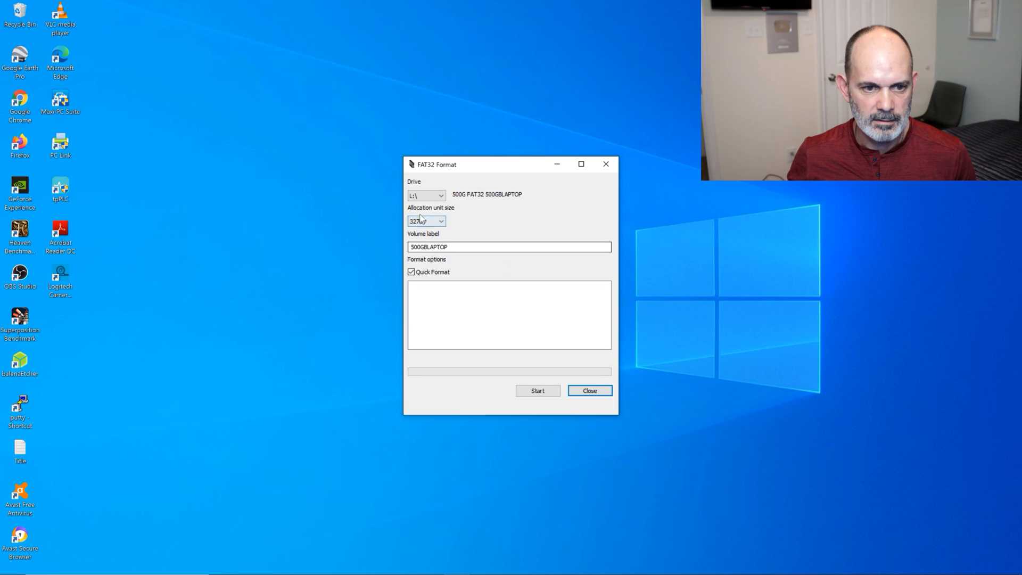
{"action": "left_click", "coordinate": [441, 196]}
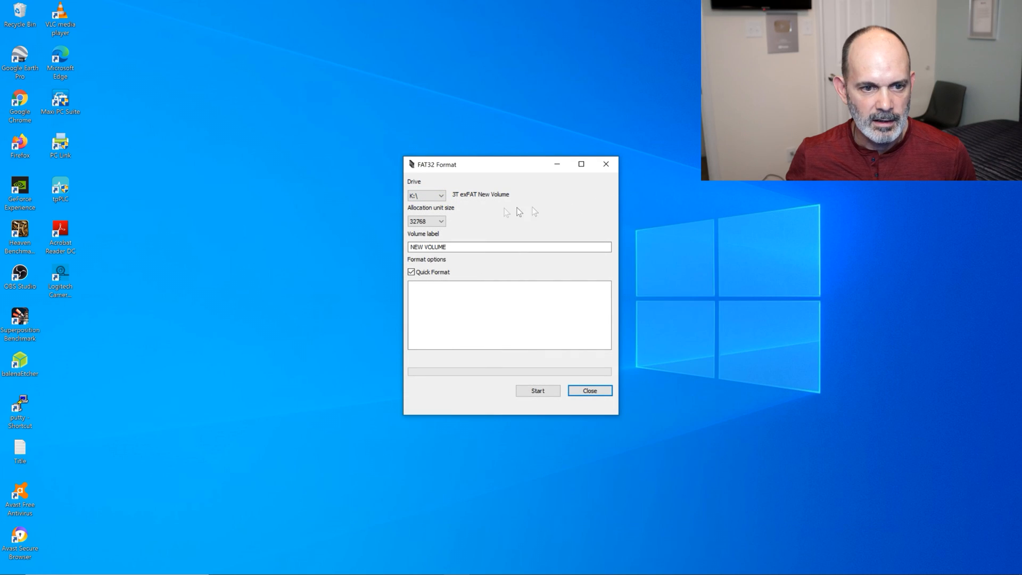
{"action": "mouse_move", "coordinate": [469, 222]}
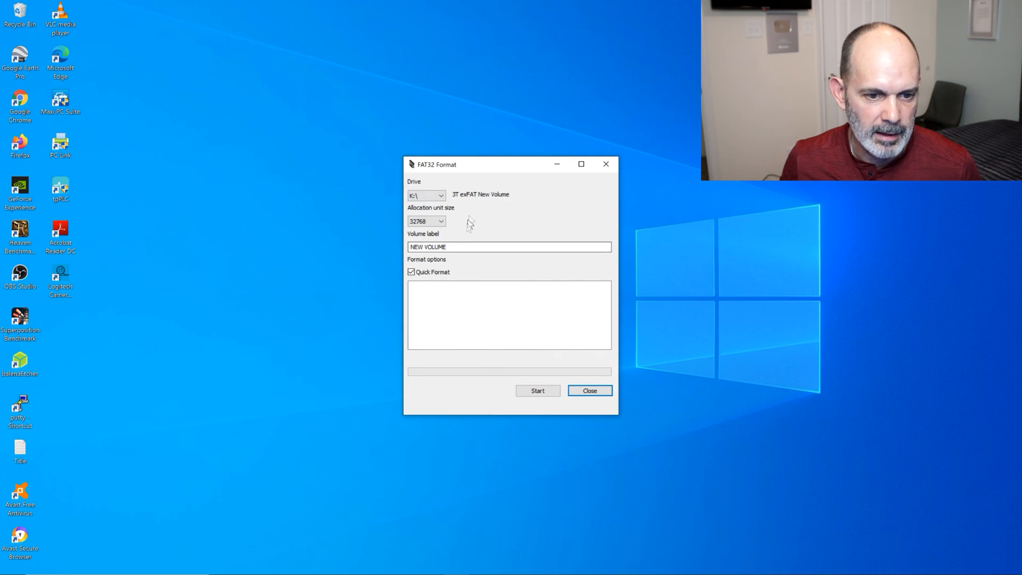
- Replace the NEW VOLUME label for K:\ with 3TBDRIVE
{"action": "left_click", "coordinate": [465, 246]}
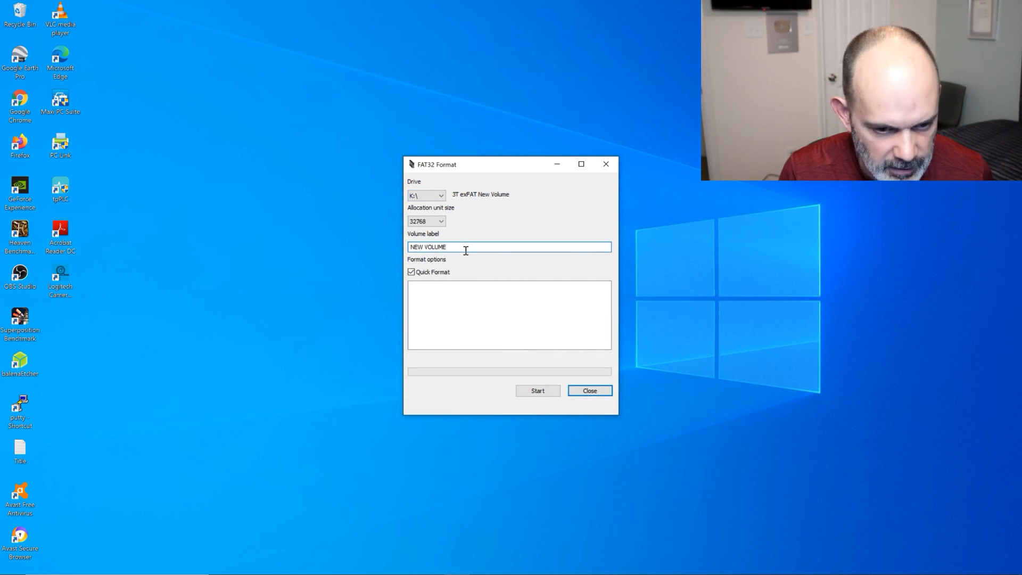
{"action": "key", "text": "Ctrl+a"}
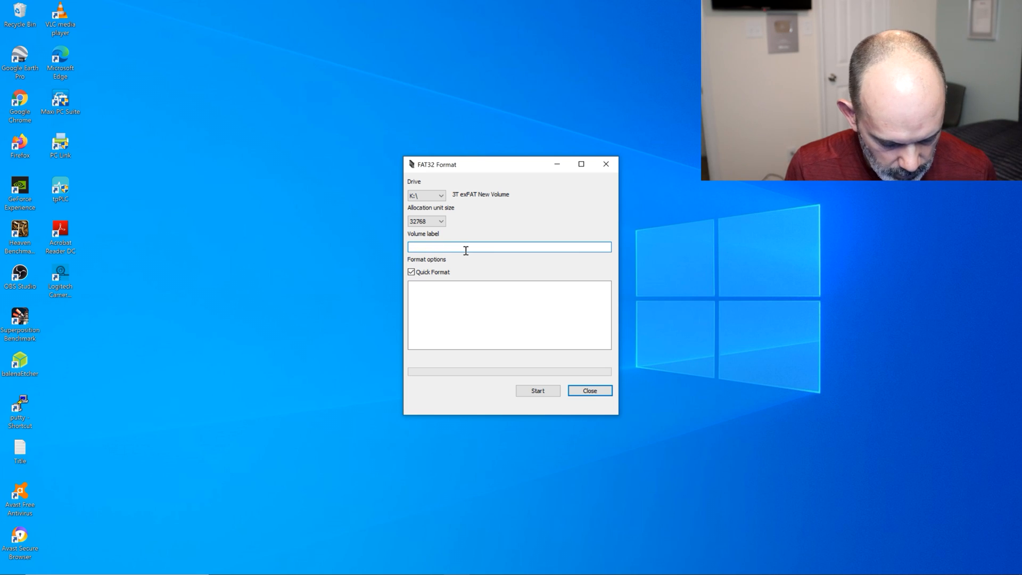
{"action": "type", "text": "#TB"}
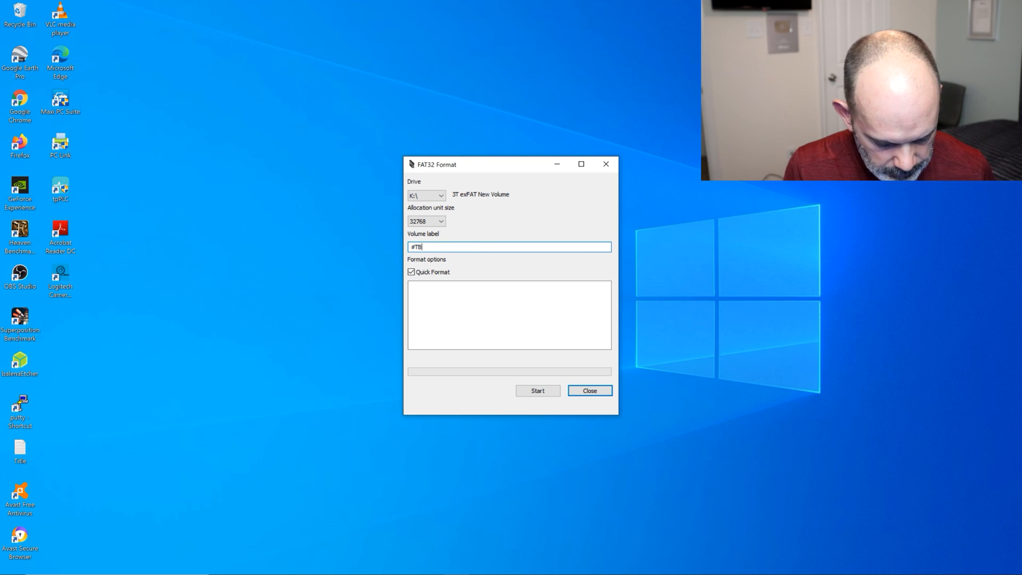
{"action": "type", "text": "DRIVE"}
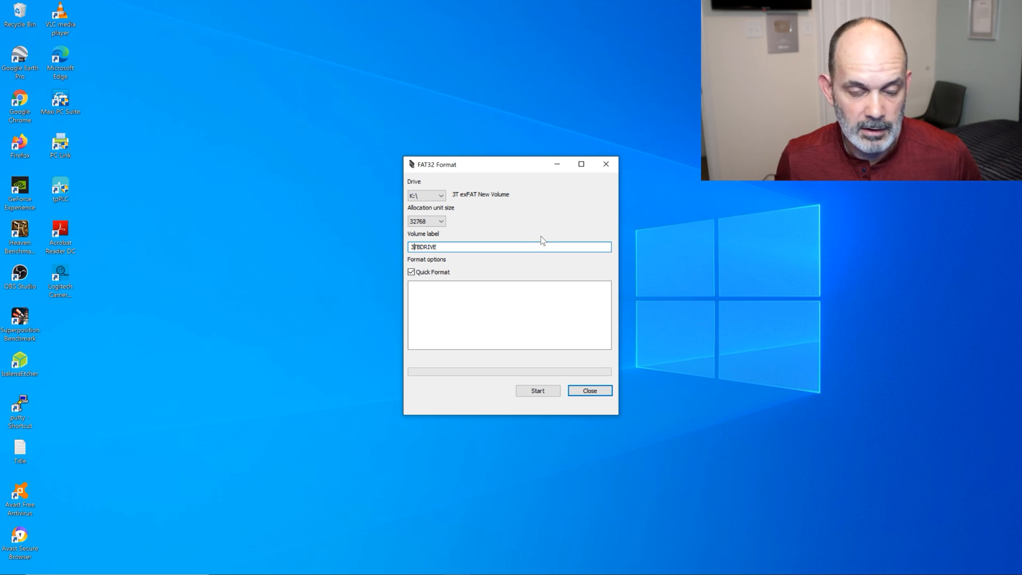
{"action": "mouse_move", "coordinate": [553, 233]}
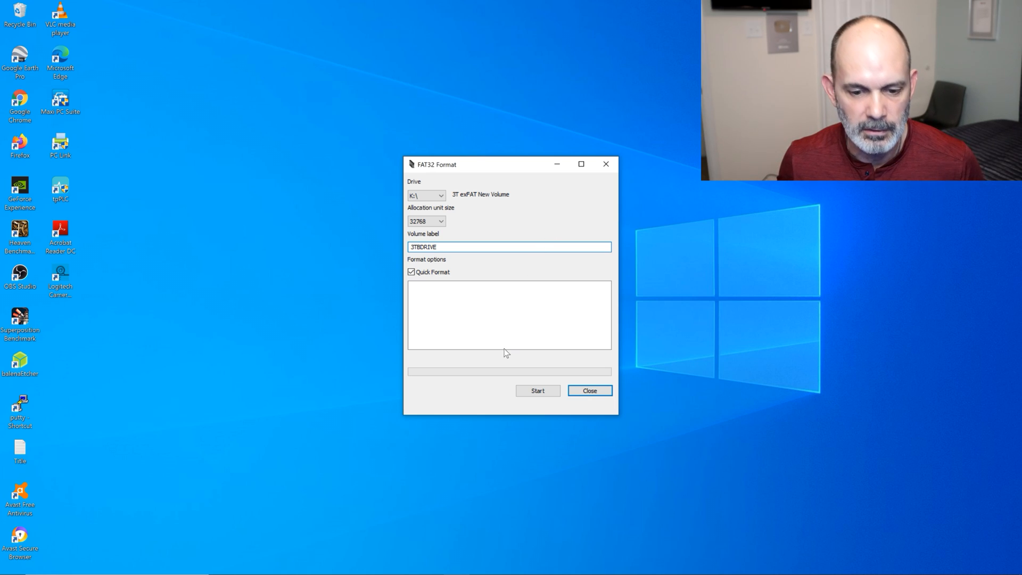
- Quick-format drive K:\ as FAT32 with label 3TBDRIVE, confirming the erase warning
{"action": "left_click", "coordinate": [537, 391]}
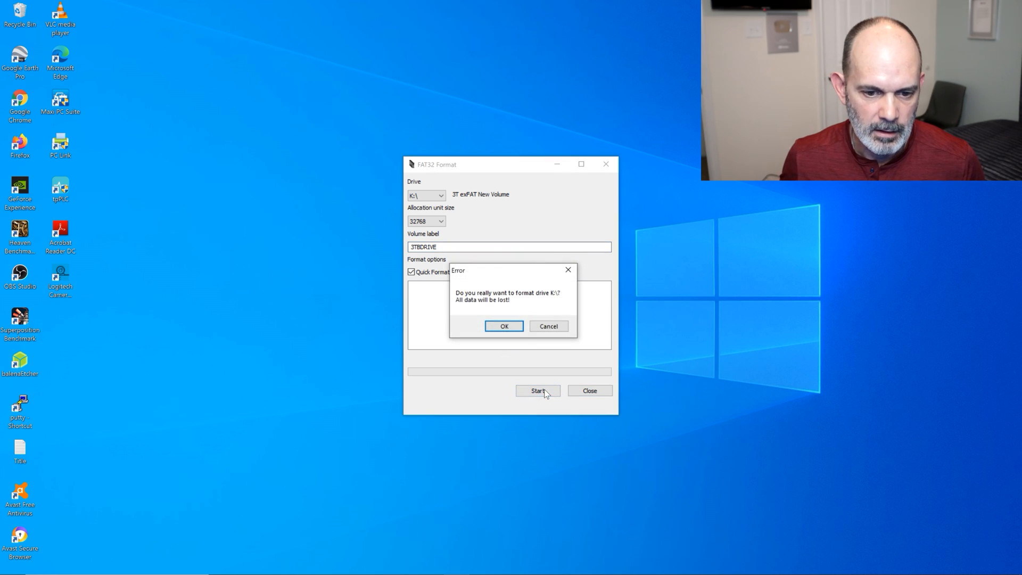
{"action": "left_click", "coordinate": [504, 326]}
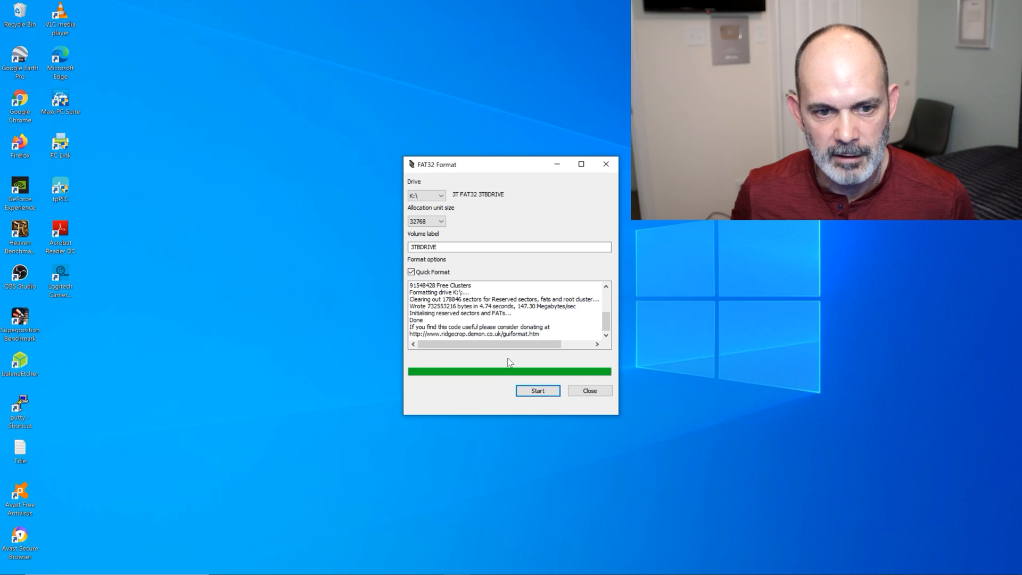
{"action": "mouse_move", "coordinate": [464, 199]}
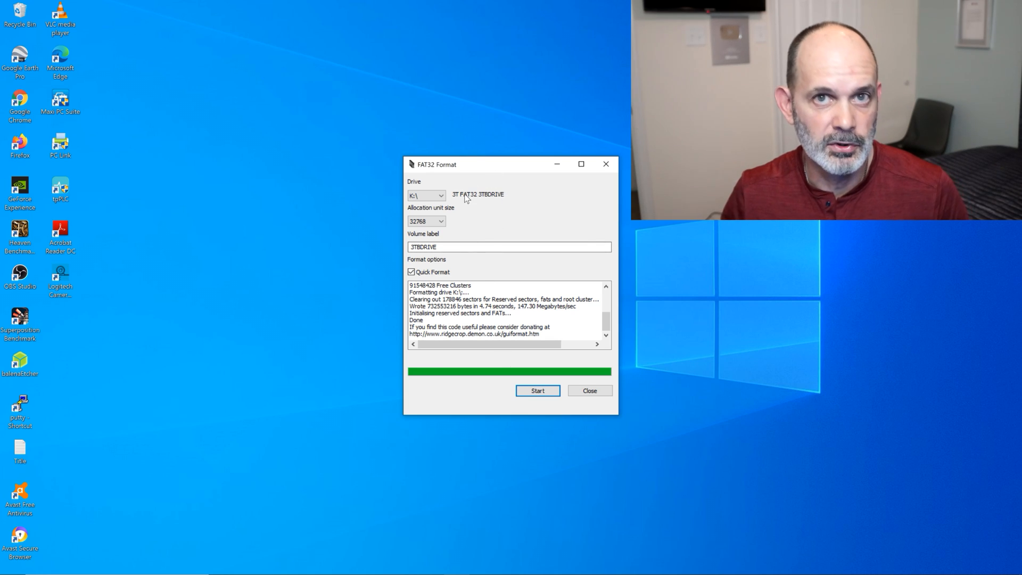